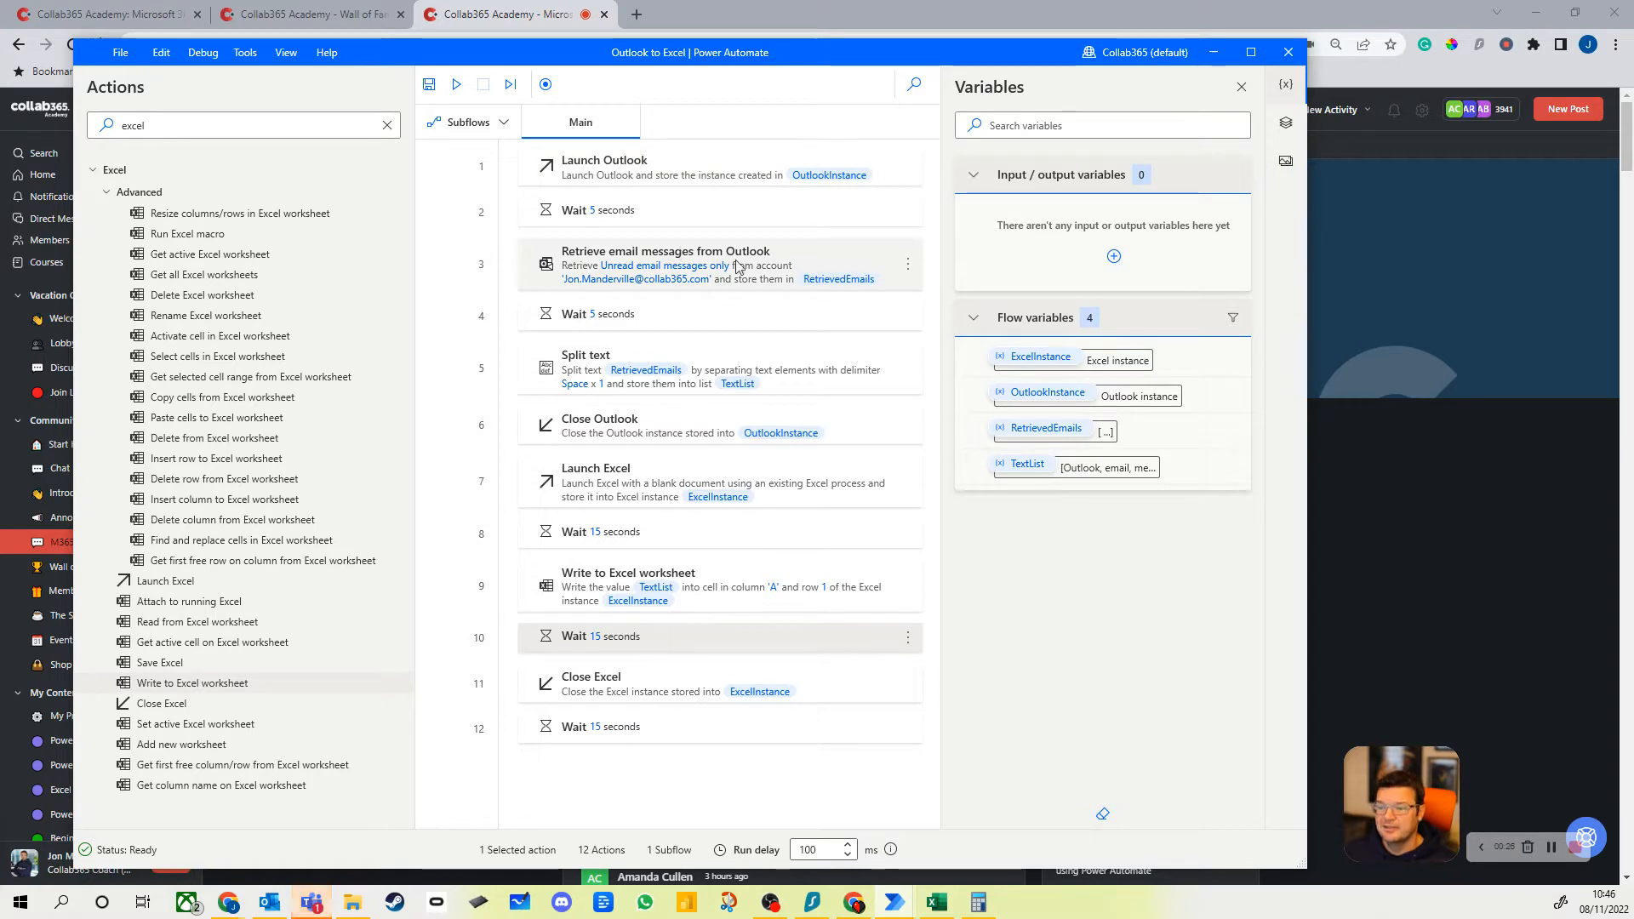
pyautogui.moveTo(783, 285)
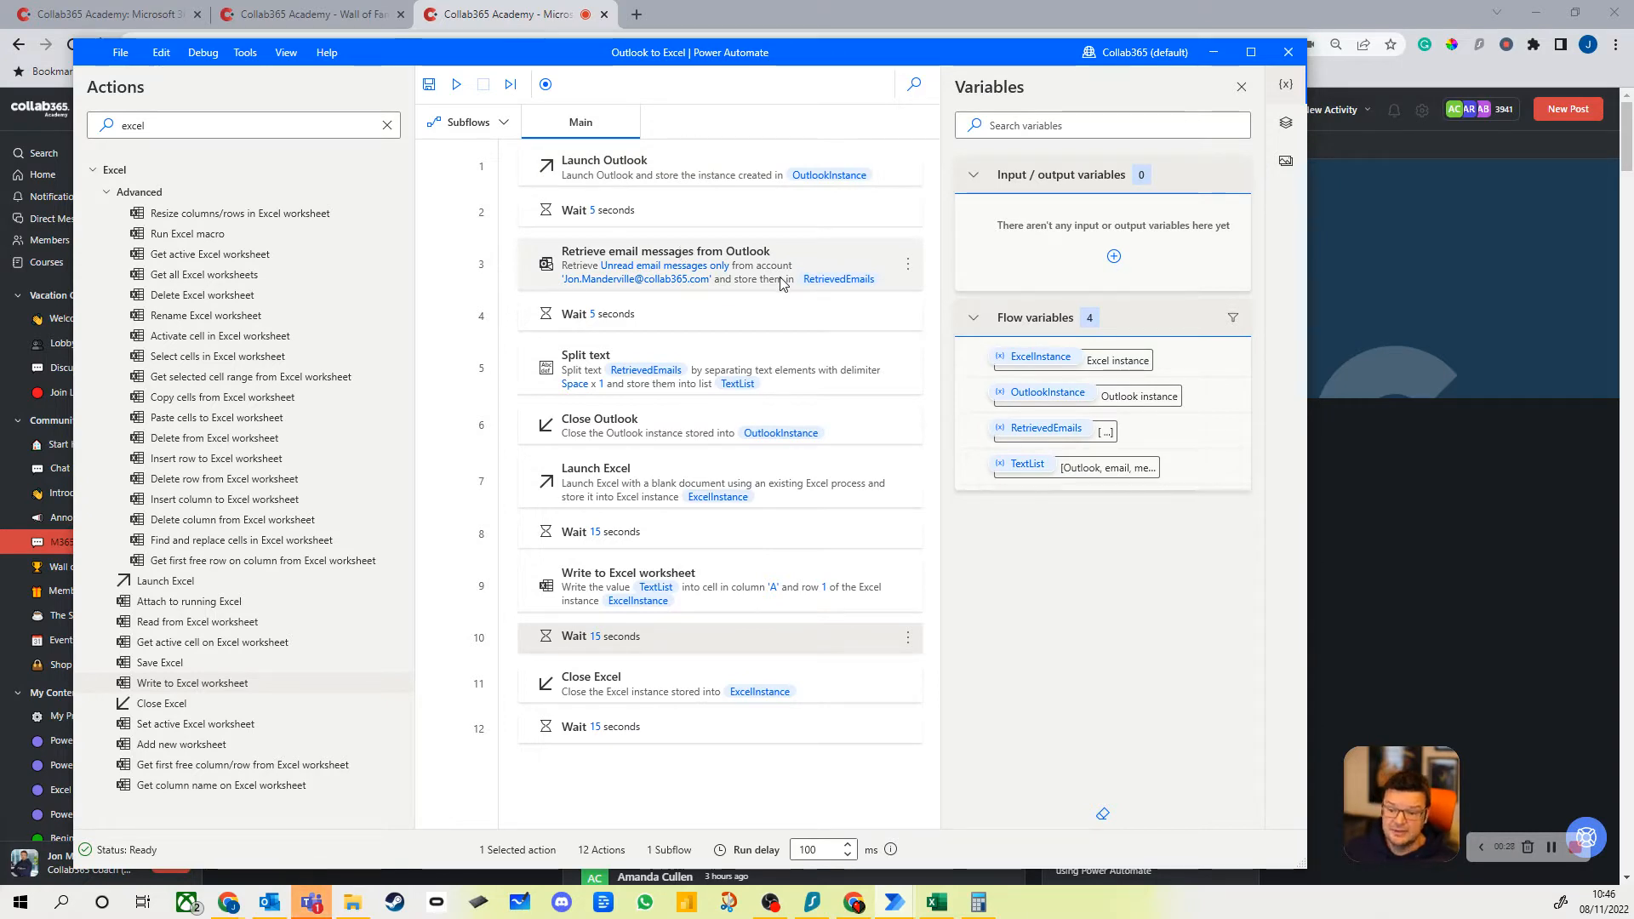
pyautogui.moveTo(740, 523)
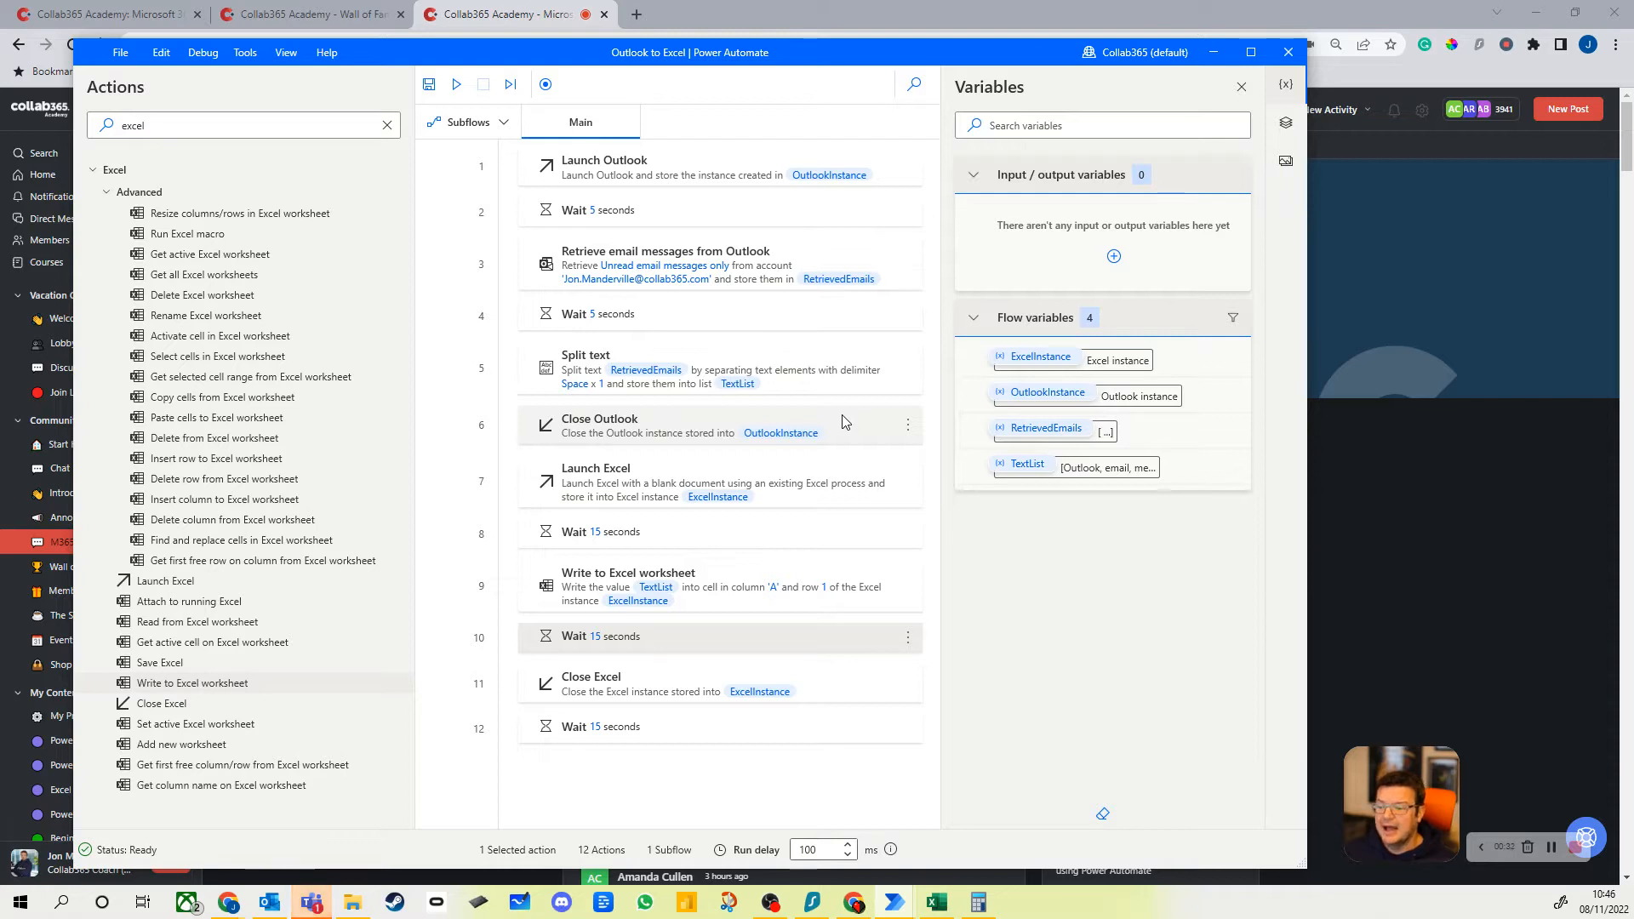
pyautogui.moveTo(813, 560)
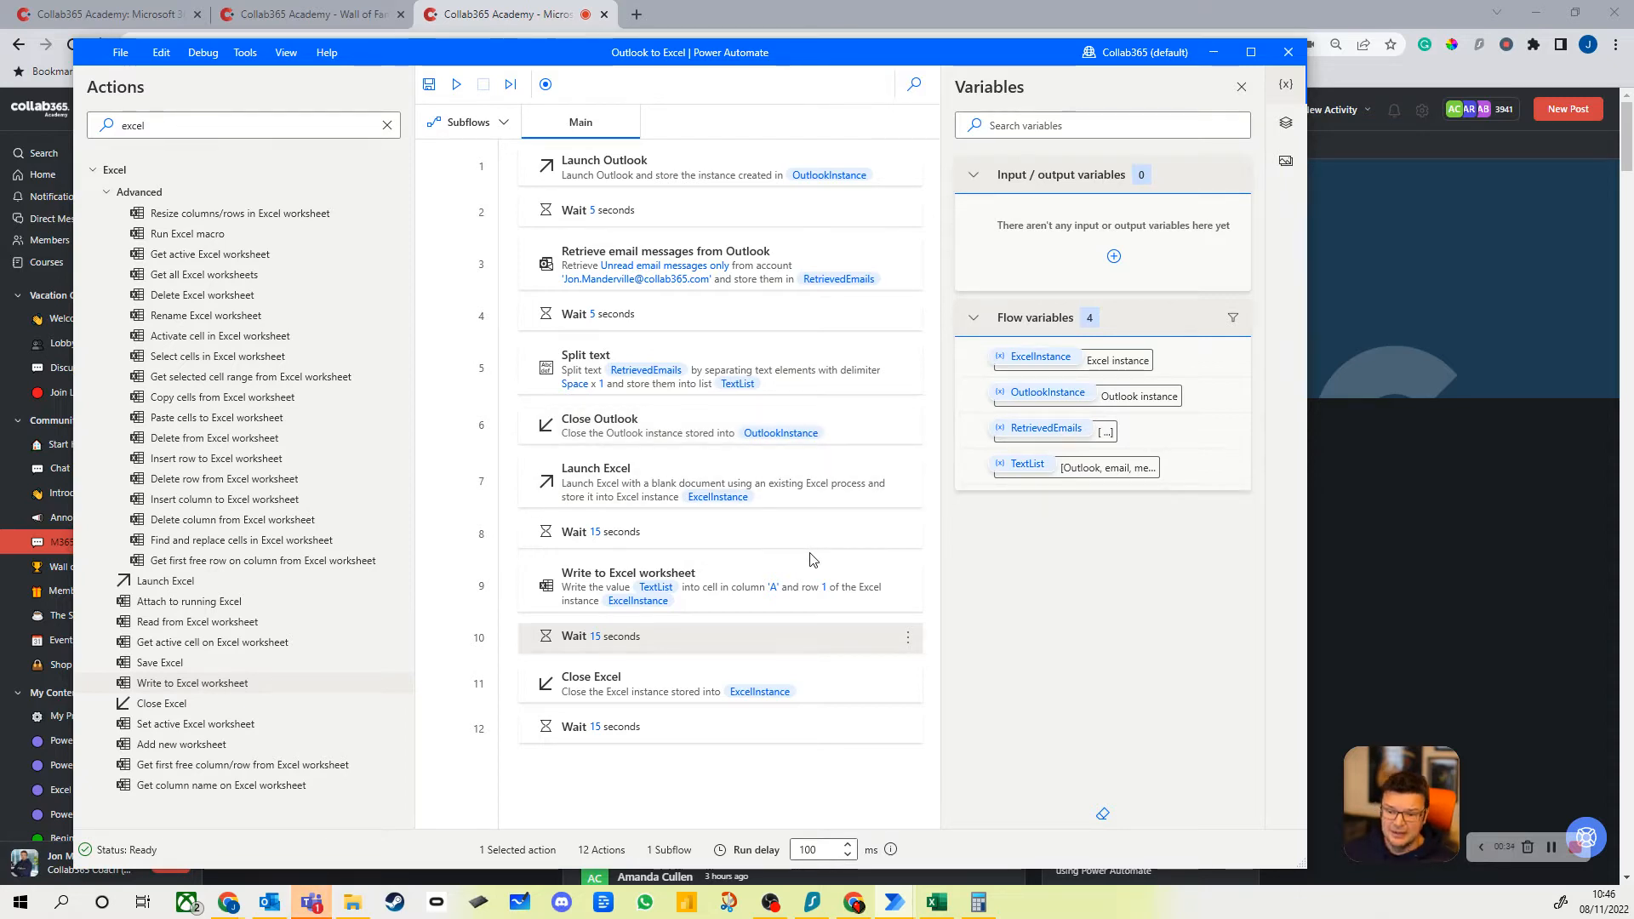
pyautogui.moveTo(784, 557)
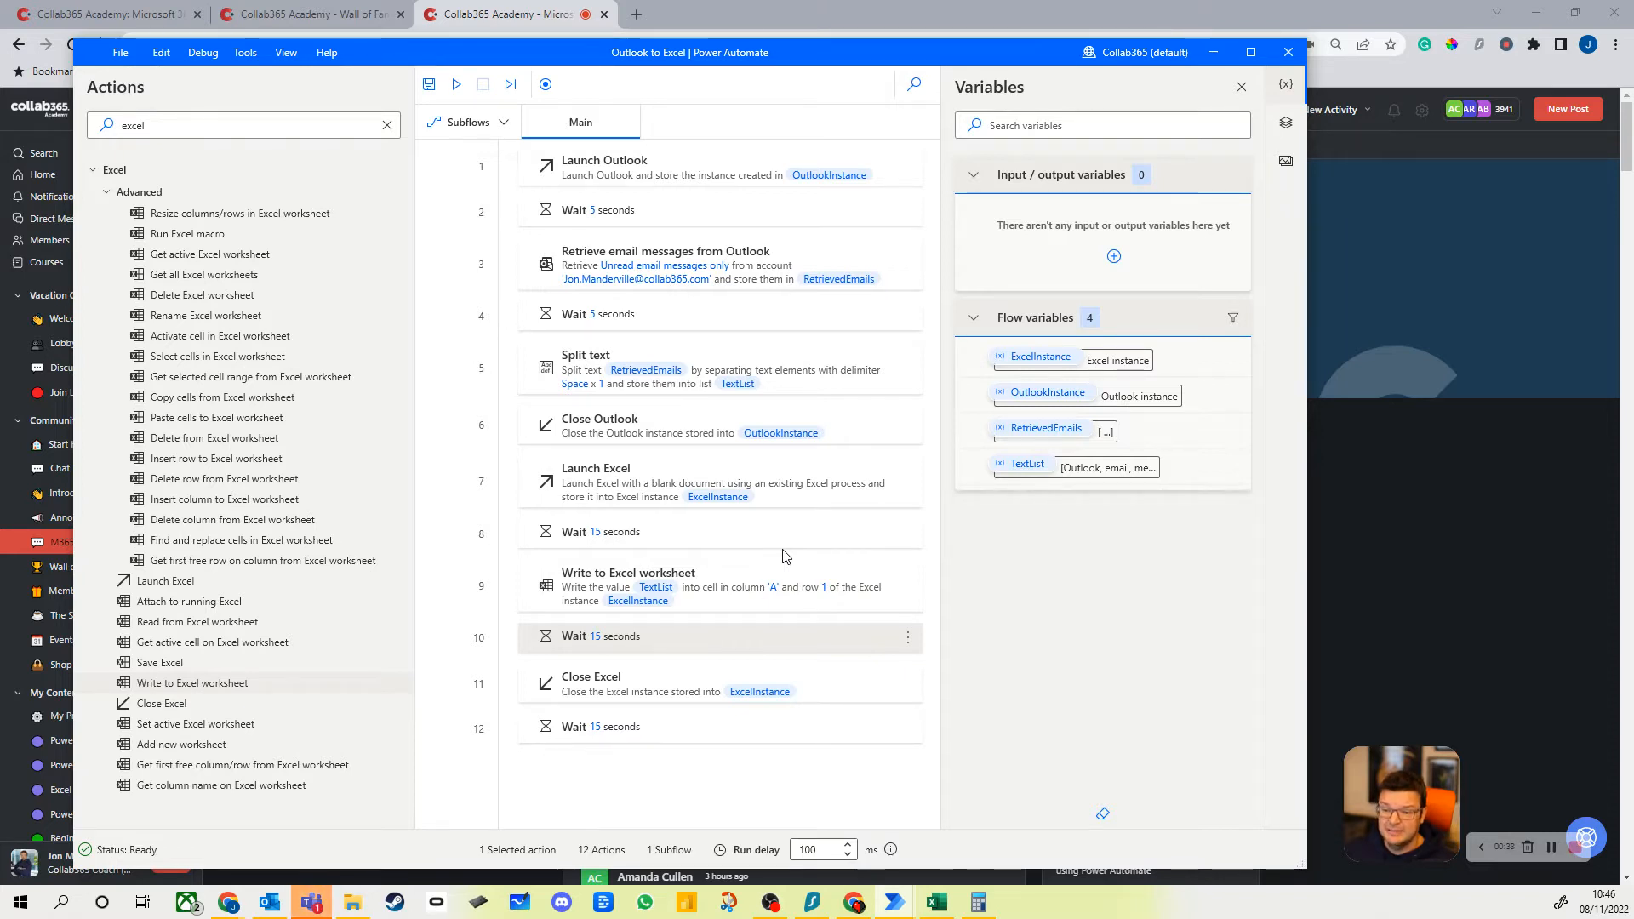
pyautogui.moveTo(855, 104)
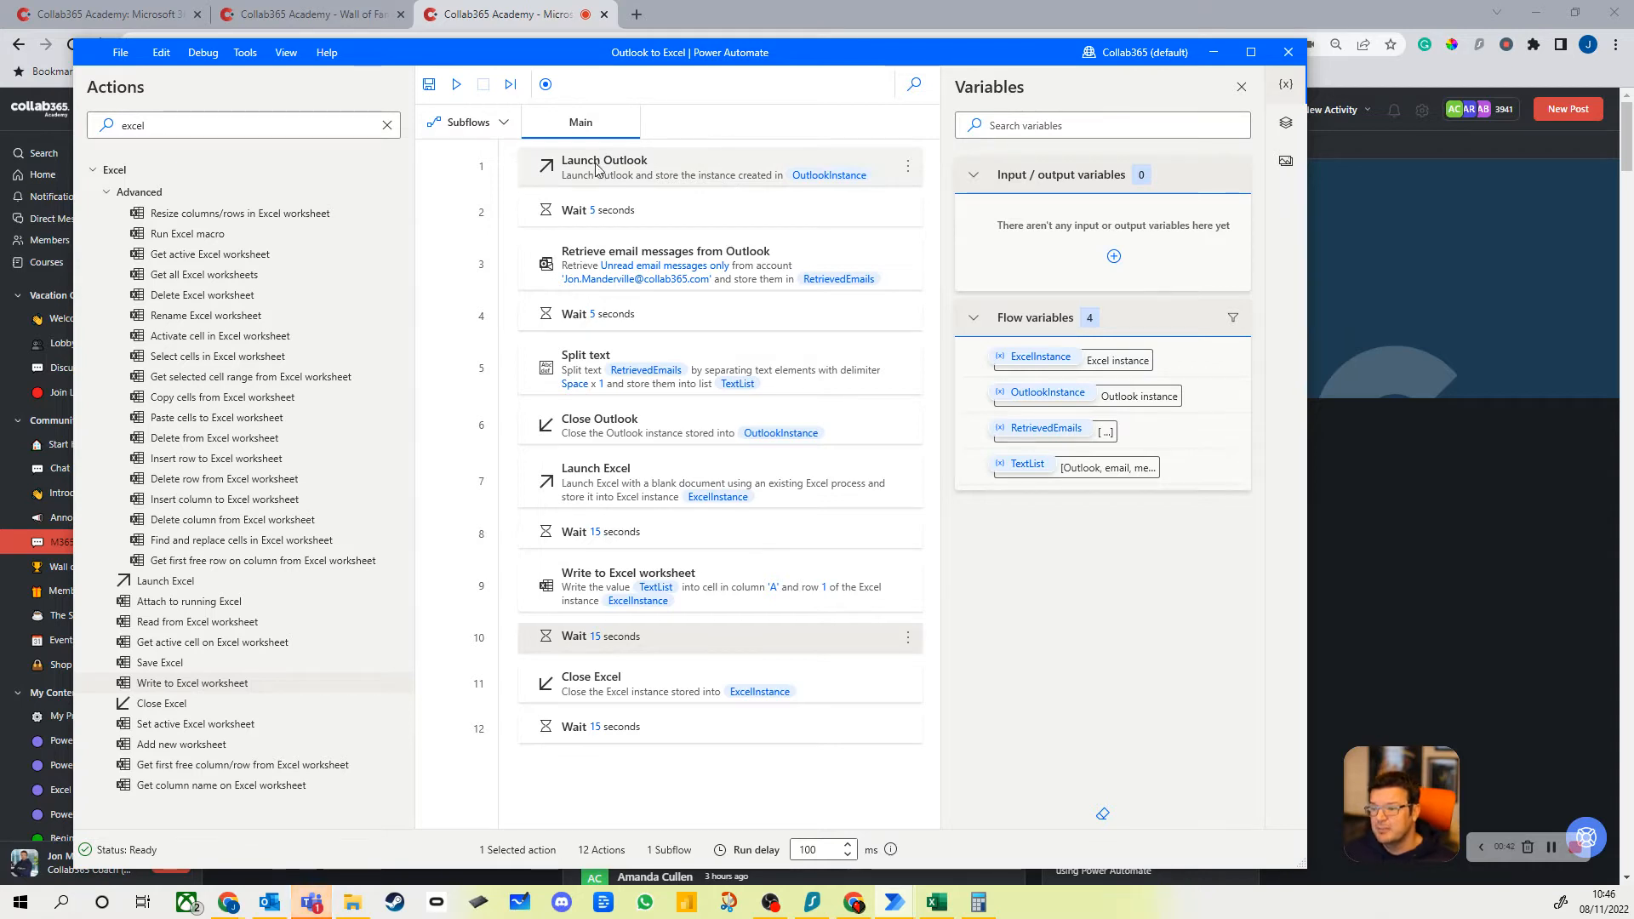
pyautogui.moveTo(675, 174)
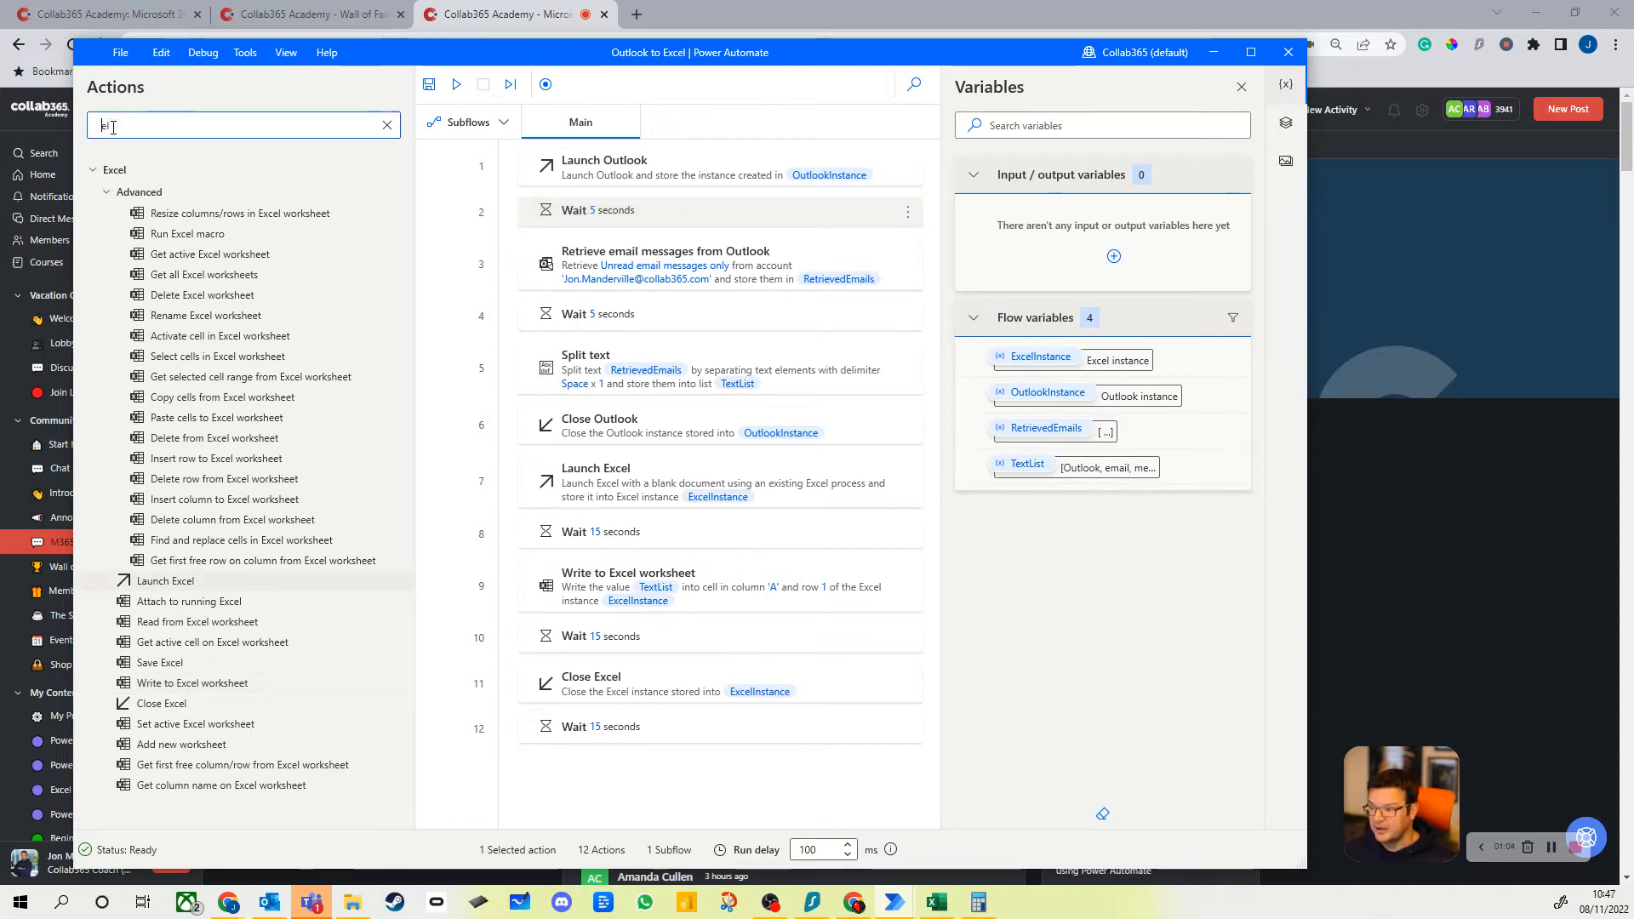
# Filter actions by 'wait' and open the Launch Outlook settings showing OutlookInstance
pyautogui.write('wait')
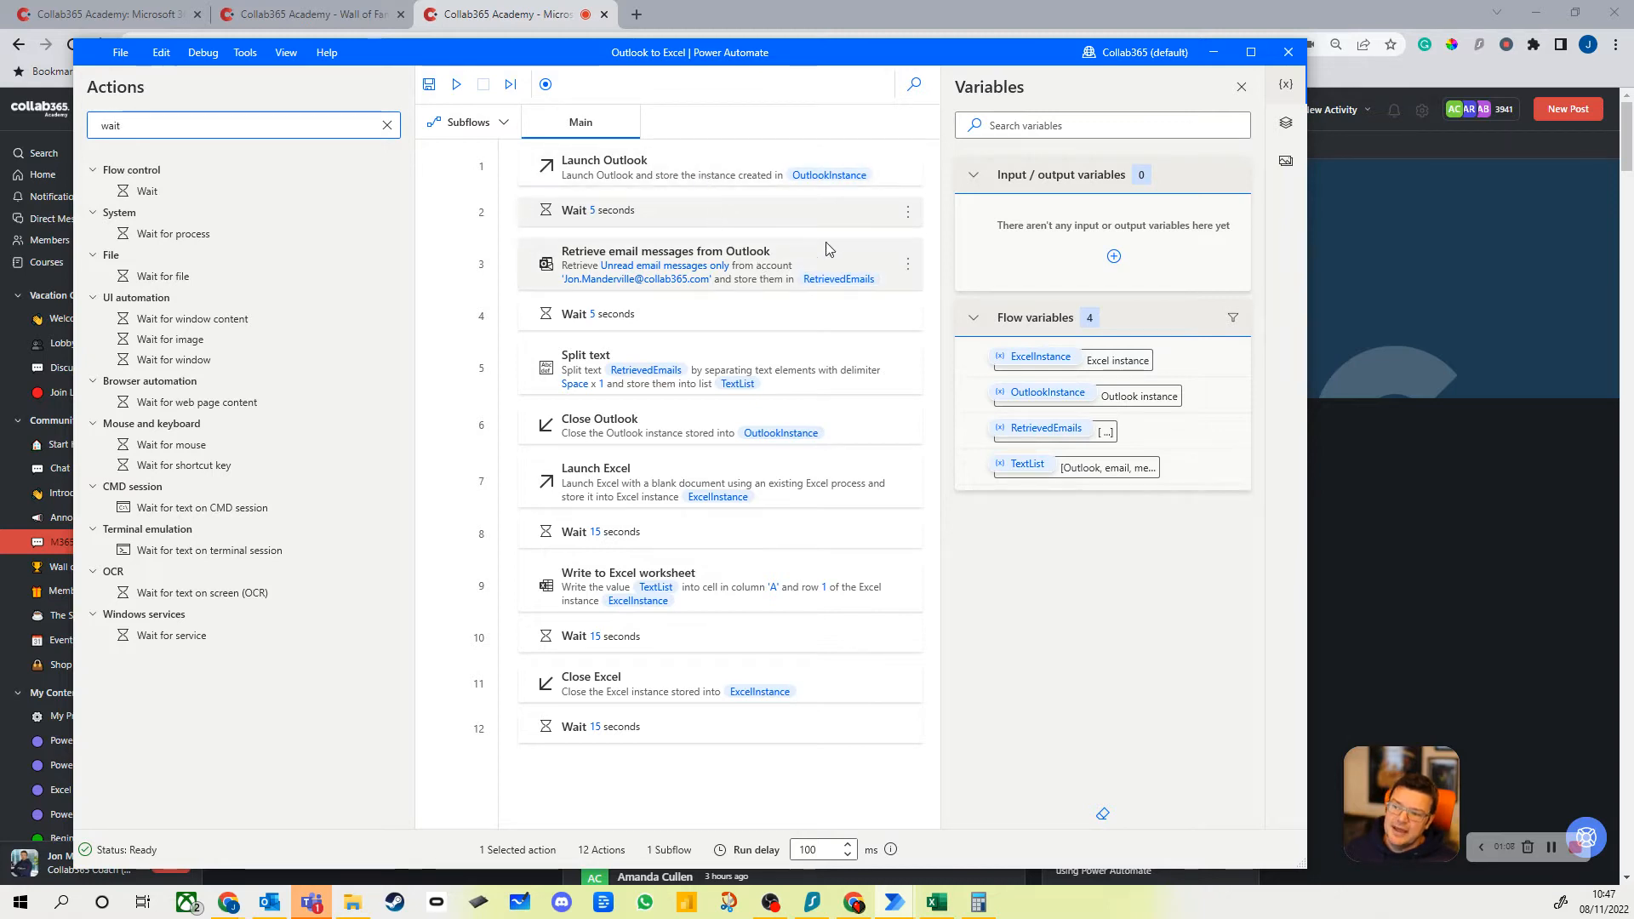
pyautogui.doubleClick(665, 264)
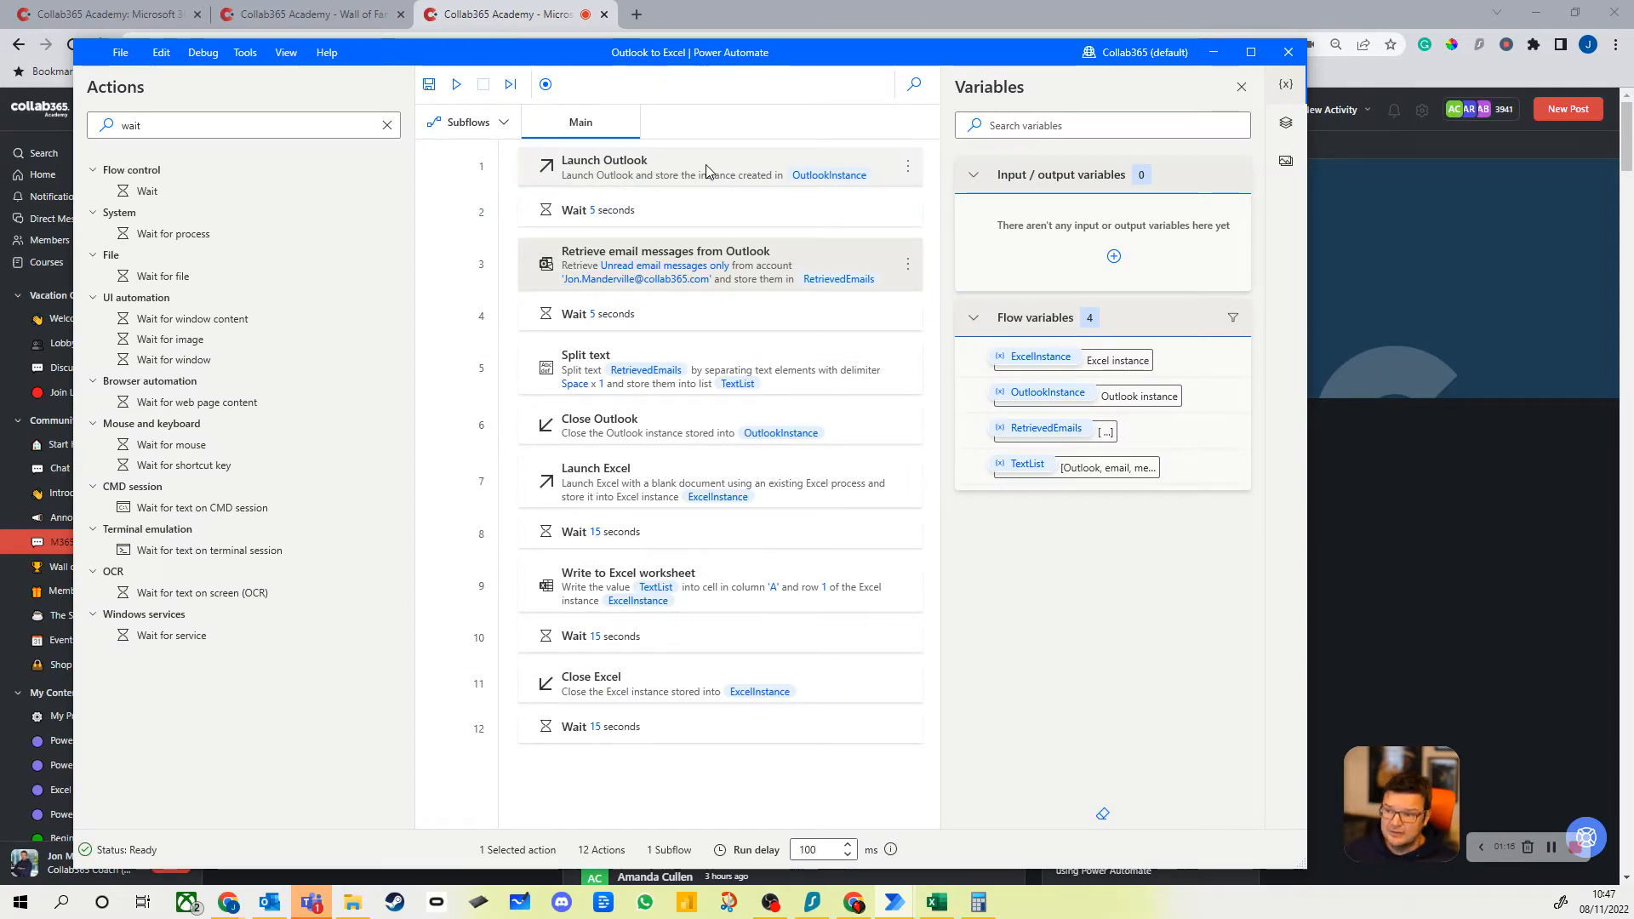
pyautogui.doubleClick(604, 167)
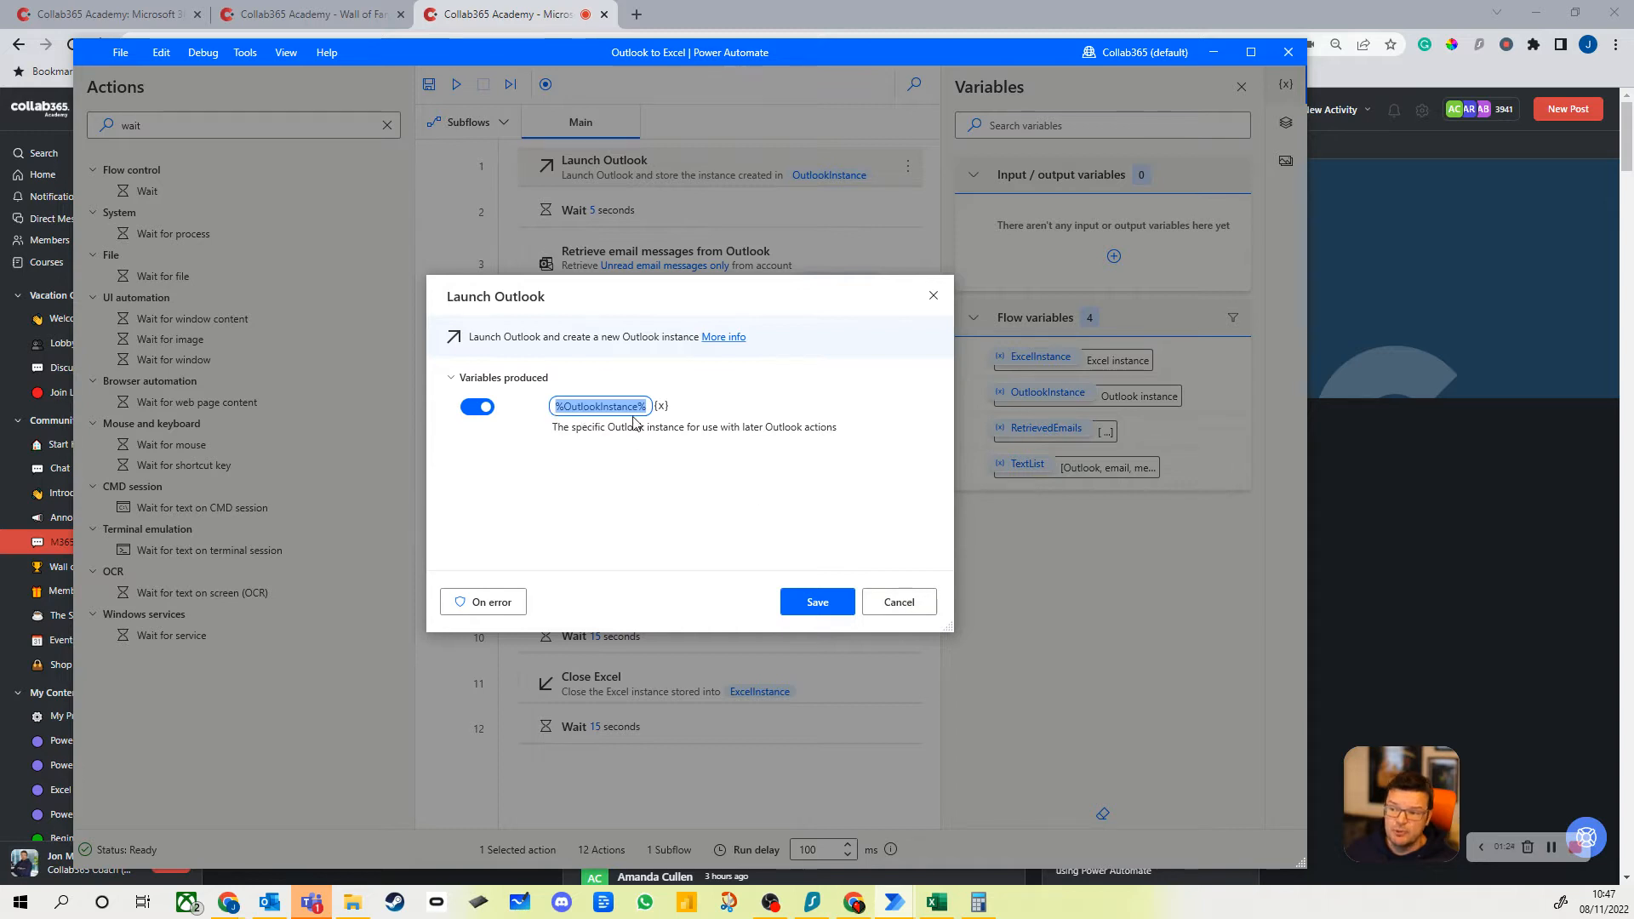
# Review Retrieve email messages (unread Inbox mail, subject containing Test) and save it unchanged
pyautogui.click(817, 602)
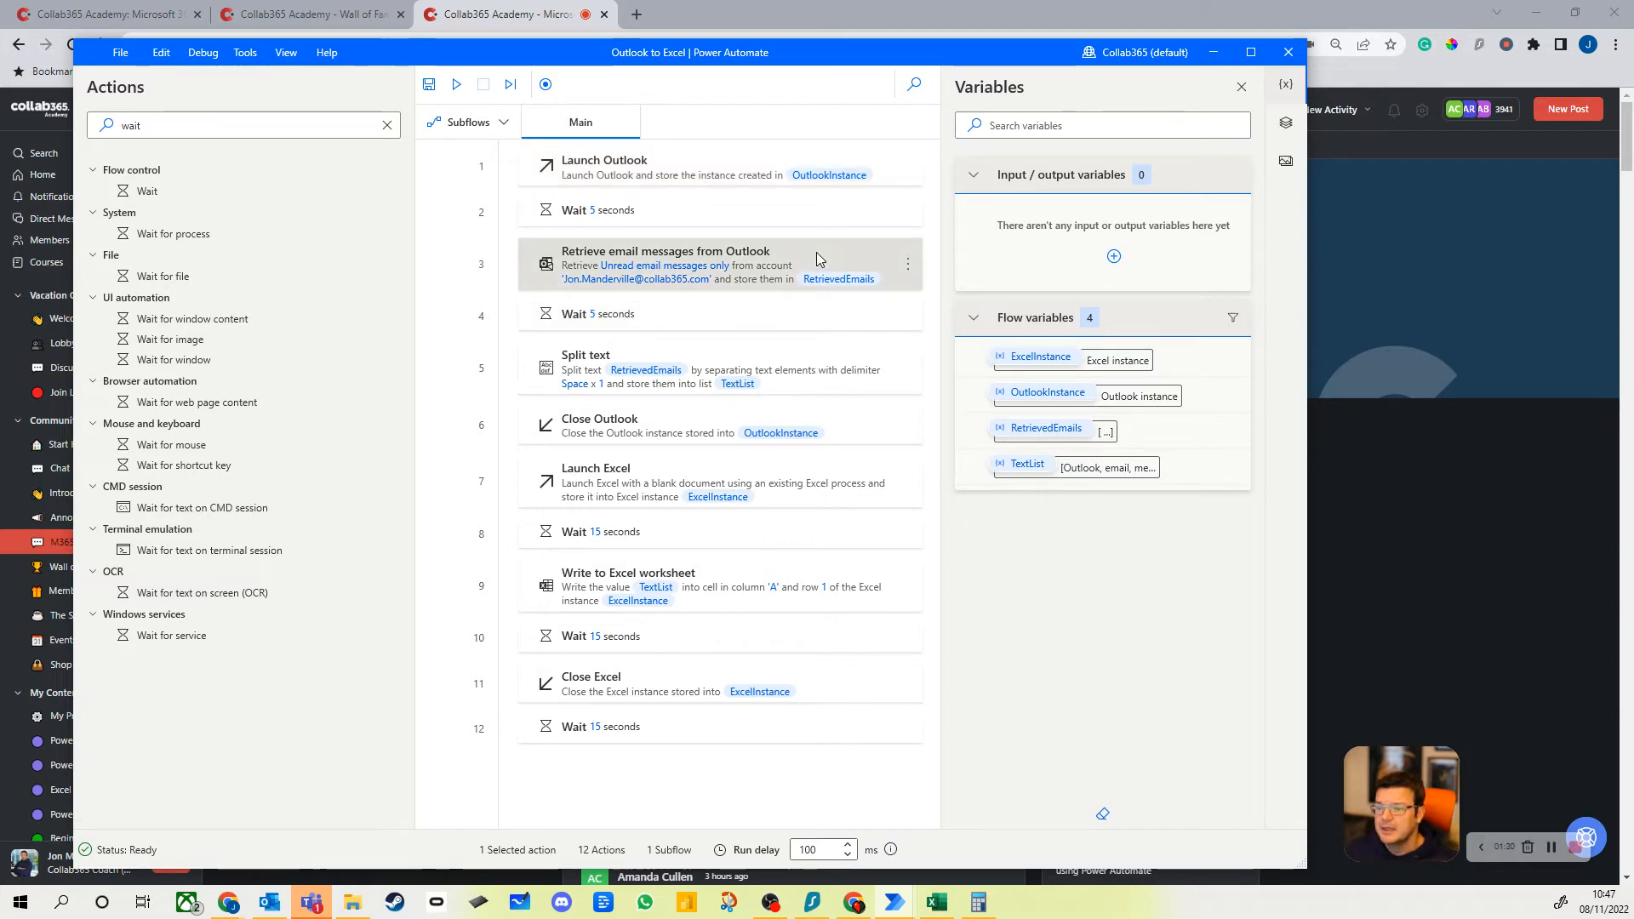
pyautogui.doubleClick(665, 265)
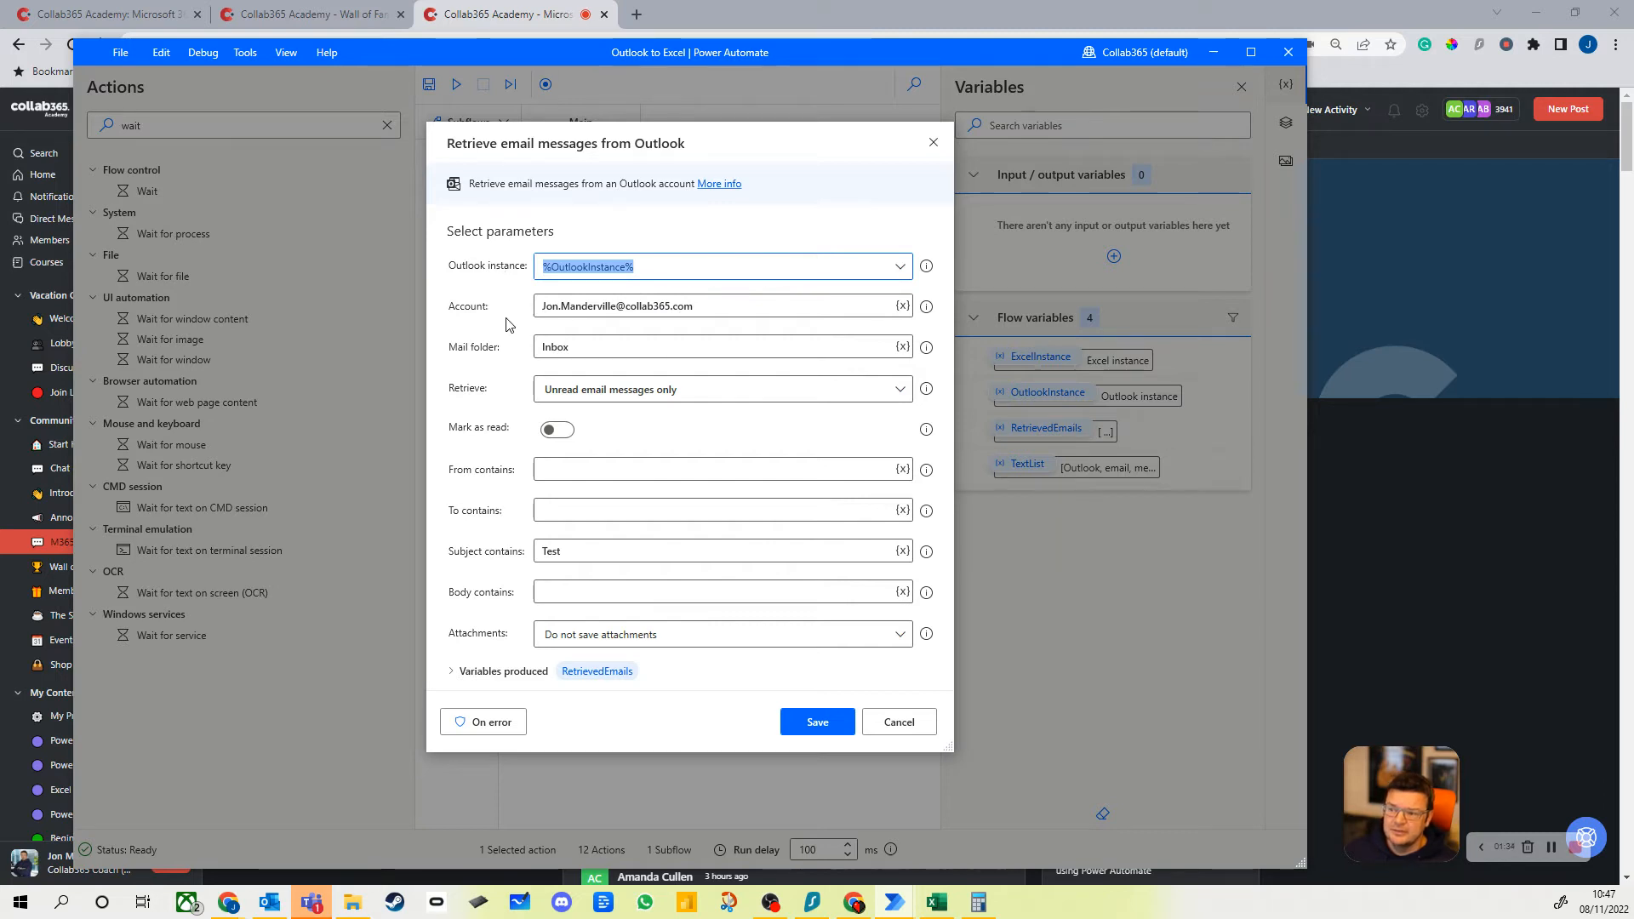
pyautogui.moveTo(743, 312)
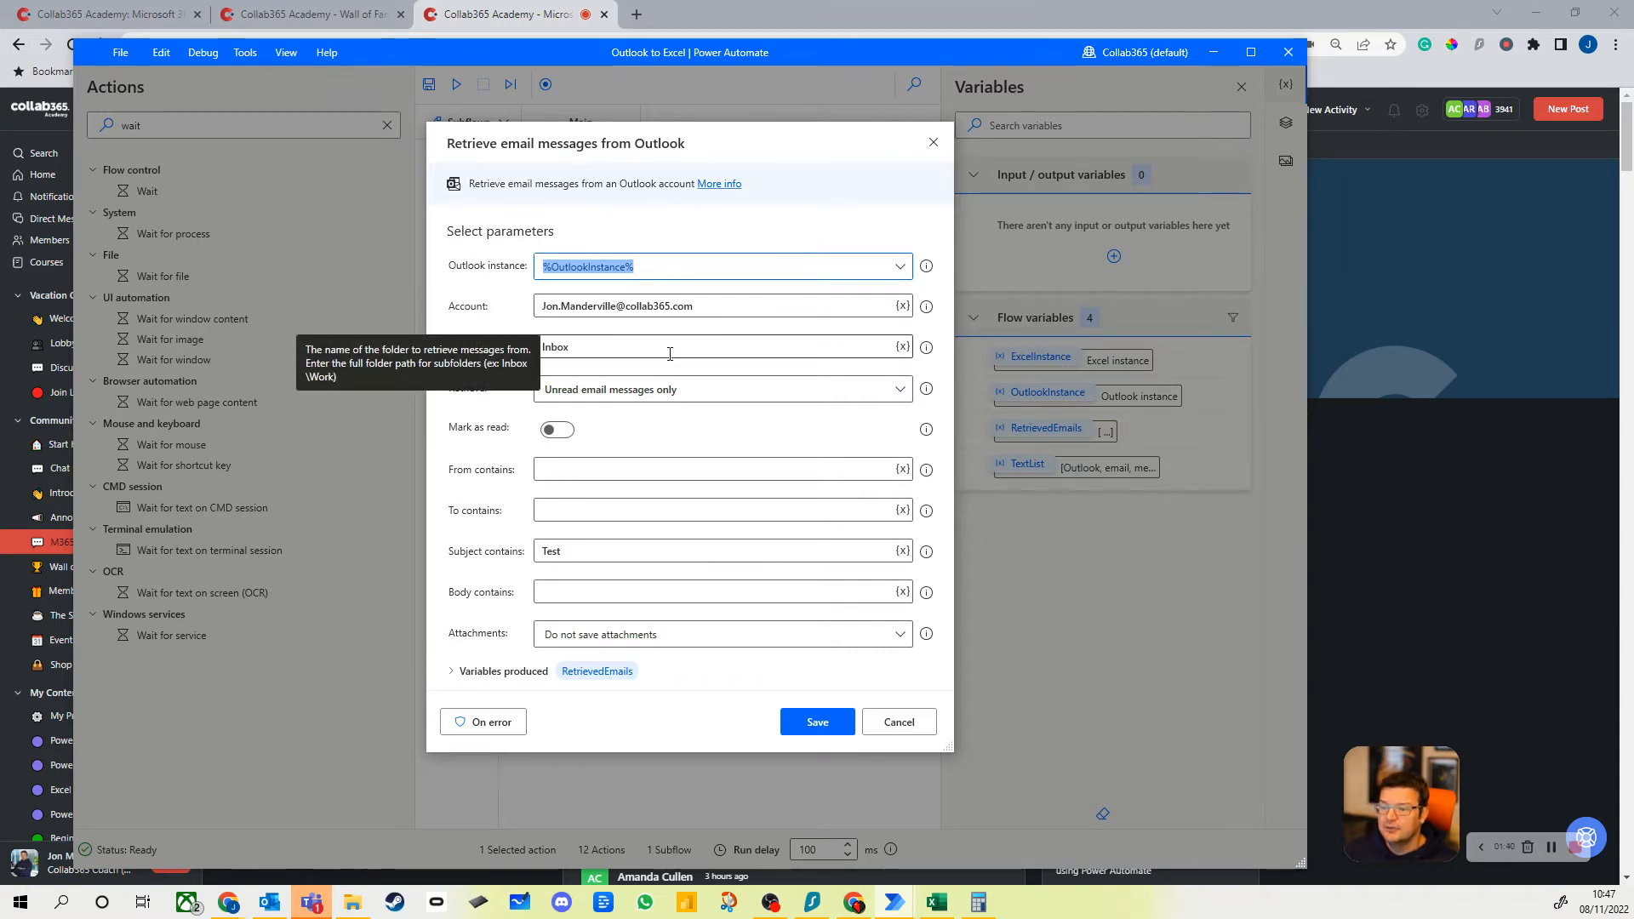
pyautogui.moveTo(540, 405)
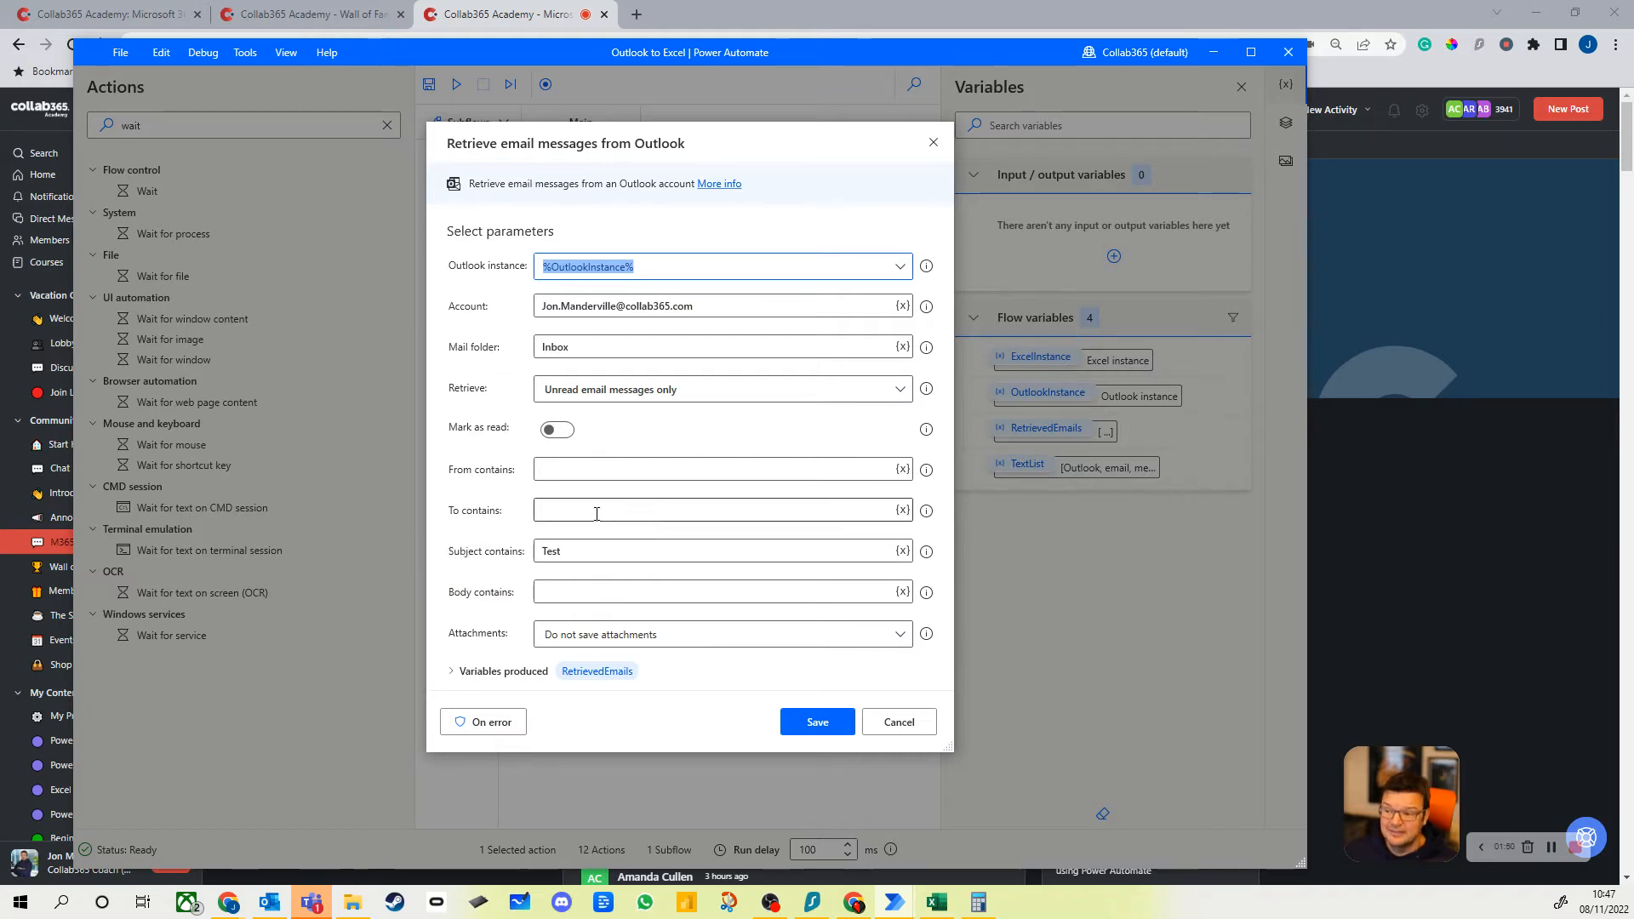
pyautogui.moveTo(589, 469)
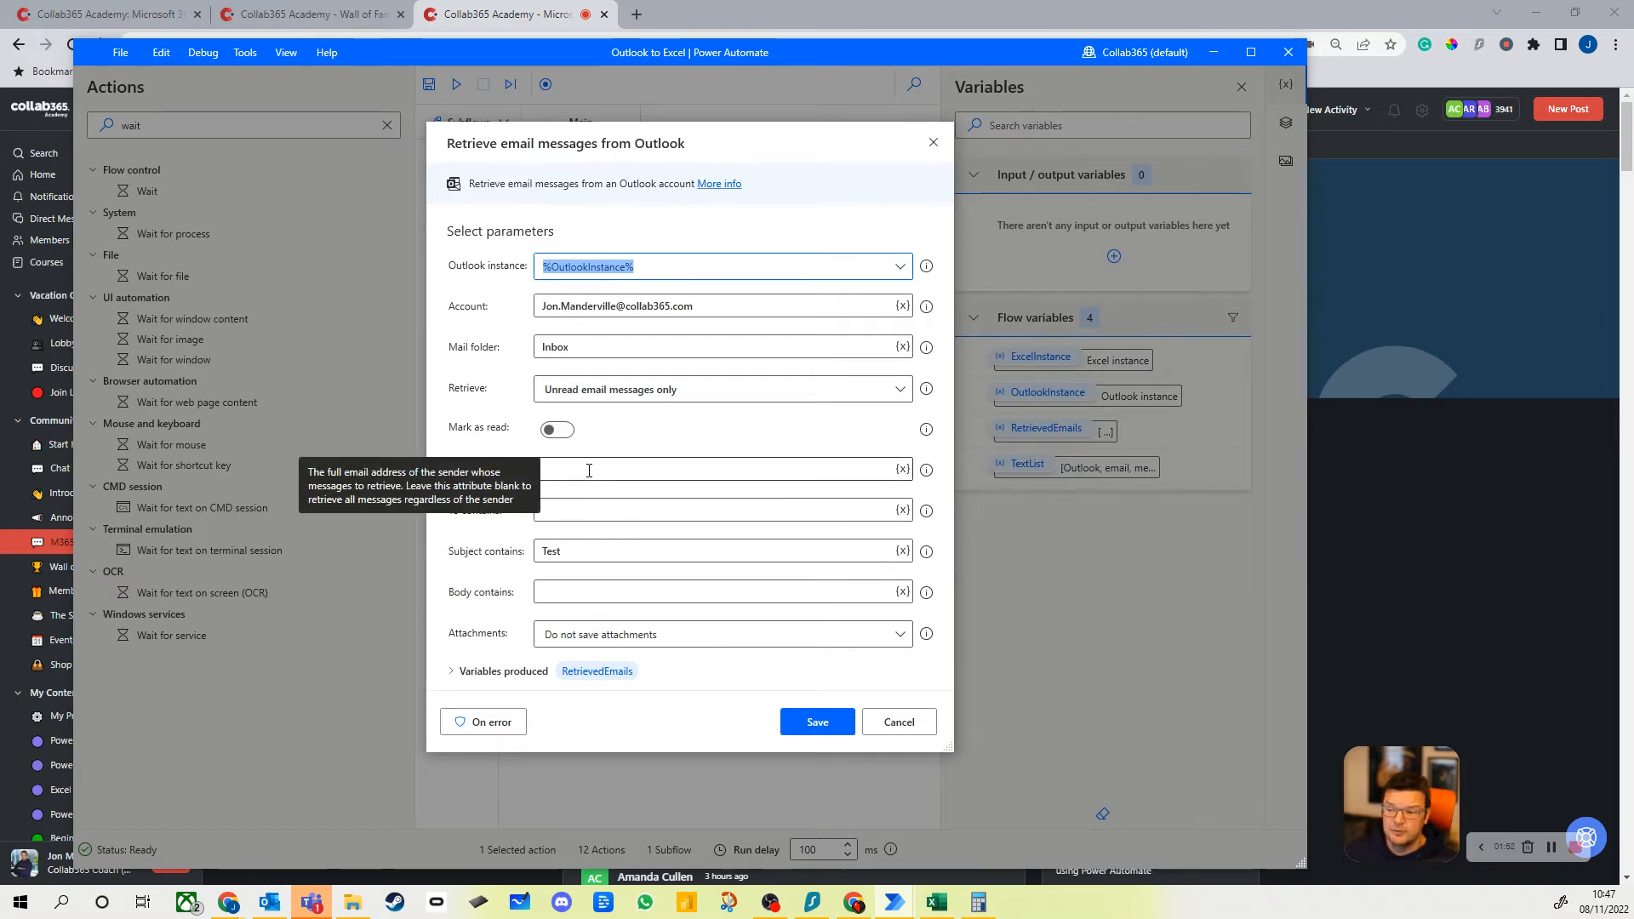
pyautogui.moveTo(588, 591)
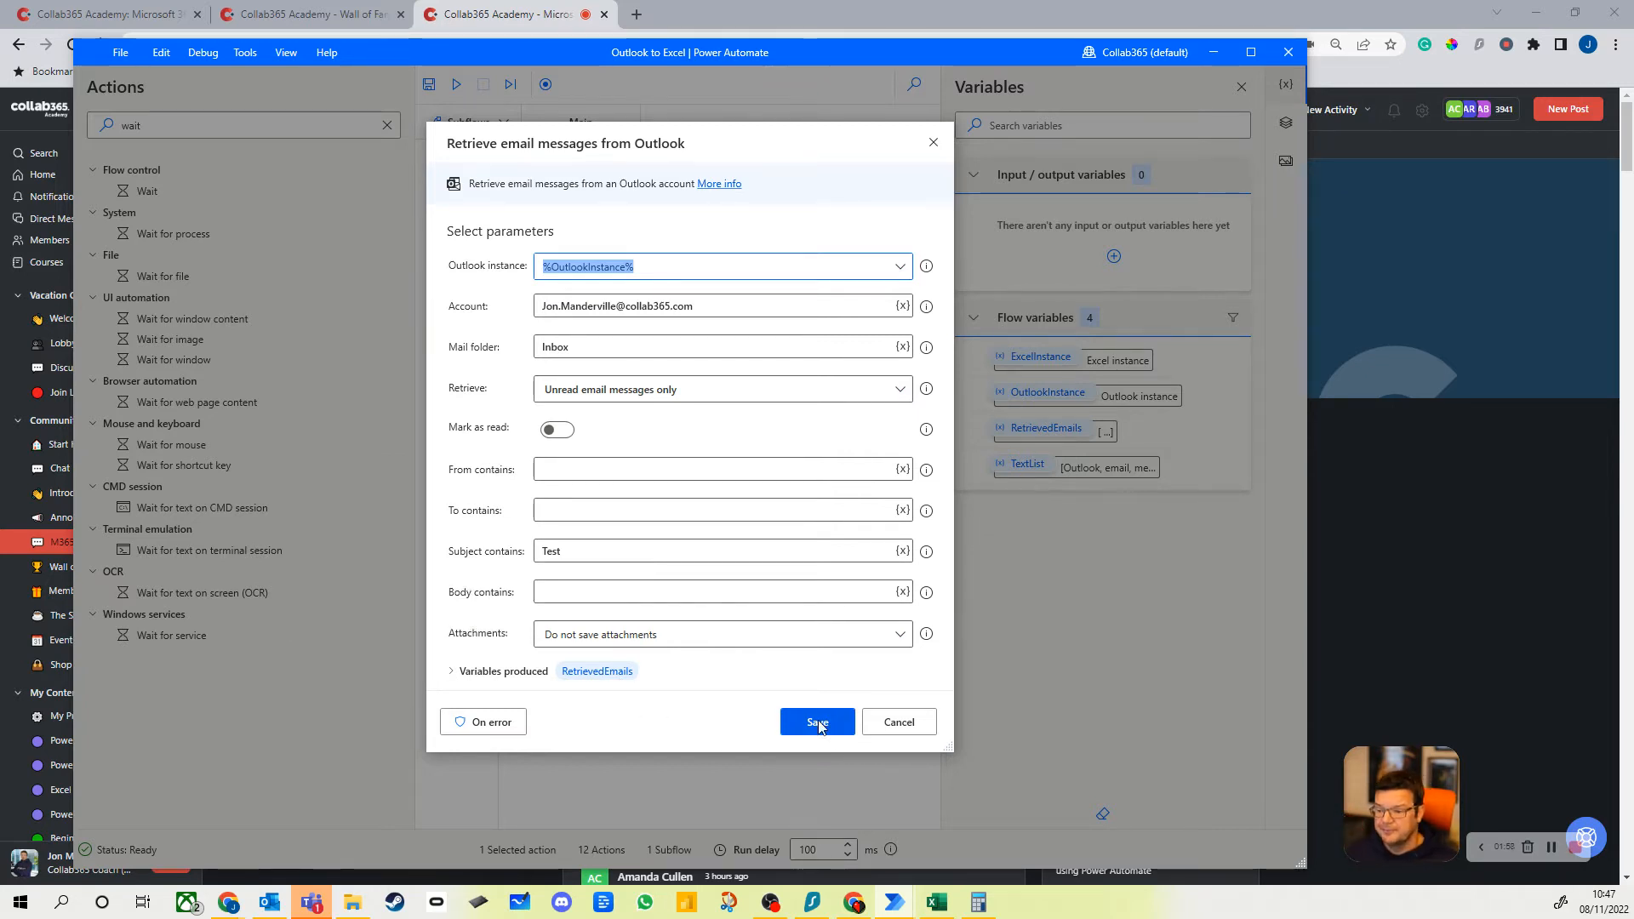
pyautogui.moveTo(598, 670)
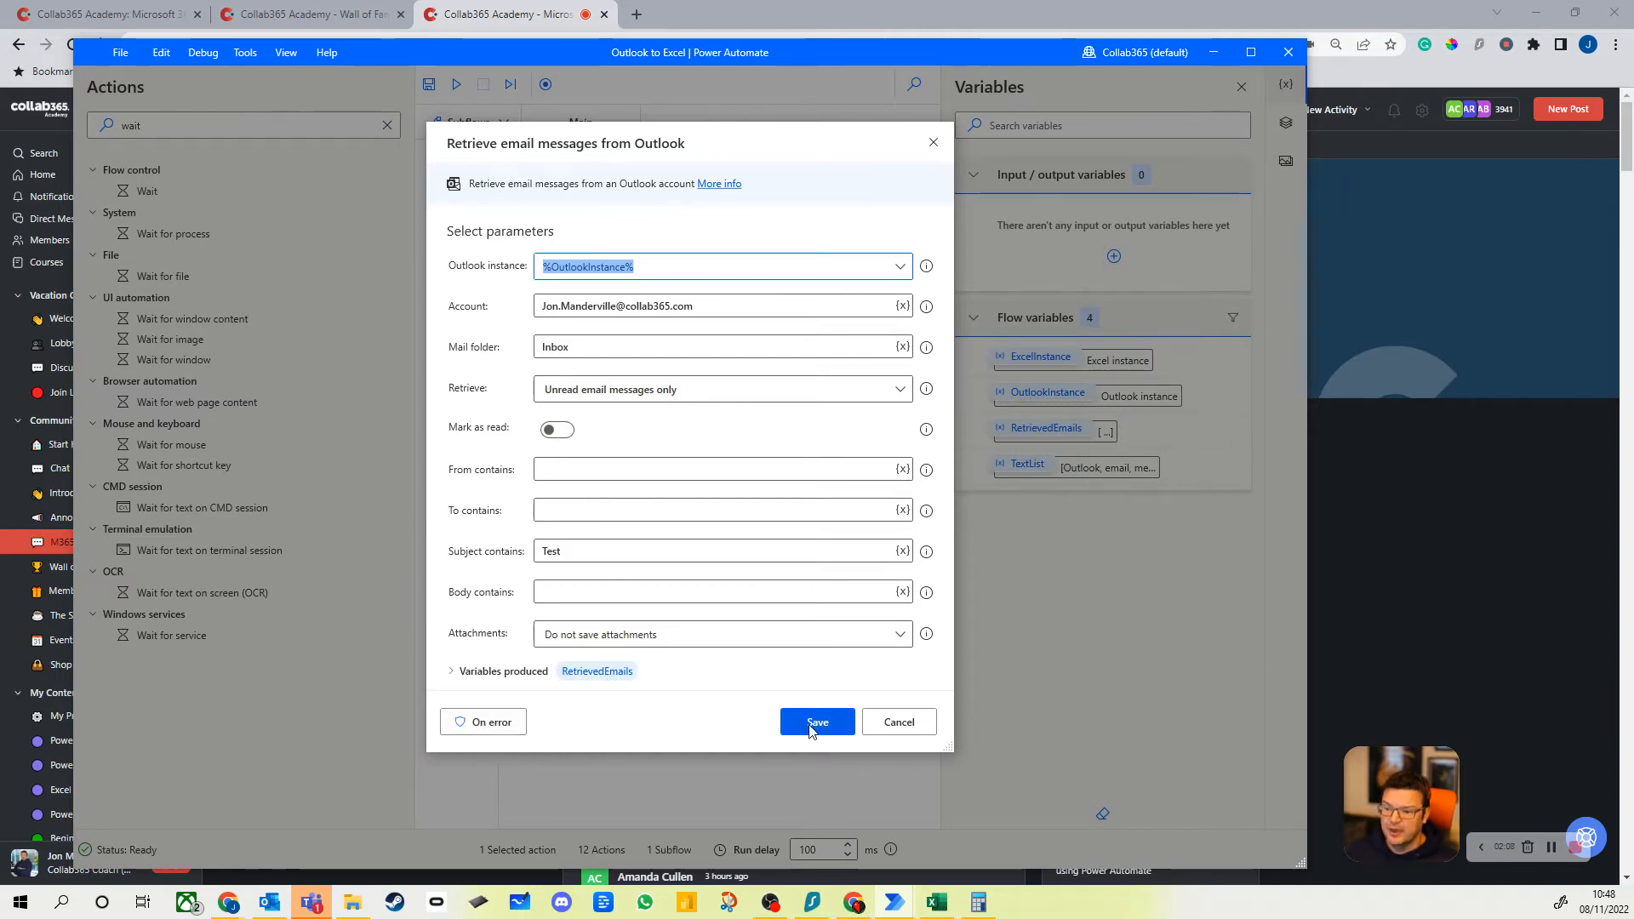
pyautogui.click(817, 720)
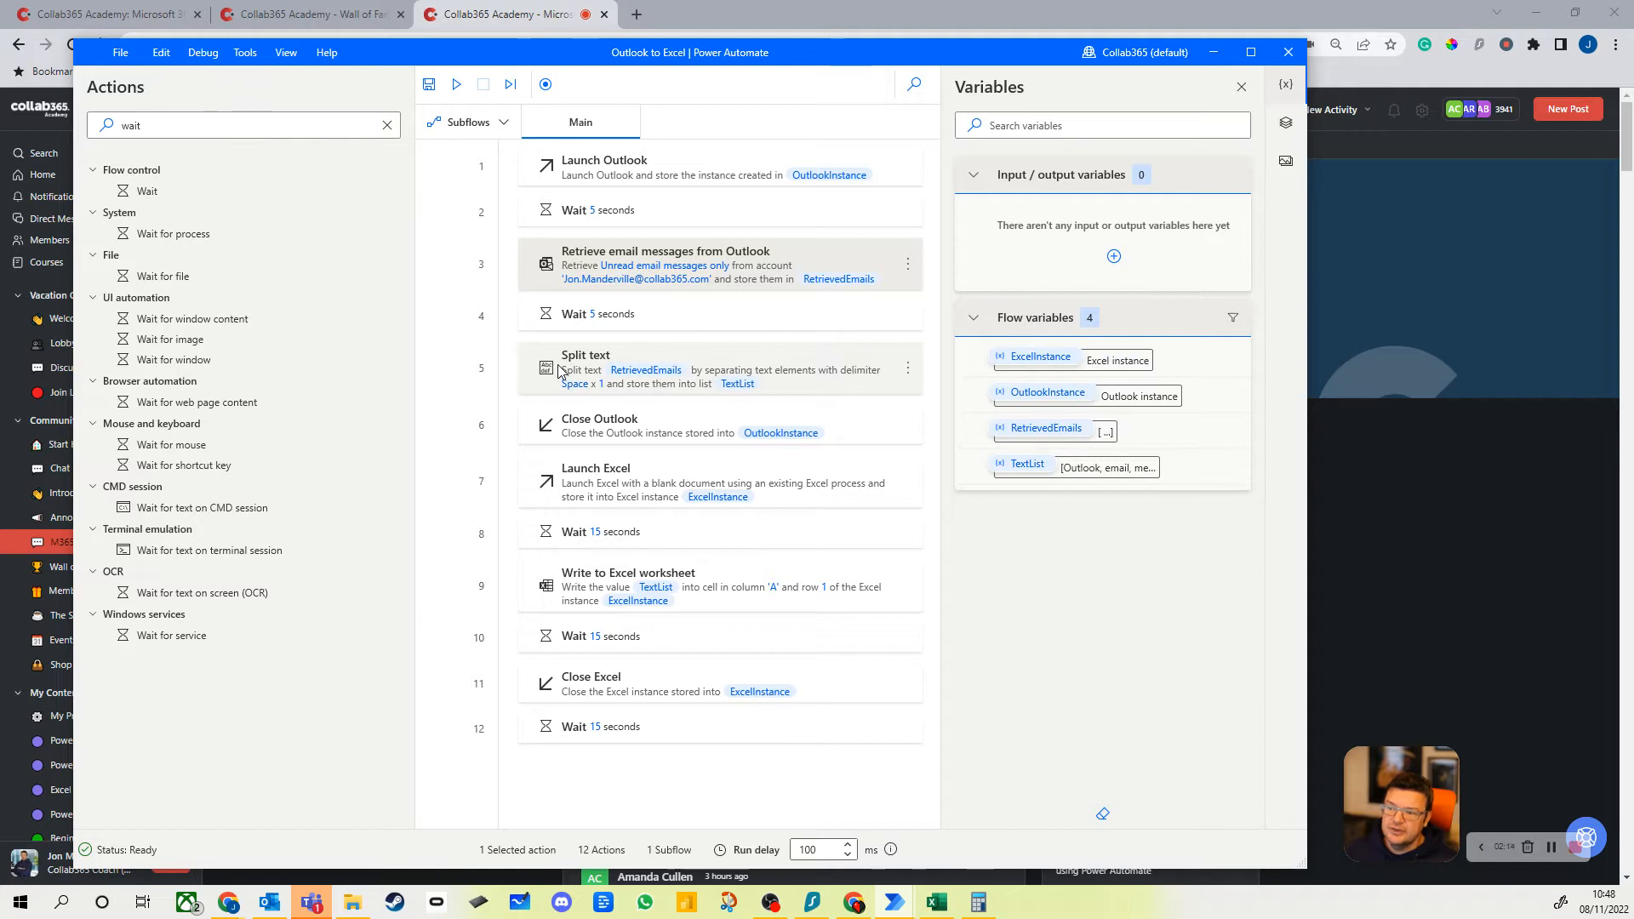
# Review Split text splitting RetrievedEmails by a single space into TextList, closing unchanged
pyautogui.doubleClick(586, 368)
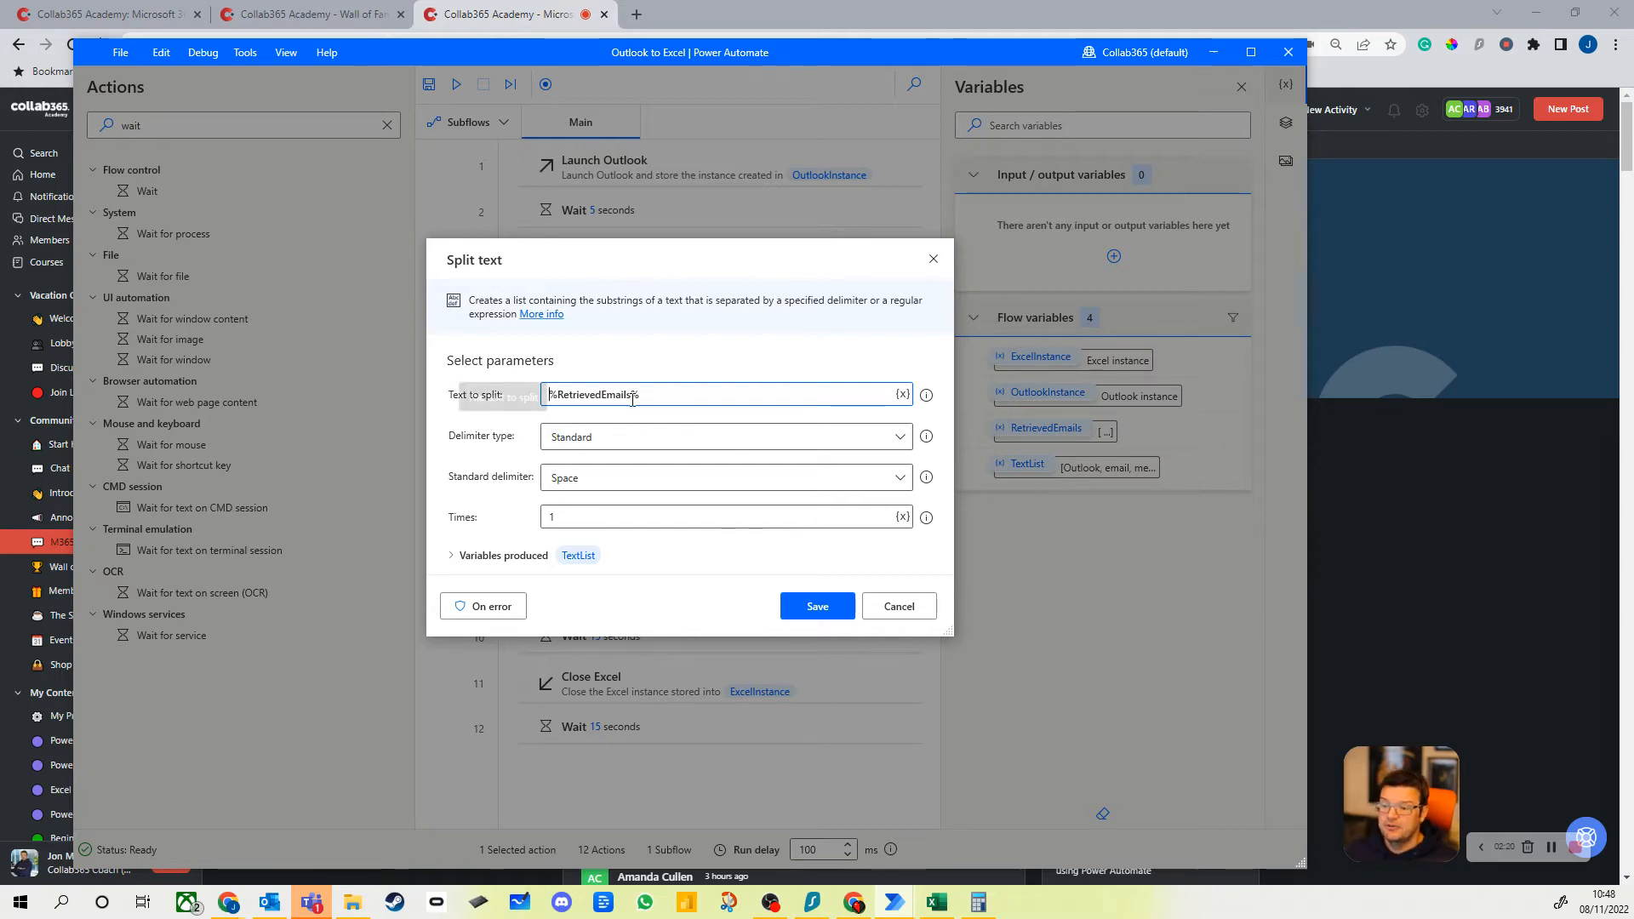
pyautogui.moveTo(615, 442)
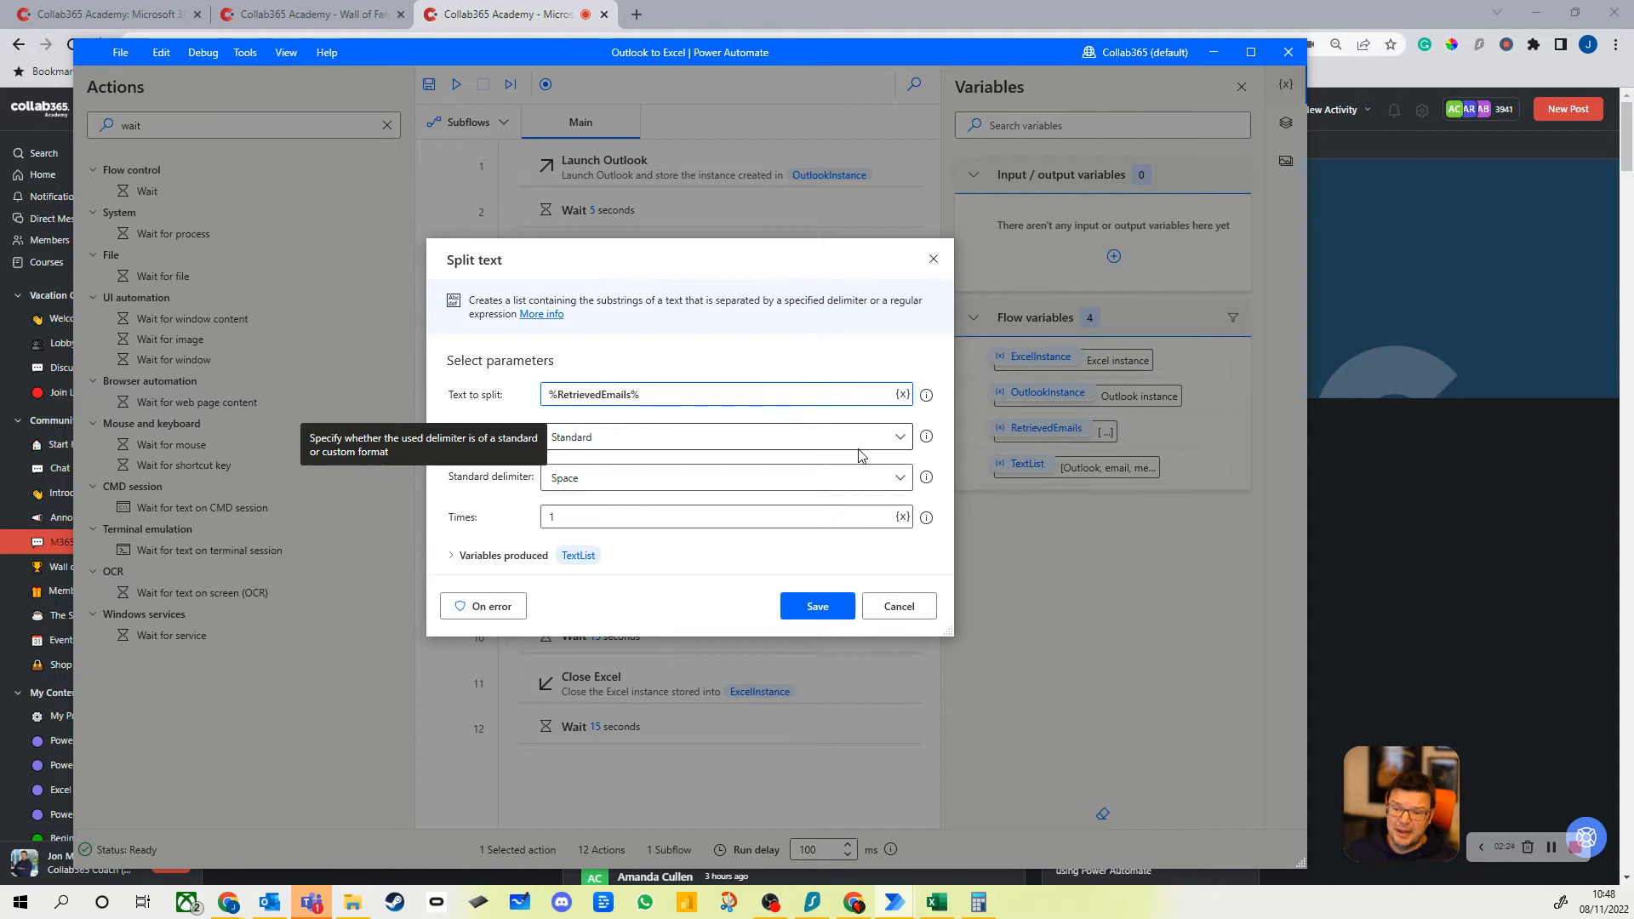
pyautogui.moveTo(846, 458)
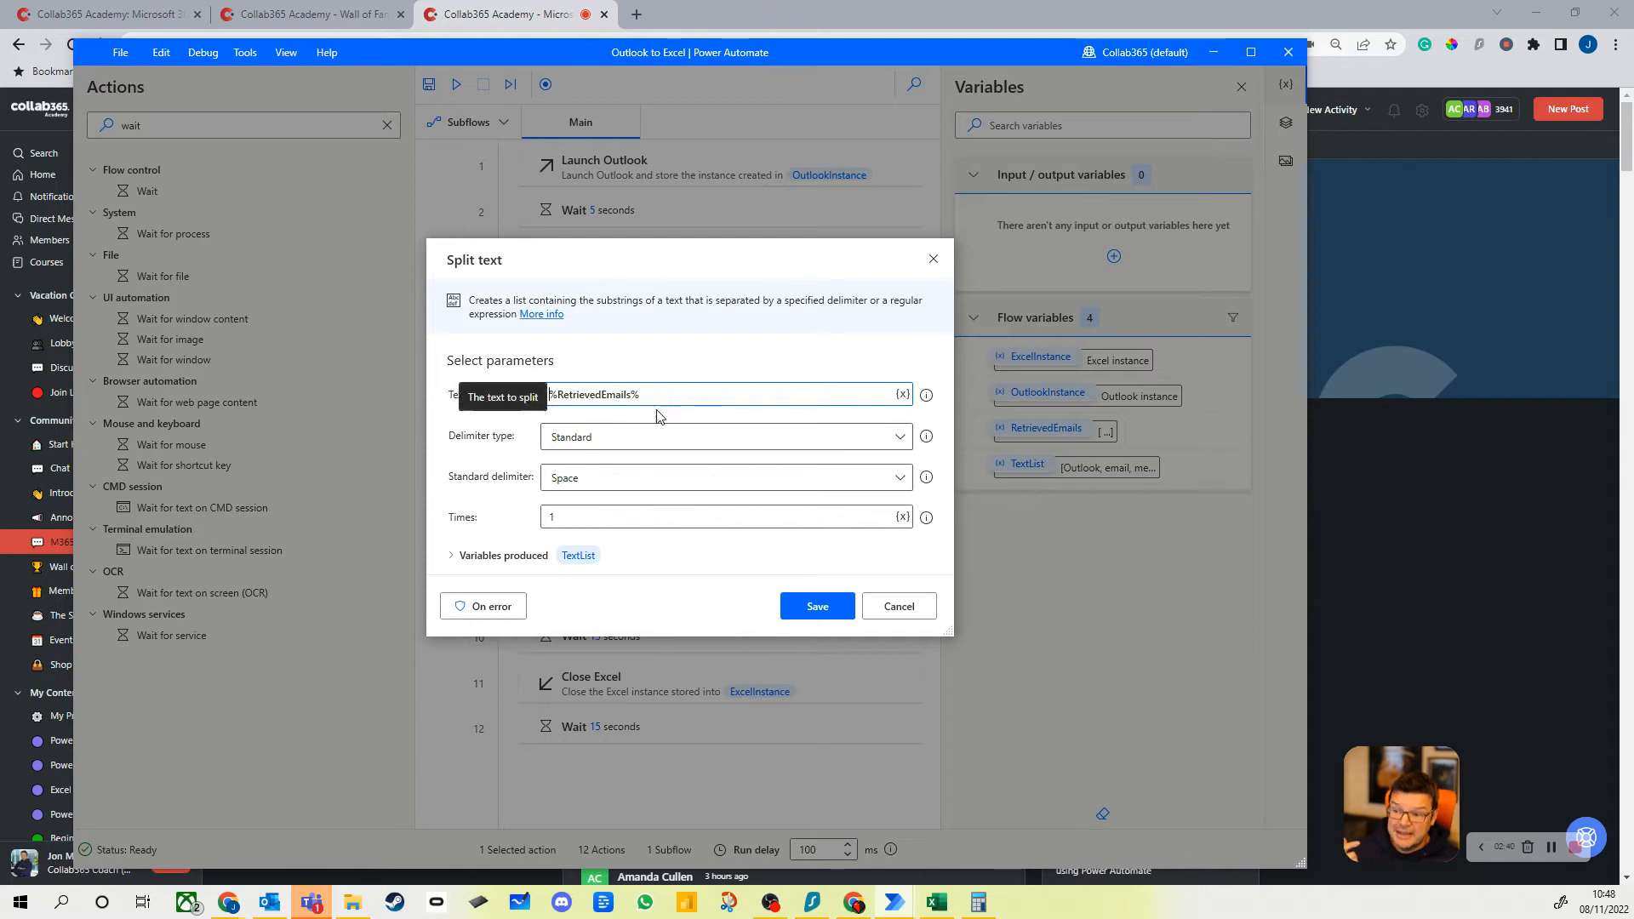
pyautogui.moveTo(577, 554)
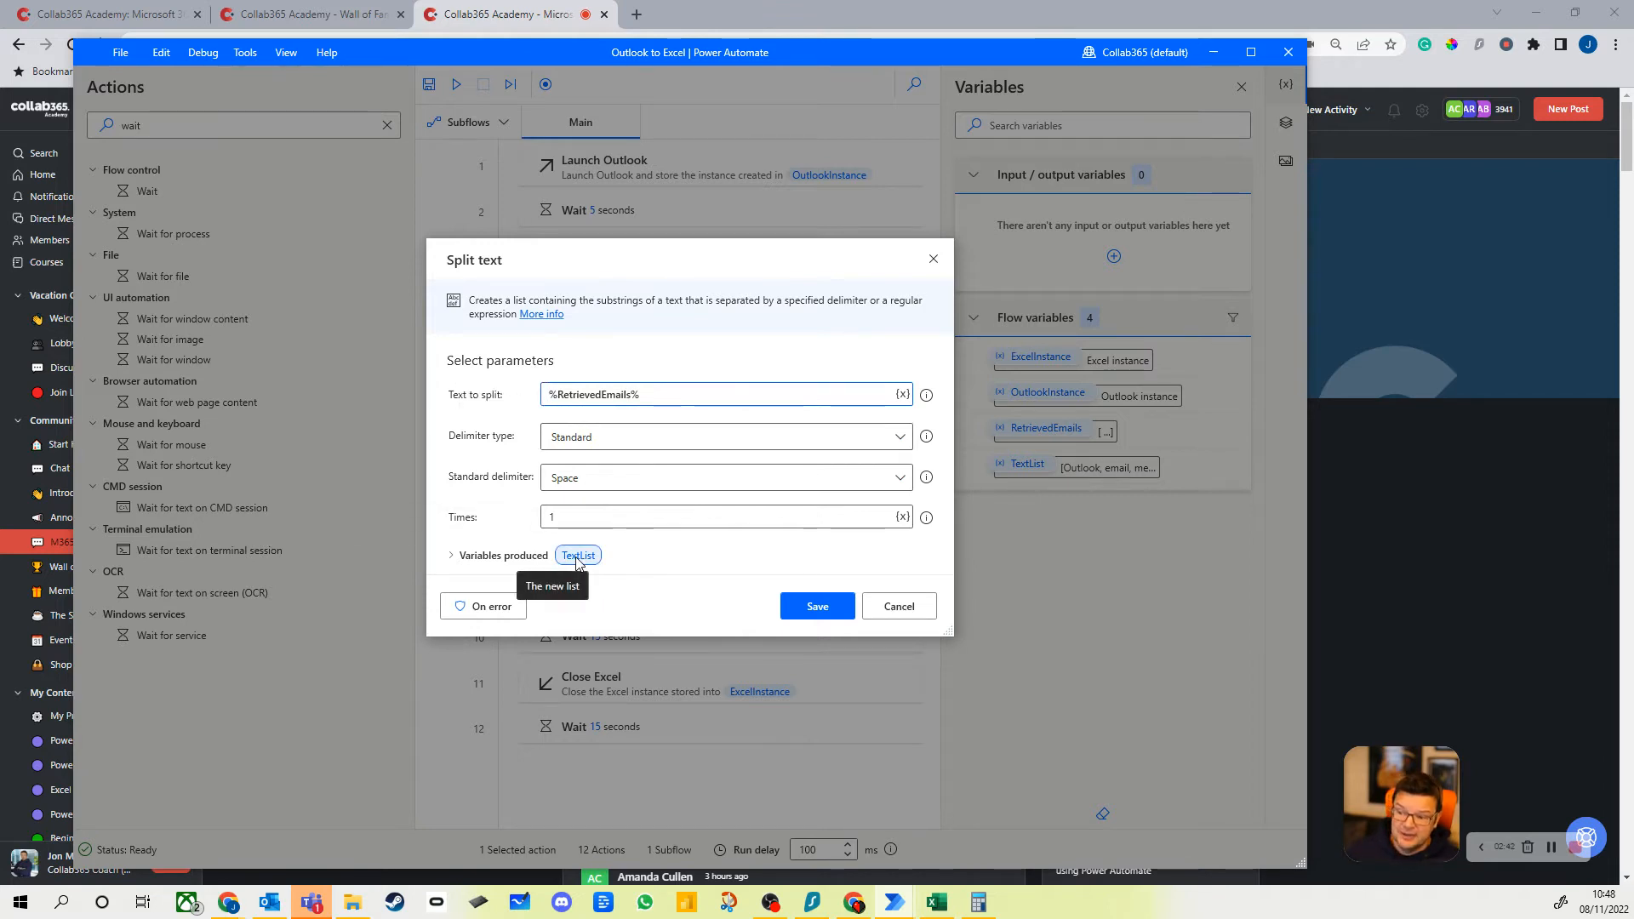
pyautogui.click(817, 605)
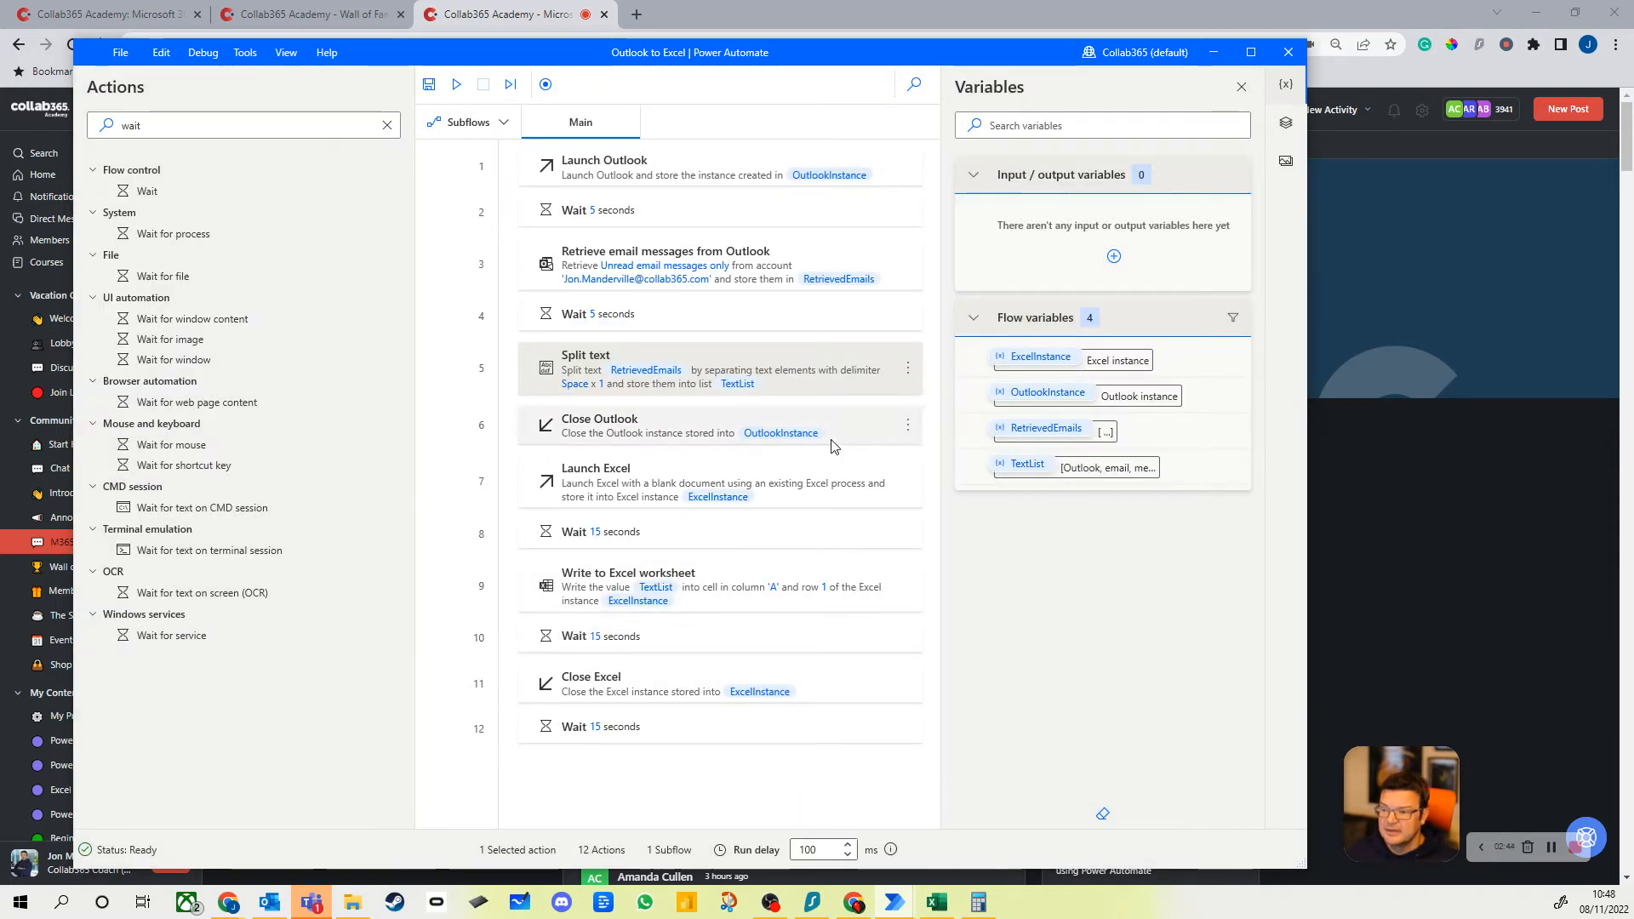
pyautogui.moveTo(812, 436)
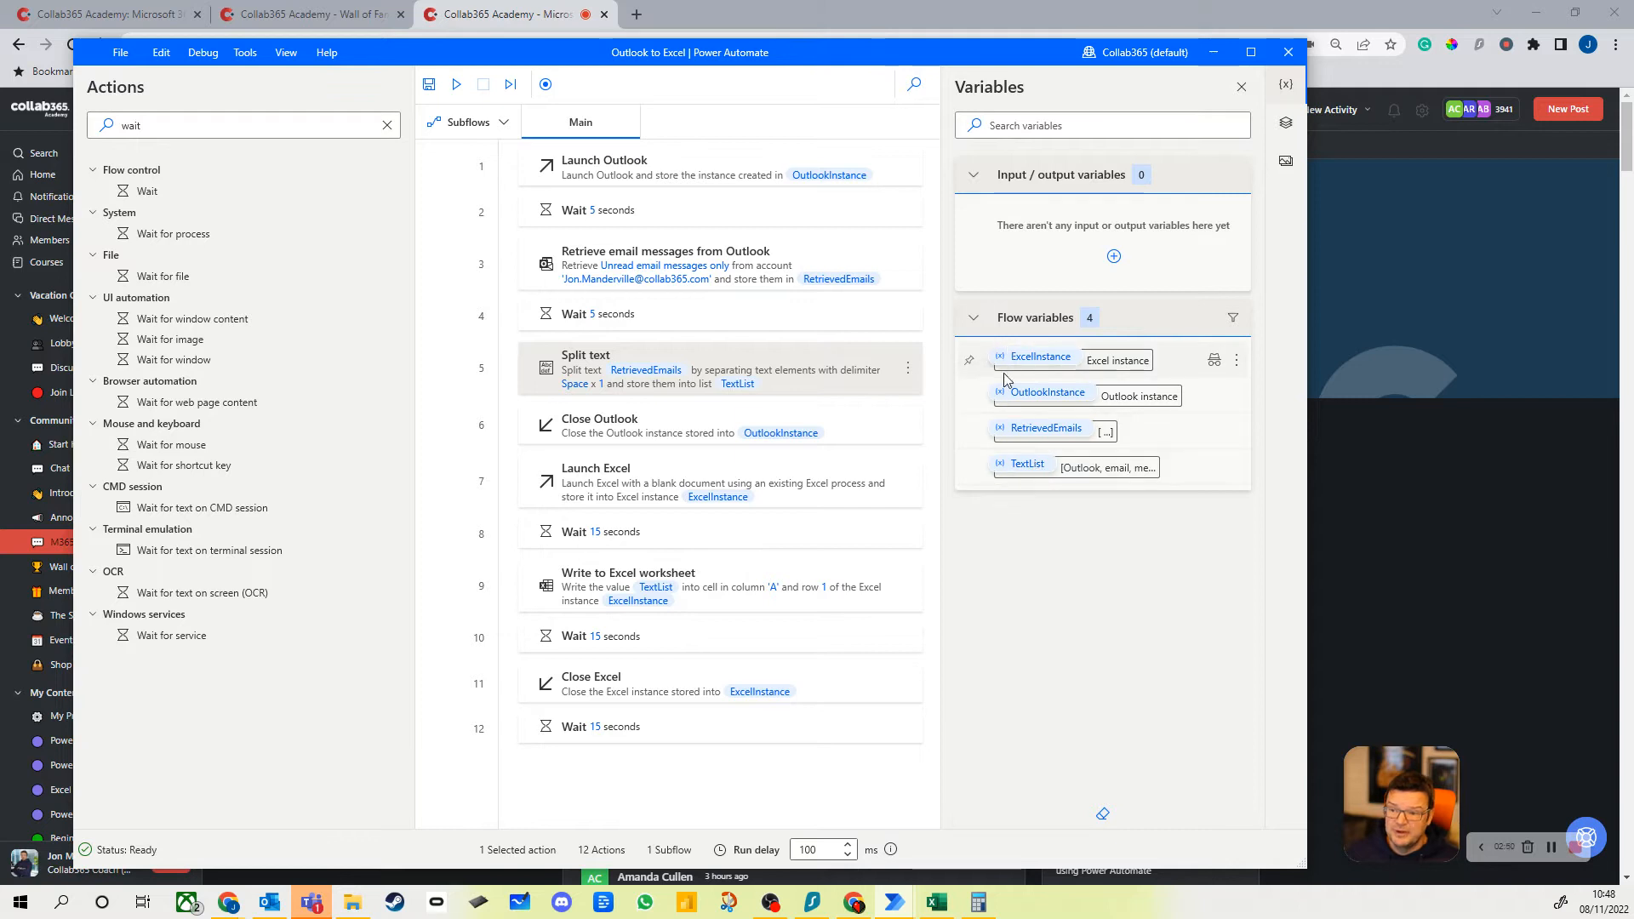
pyautogui.moveTo(1235, 468)
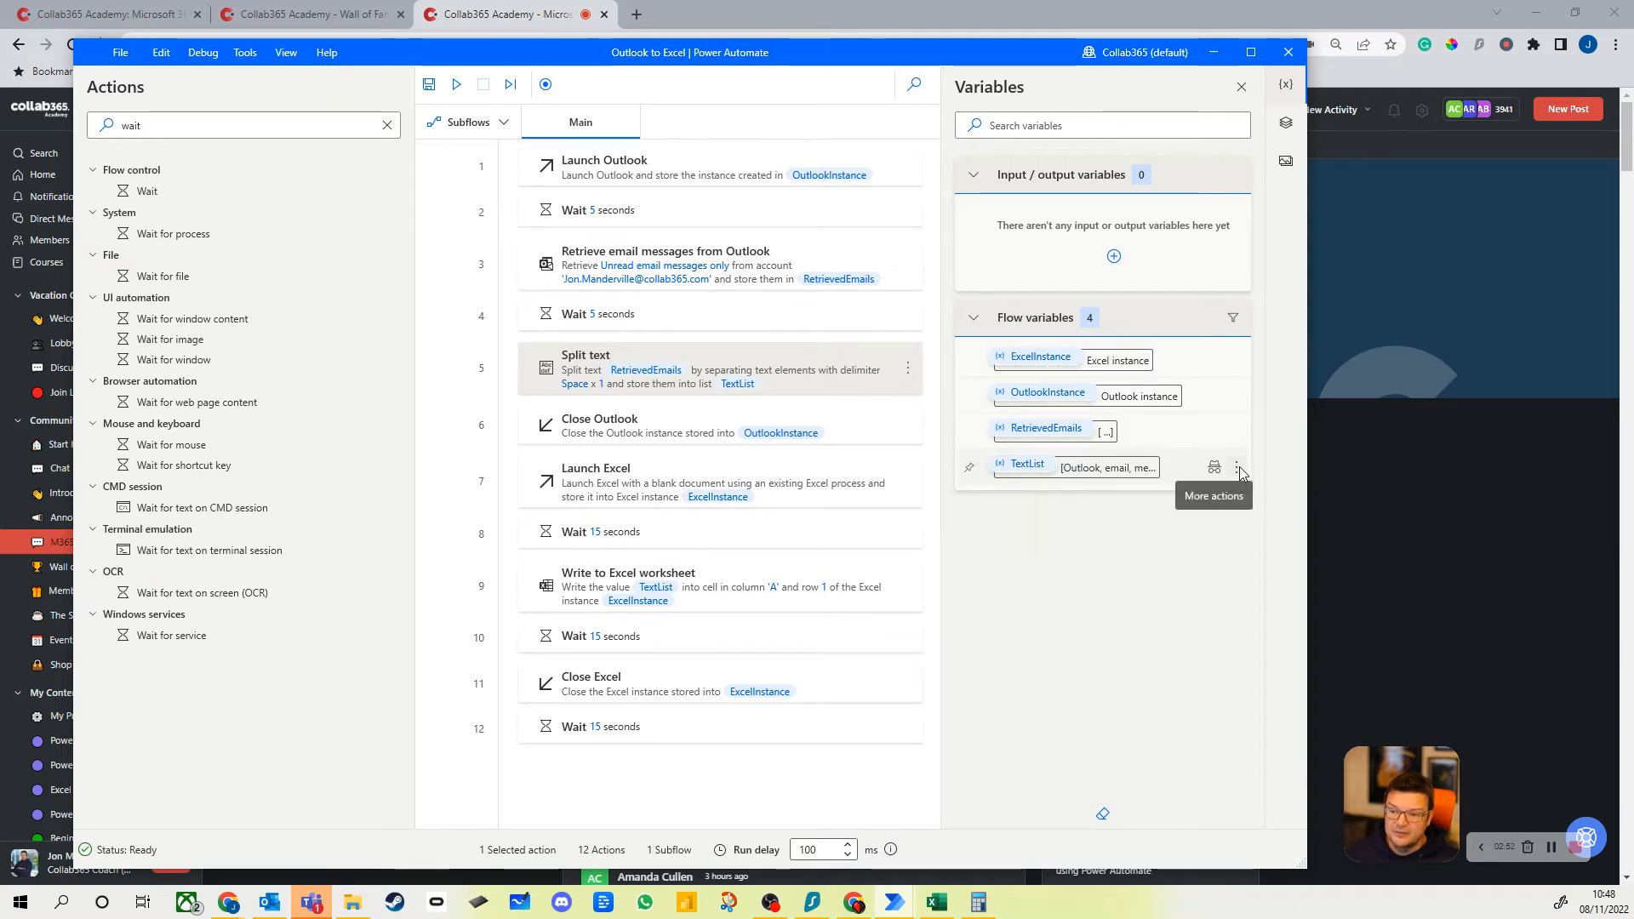
pyautogui.moveTo(1055, 486)
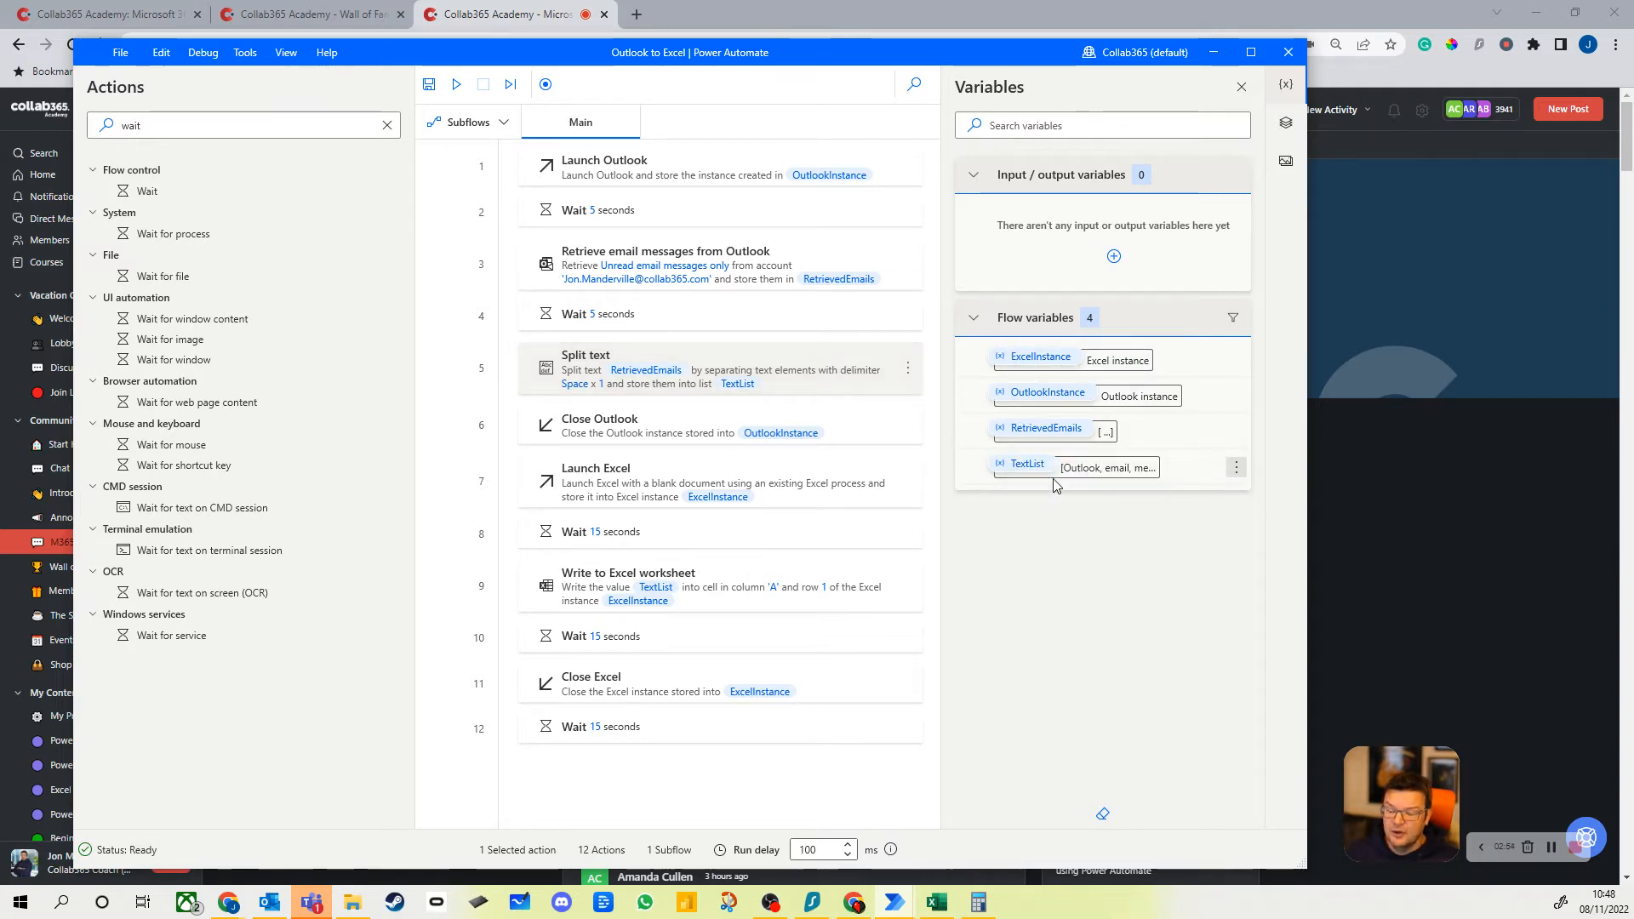
pyautogui.click(1026, 463)
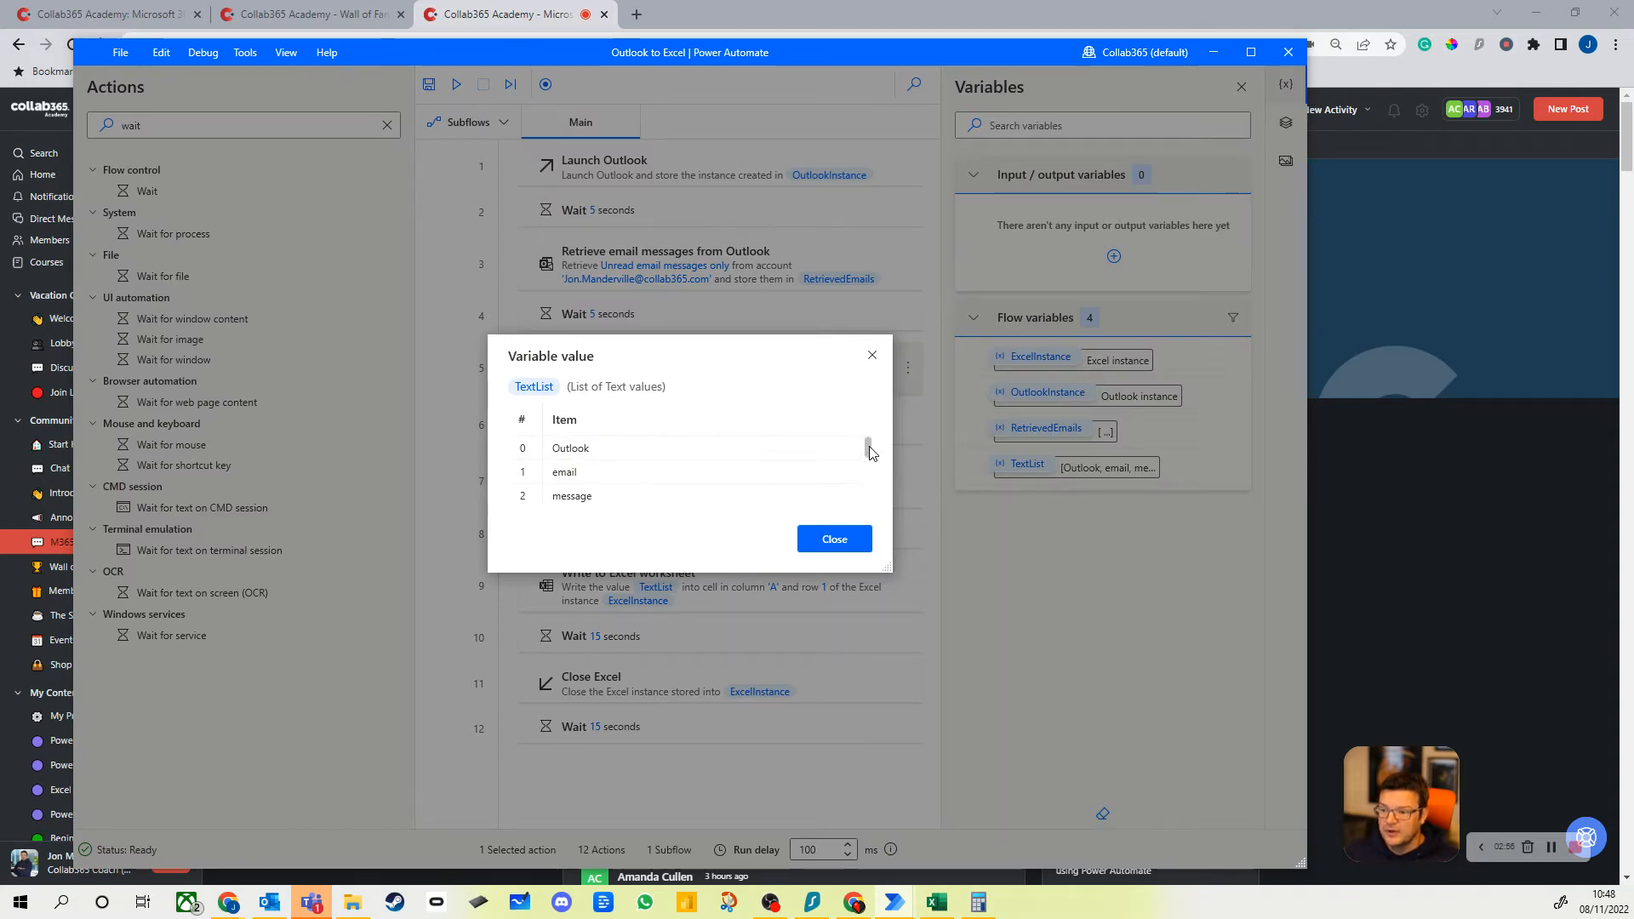
pyautogui.scroll(-3)
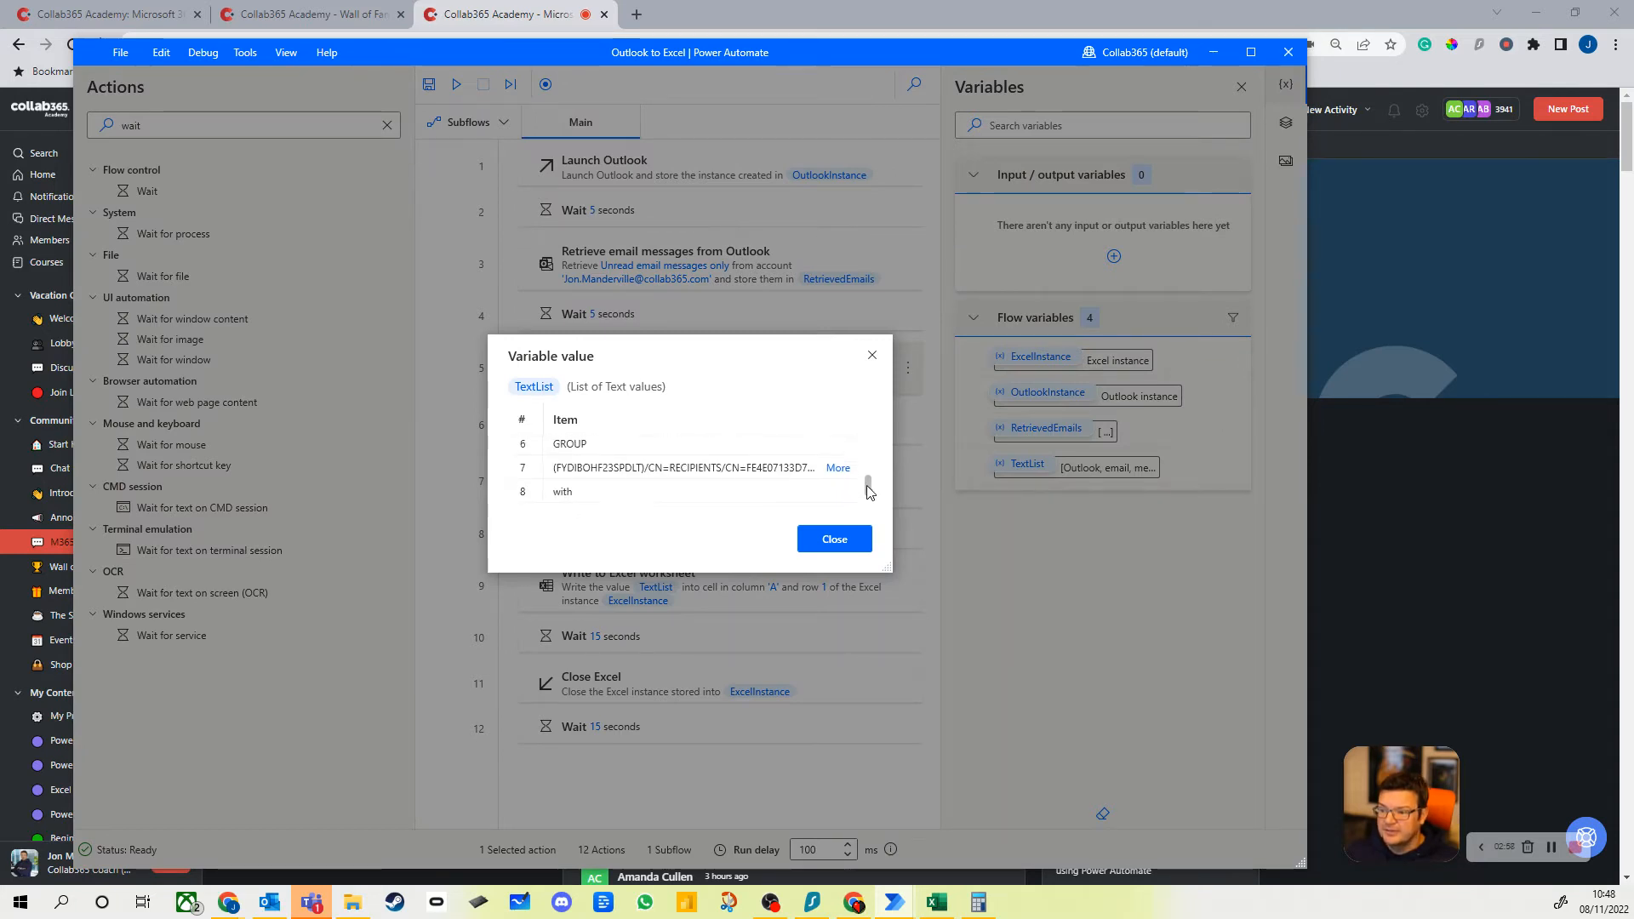
pyautogui.scroll(-3)
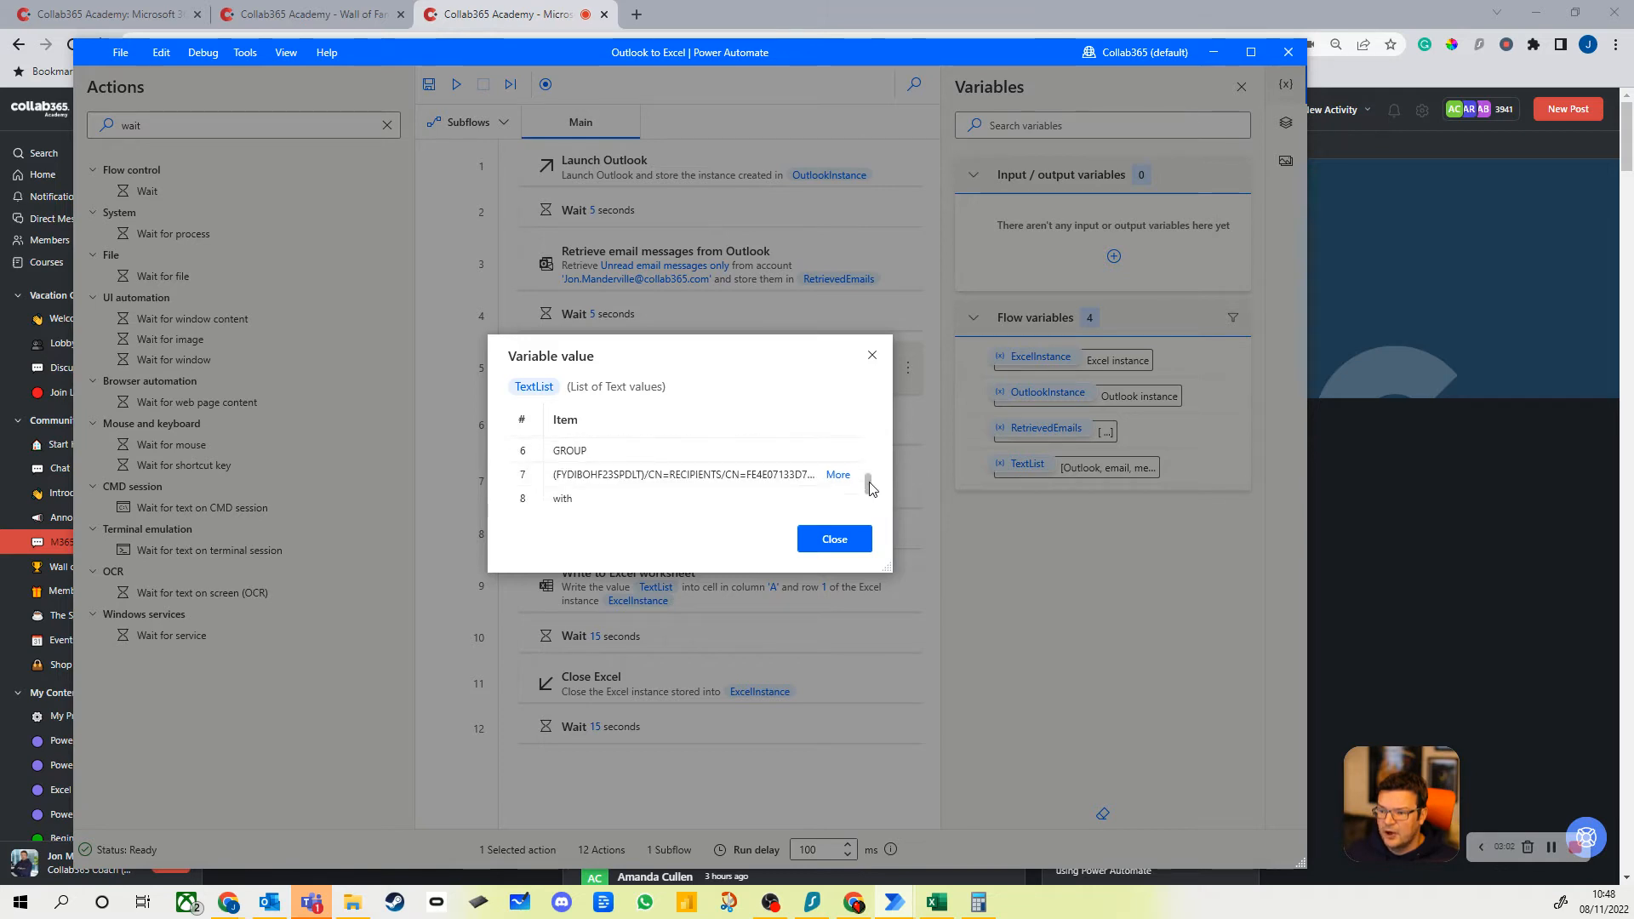
pyautogui.click(834, 539)
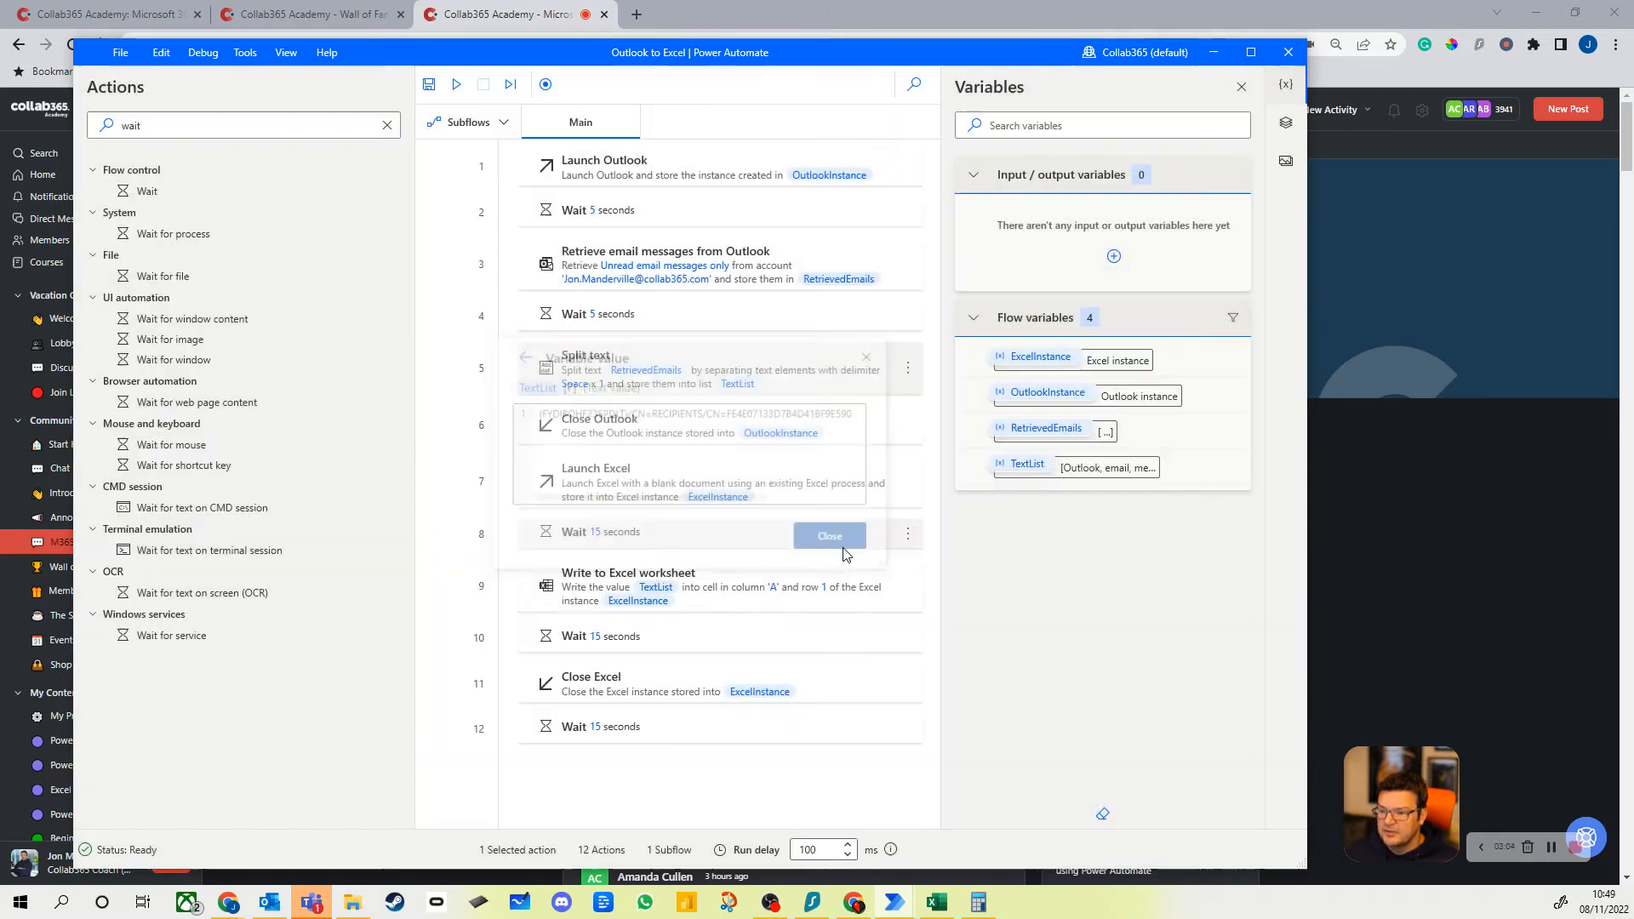
pyautogui.click(830, 536)
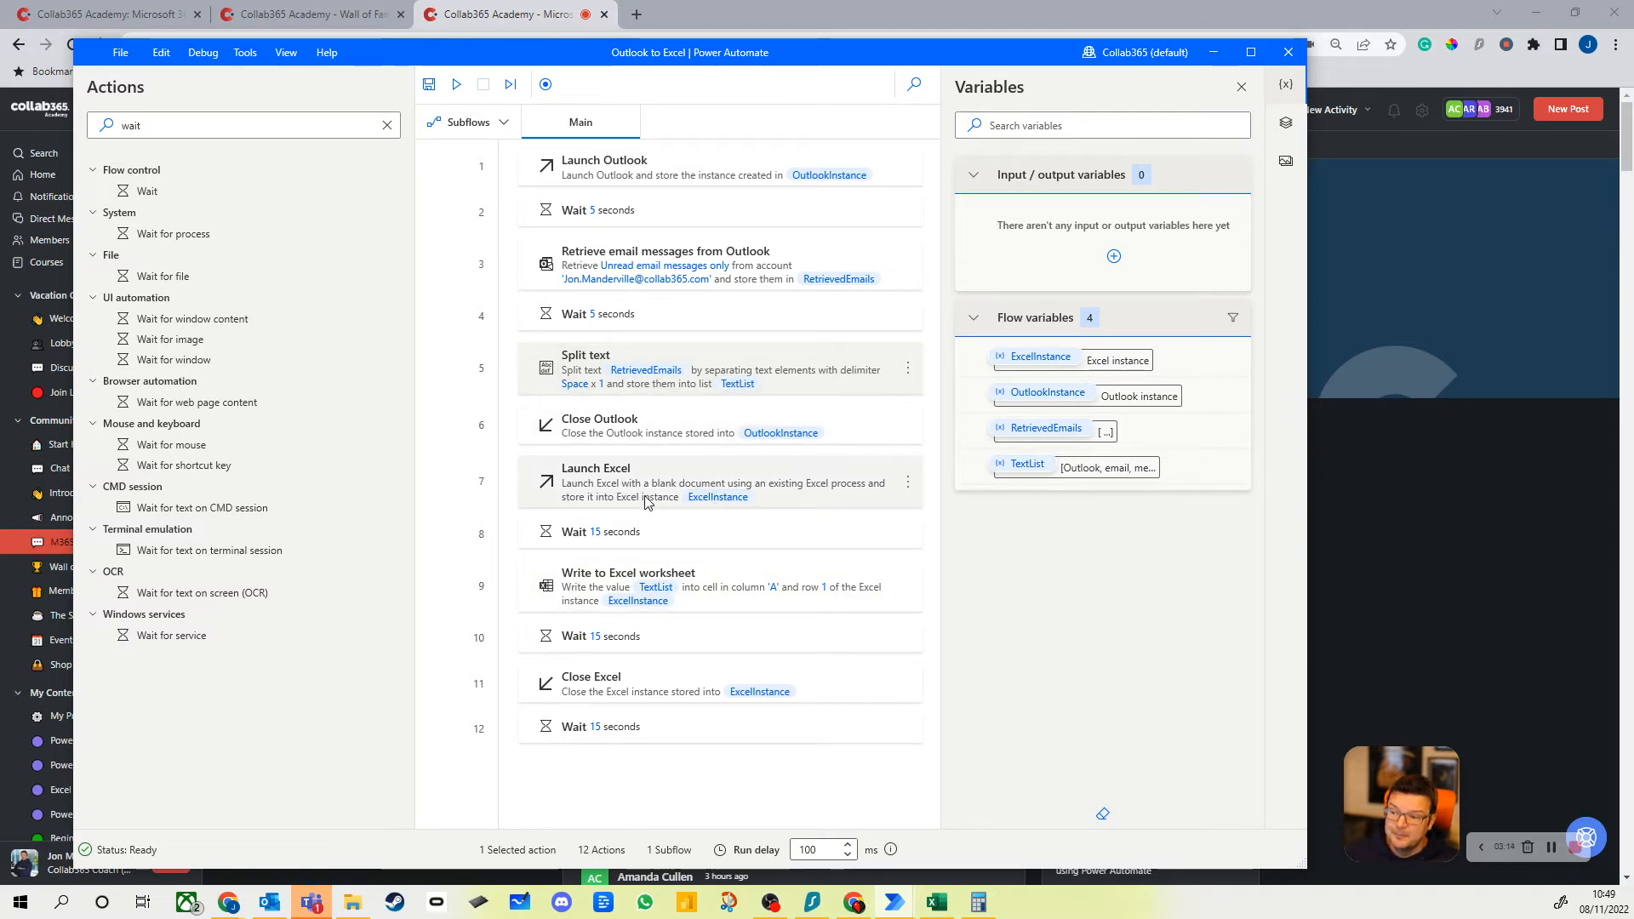
# Verify Write to Excel worksheet writes %TextList% to column A, row 1, and save
pyautogui.doubleClick(628, 586)
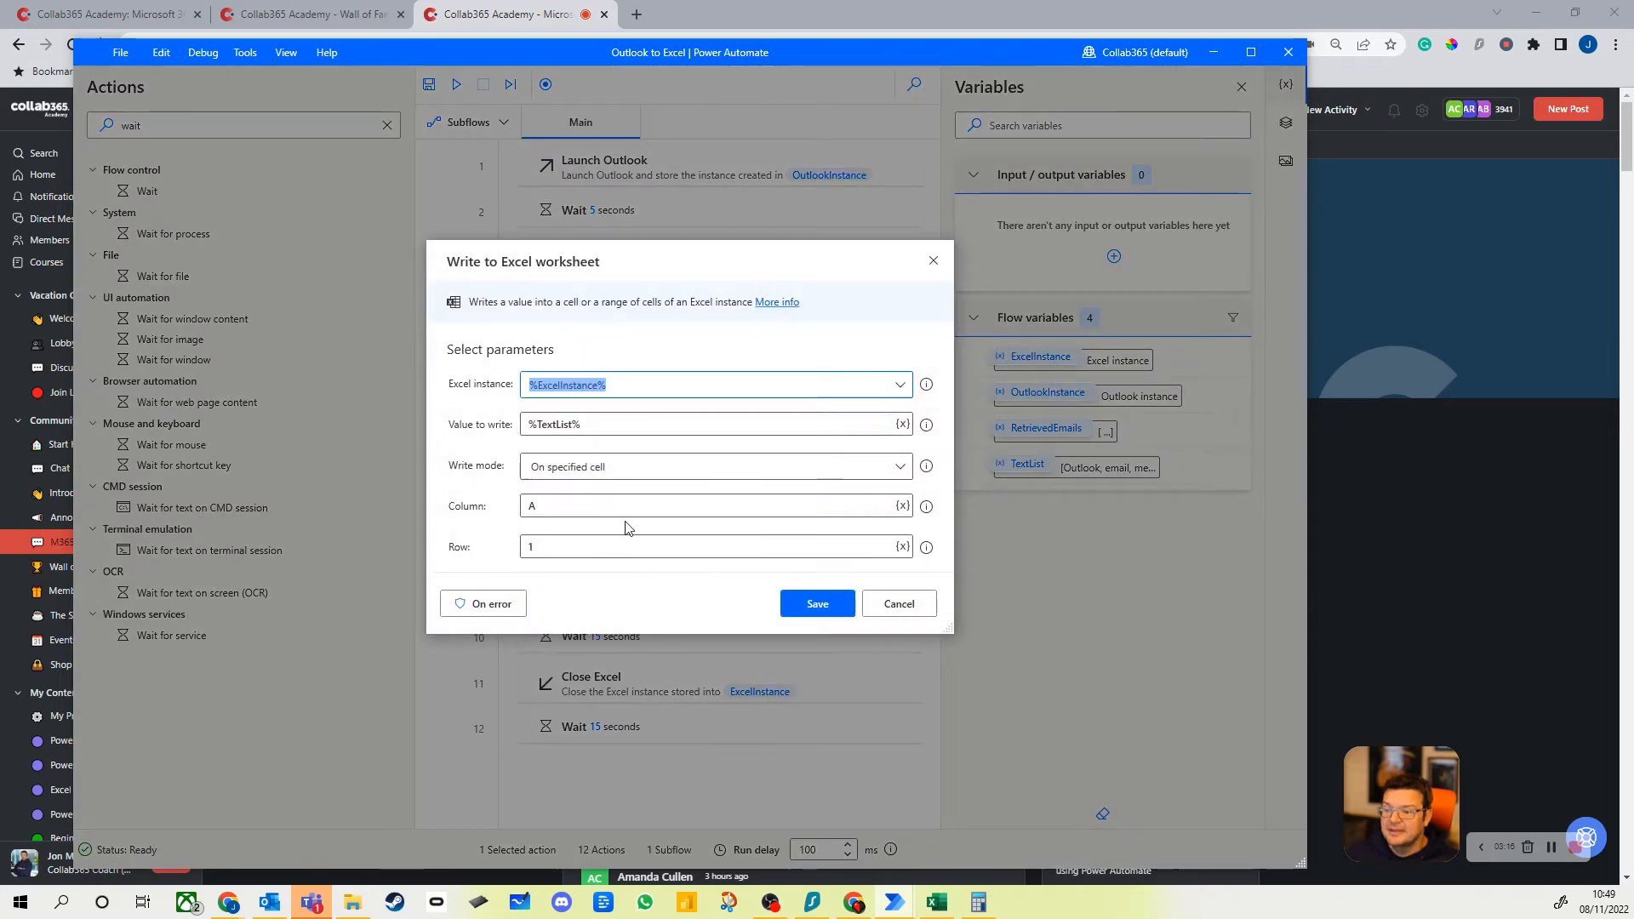
pyautogui.moveTo(615, 424)
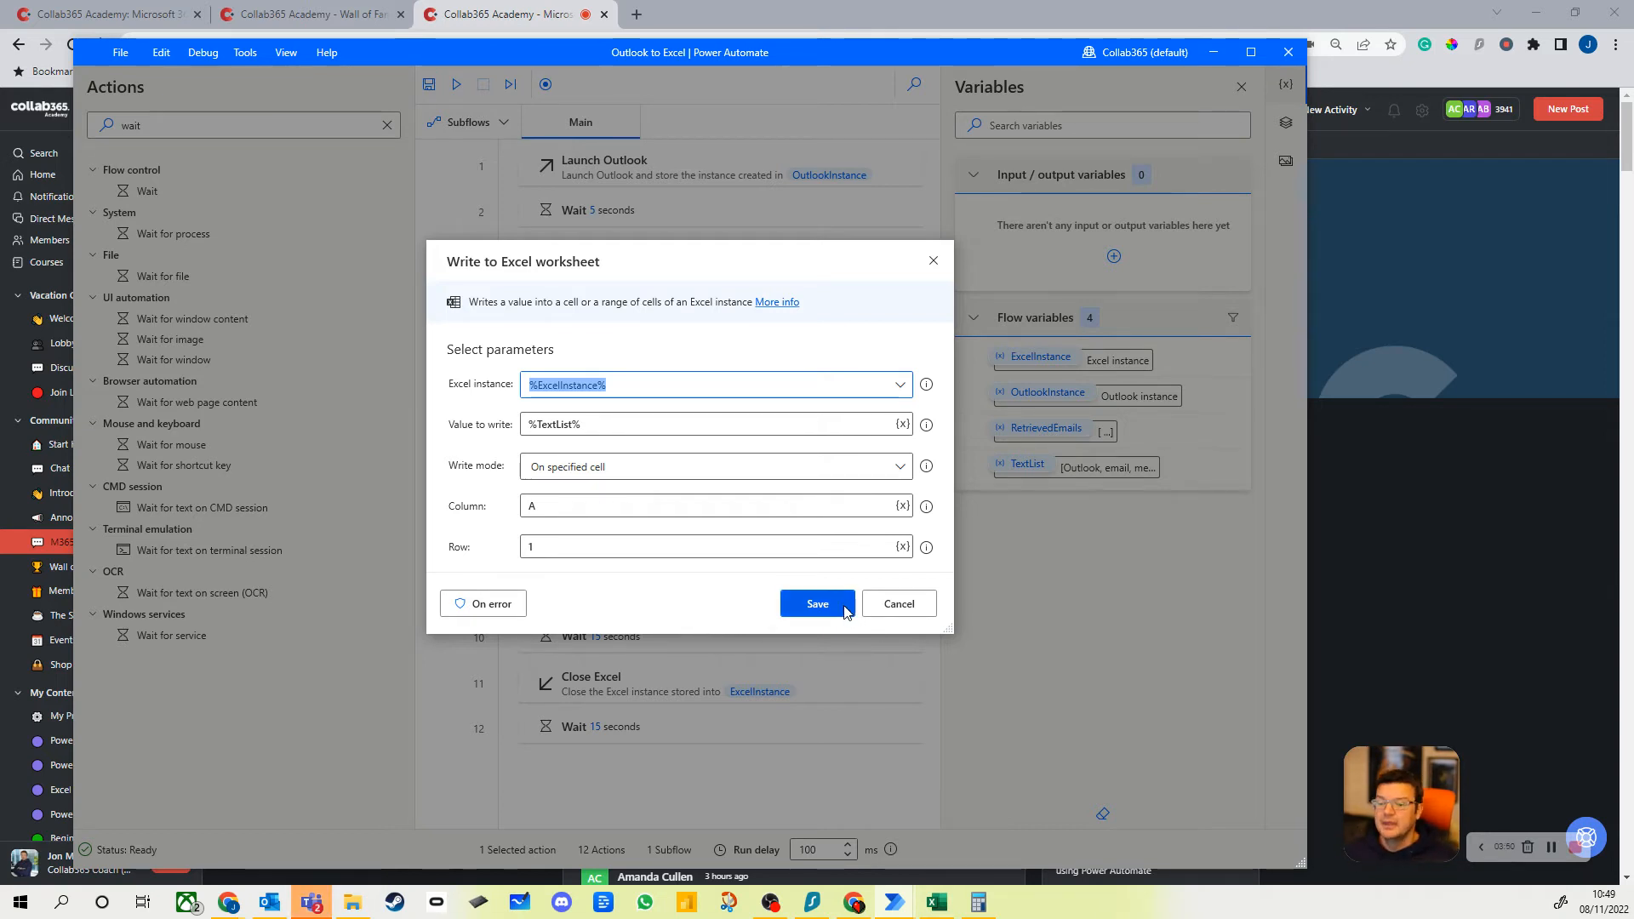
pyautogui.click(818, 604)
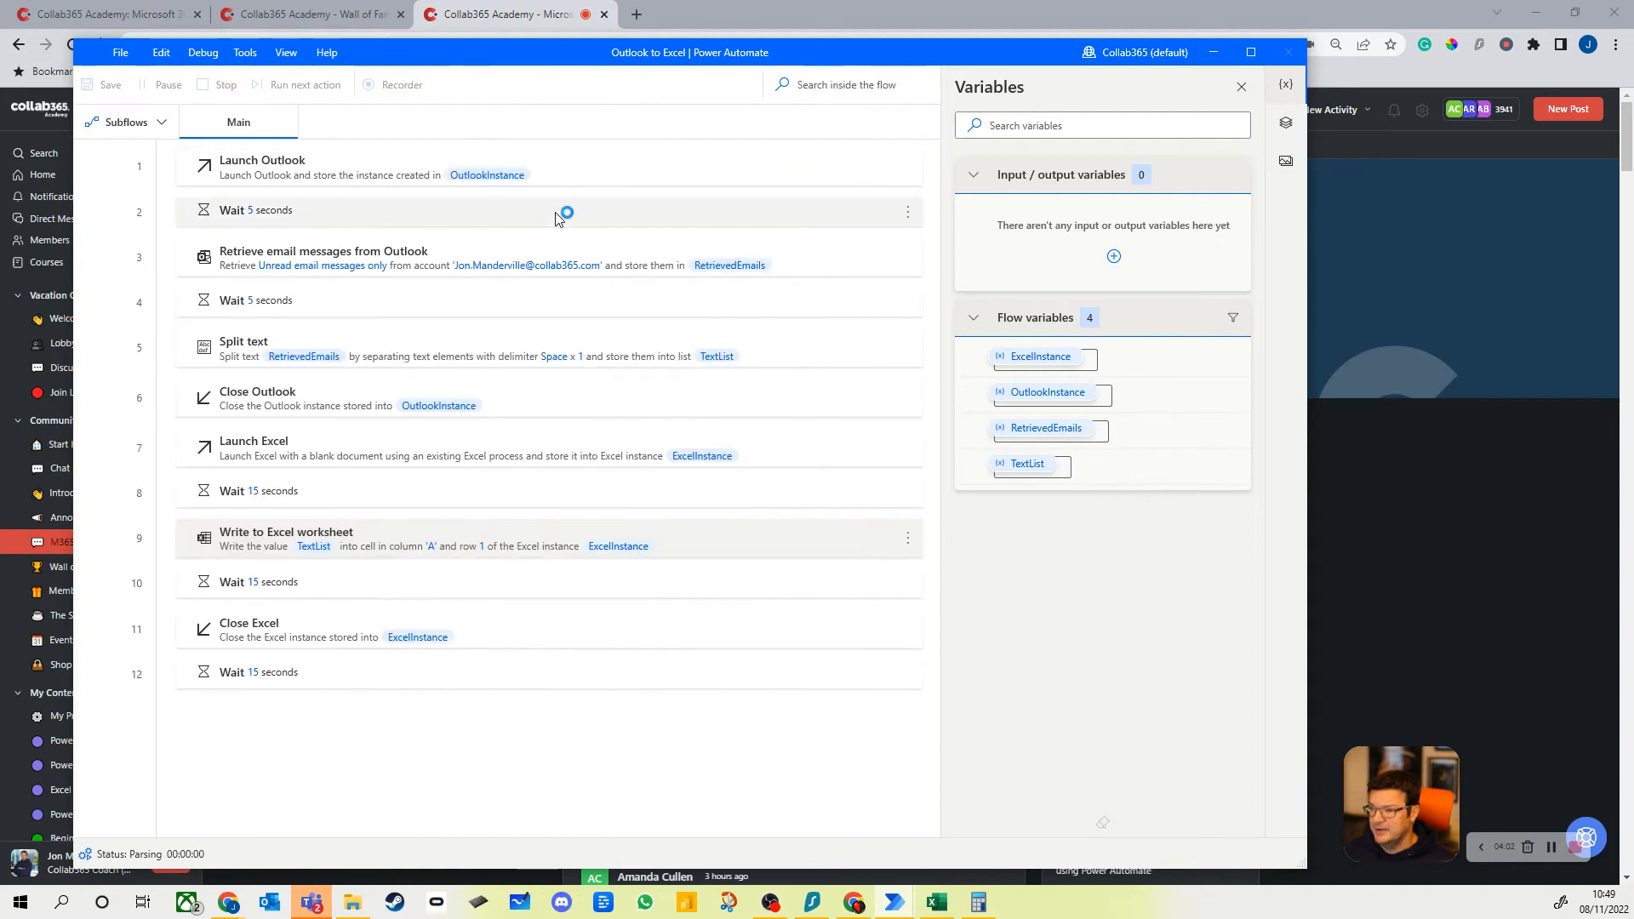
# Inspect RetrievedEmails item 0 in the paused run, showing body text starting 12345
pyautogui.click(306, 84)
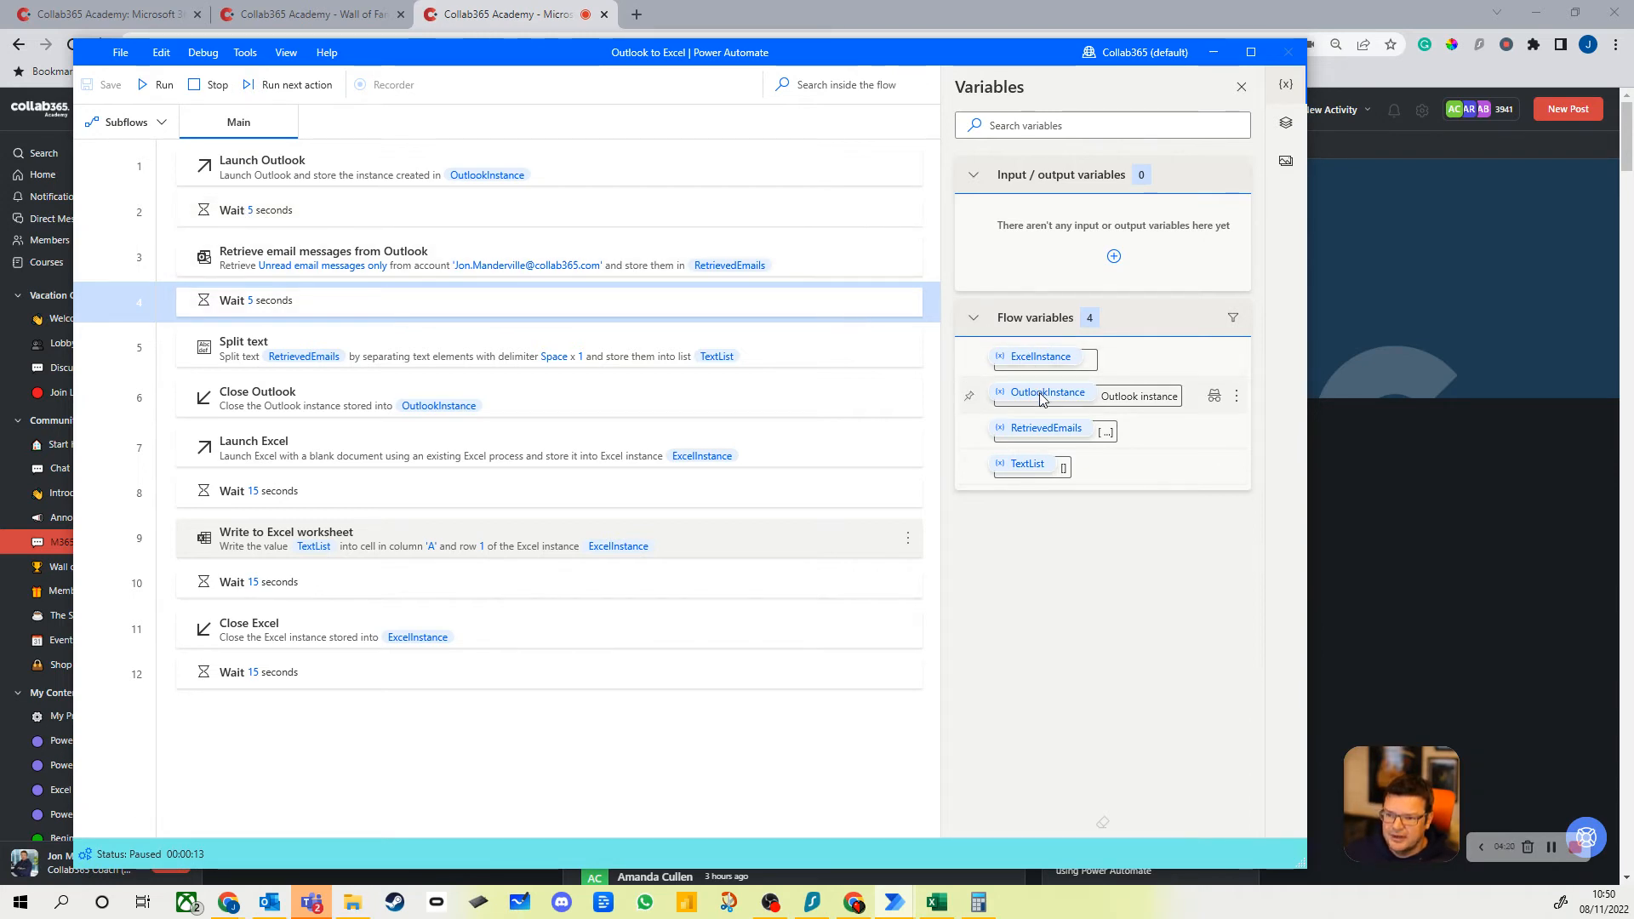
pyautogui.moveTo(1062, 435)
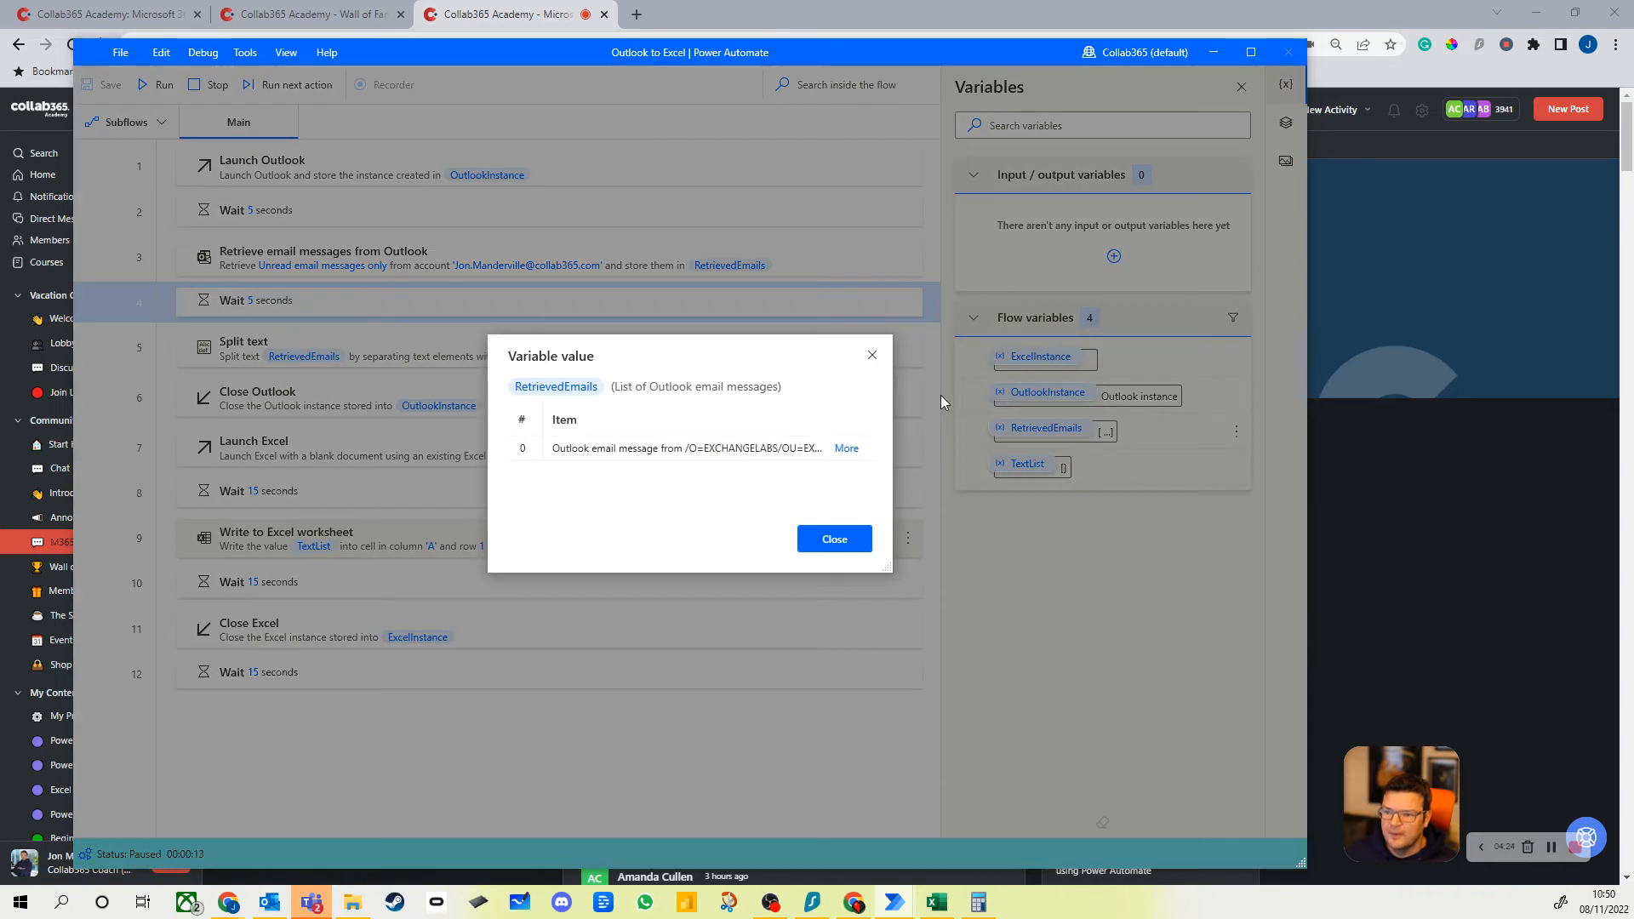
pyautogui.click(846, 448)
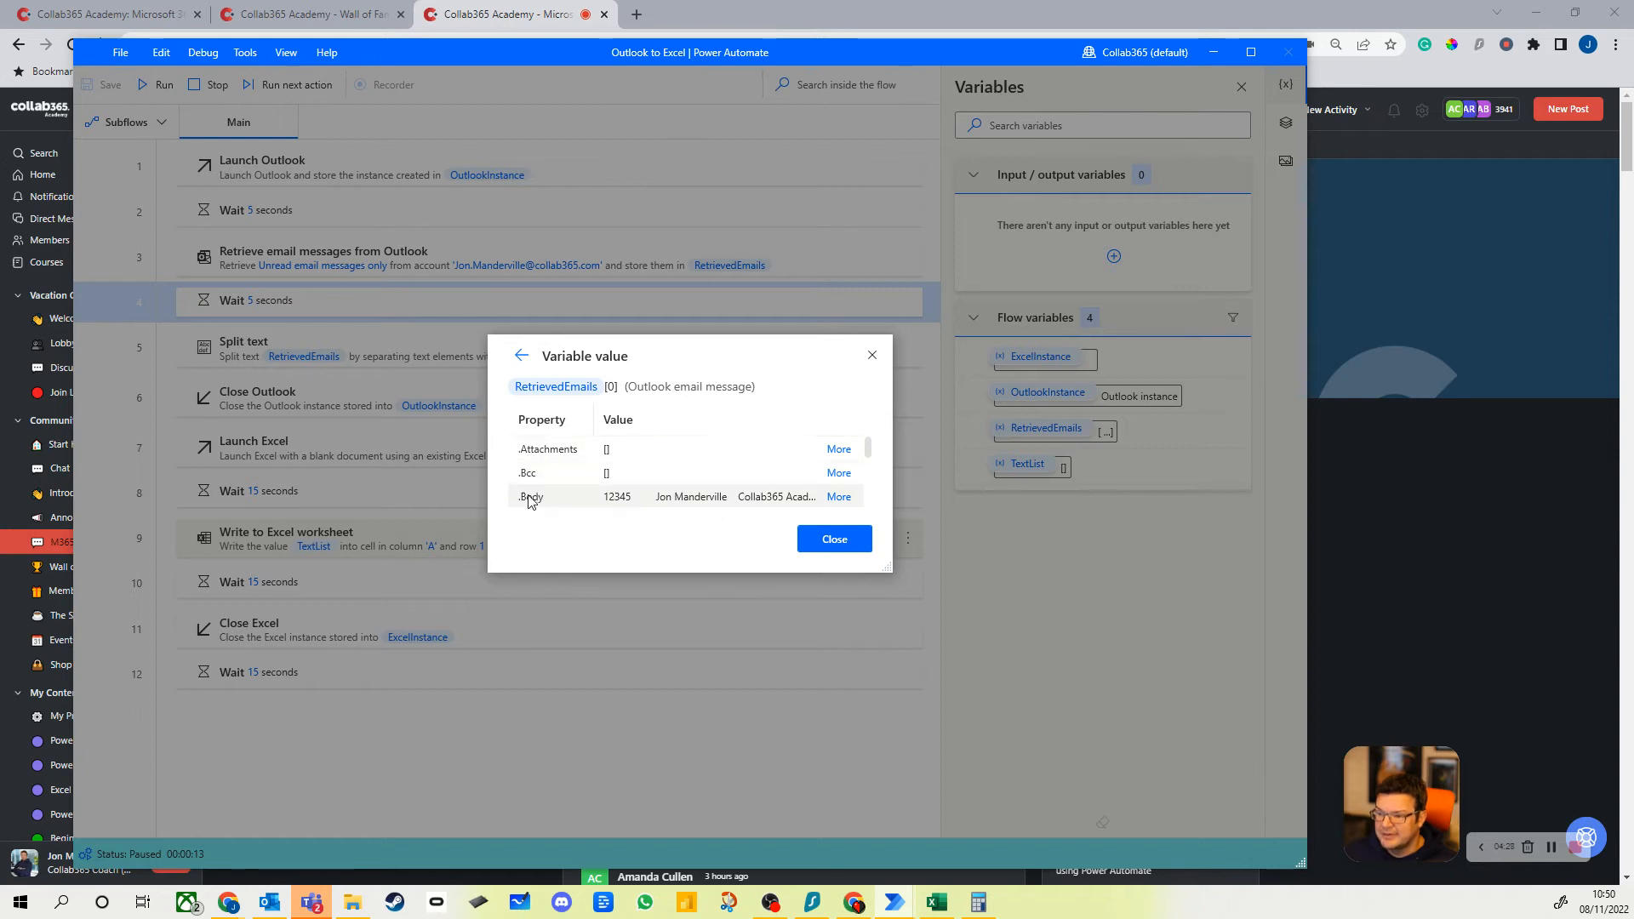
pyautogui.scroll(-3)
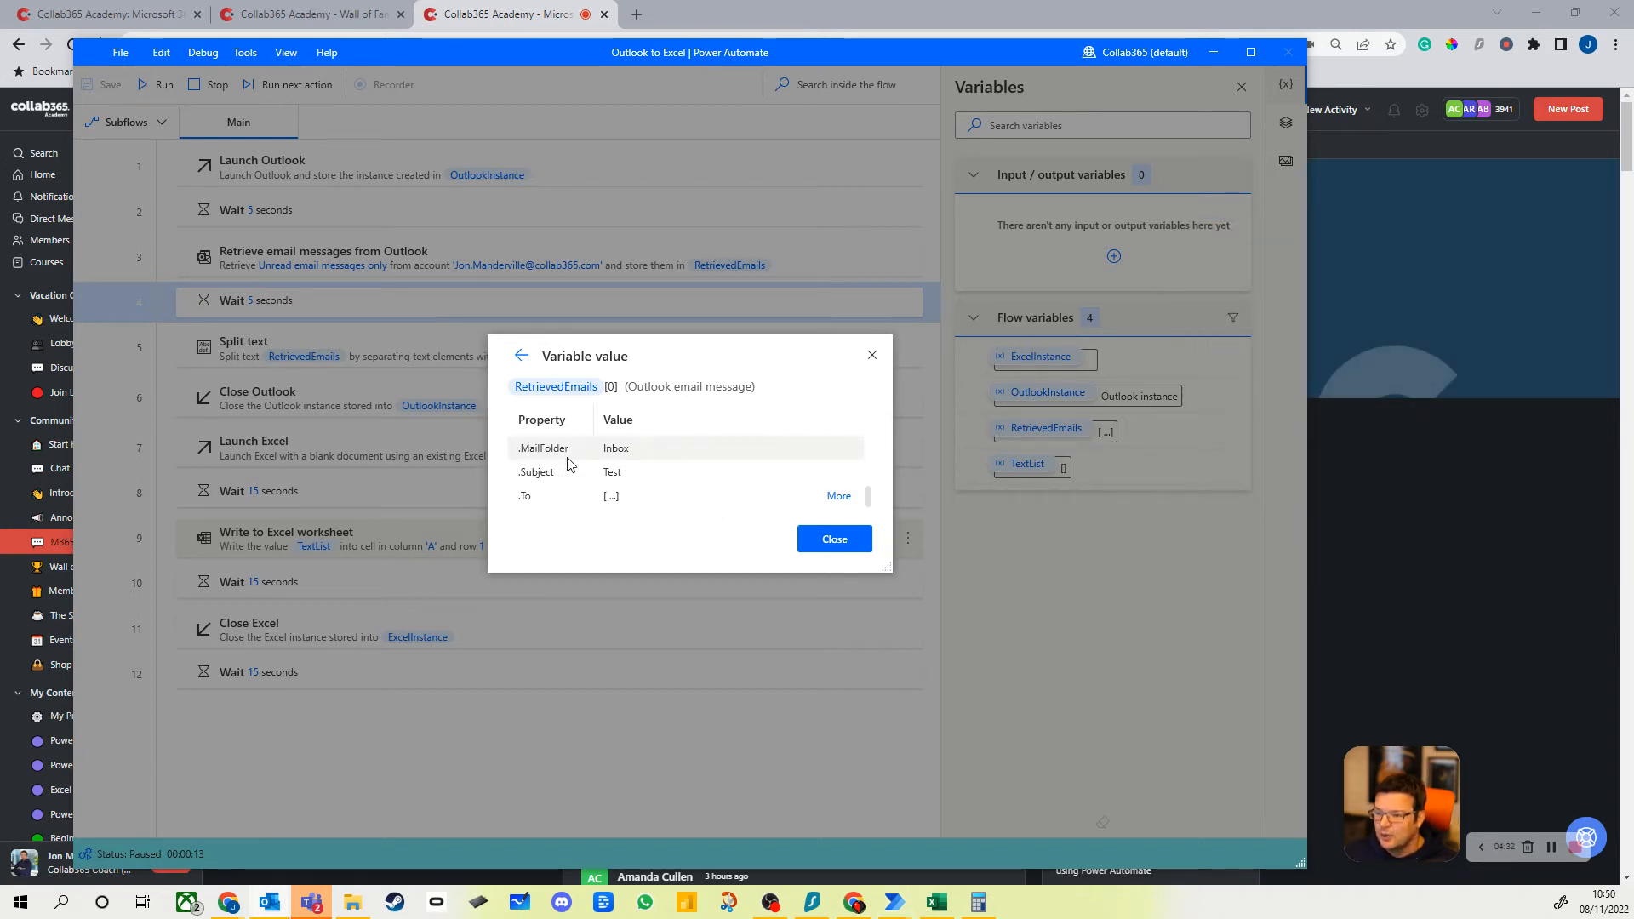
pyautogui.scroll(-3)
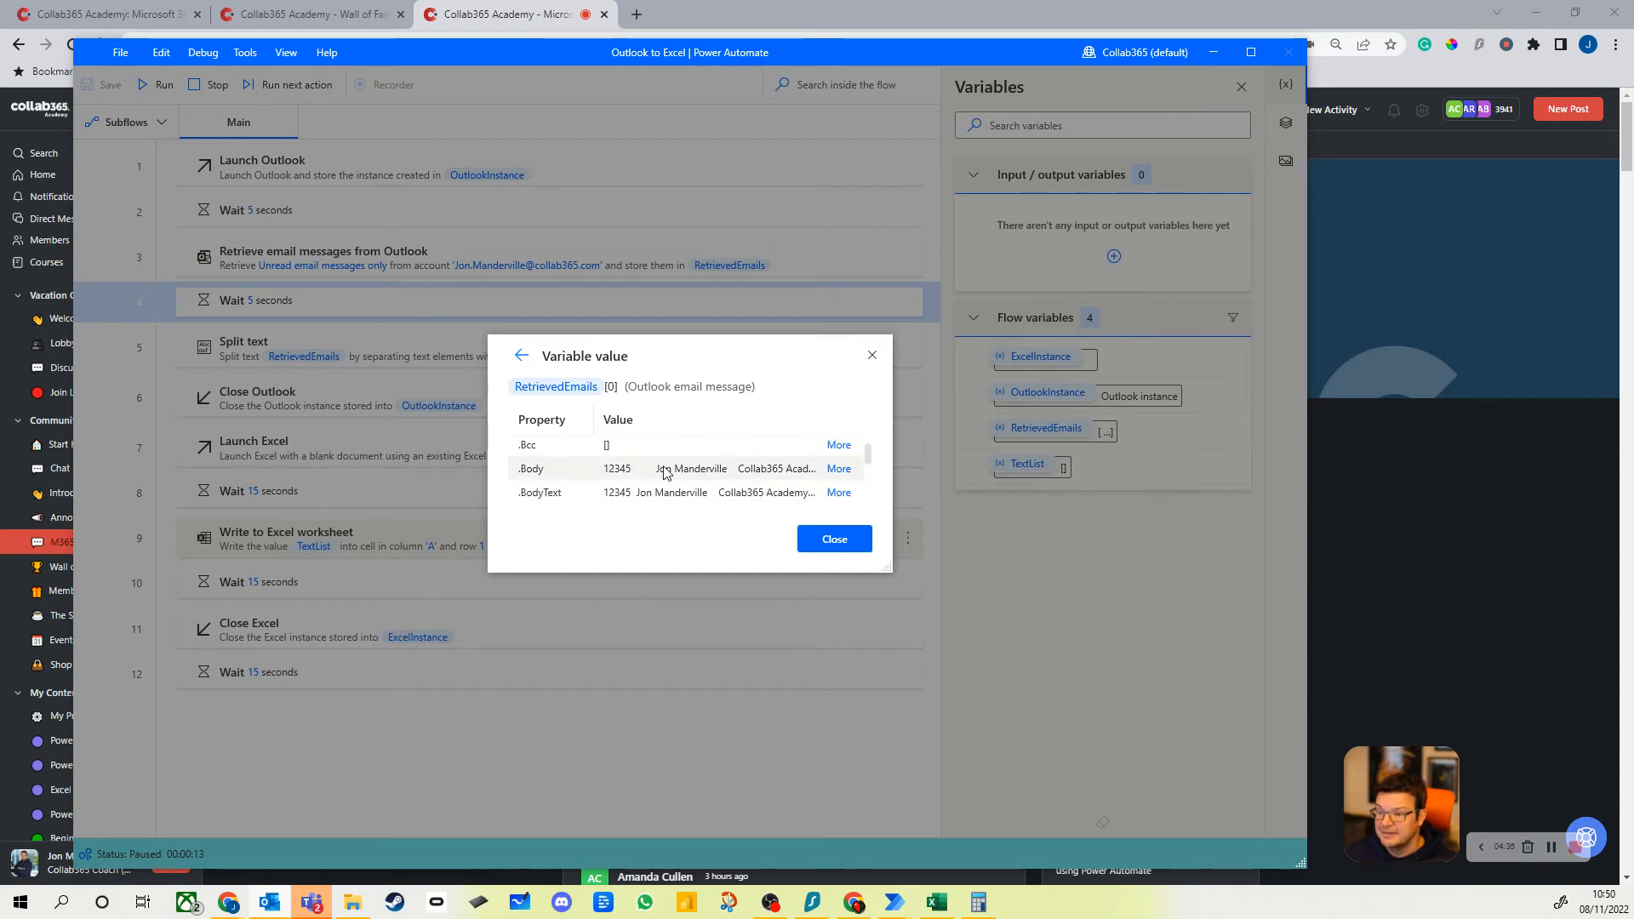
pyautogui.click(839, 492)
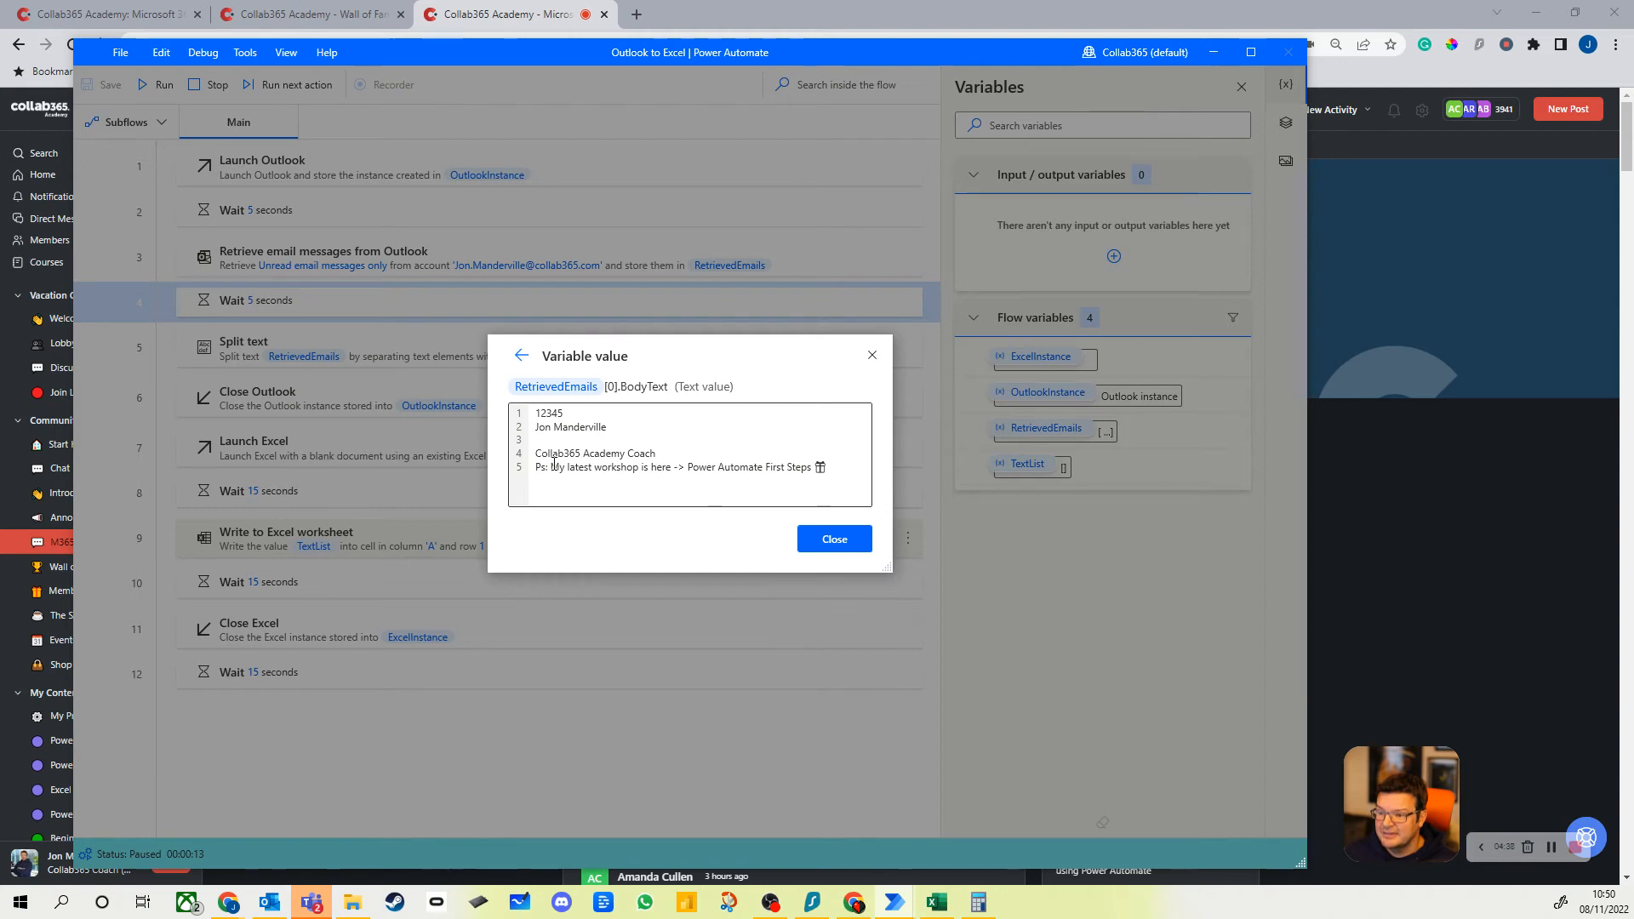
pyautogui.doubleClick(548, 412)
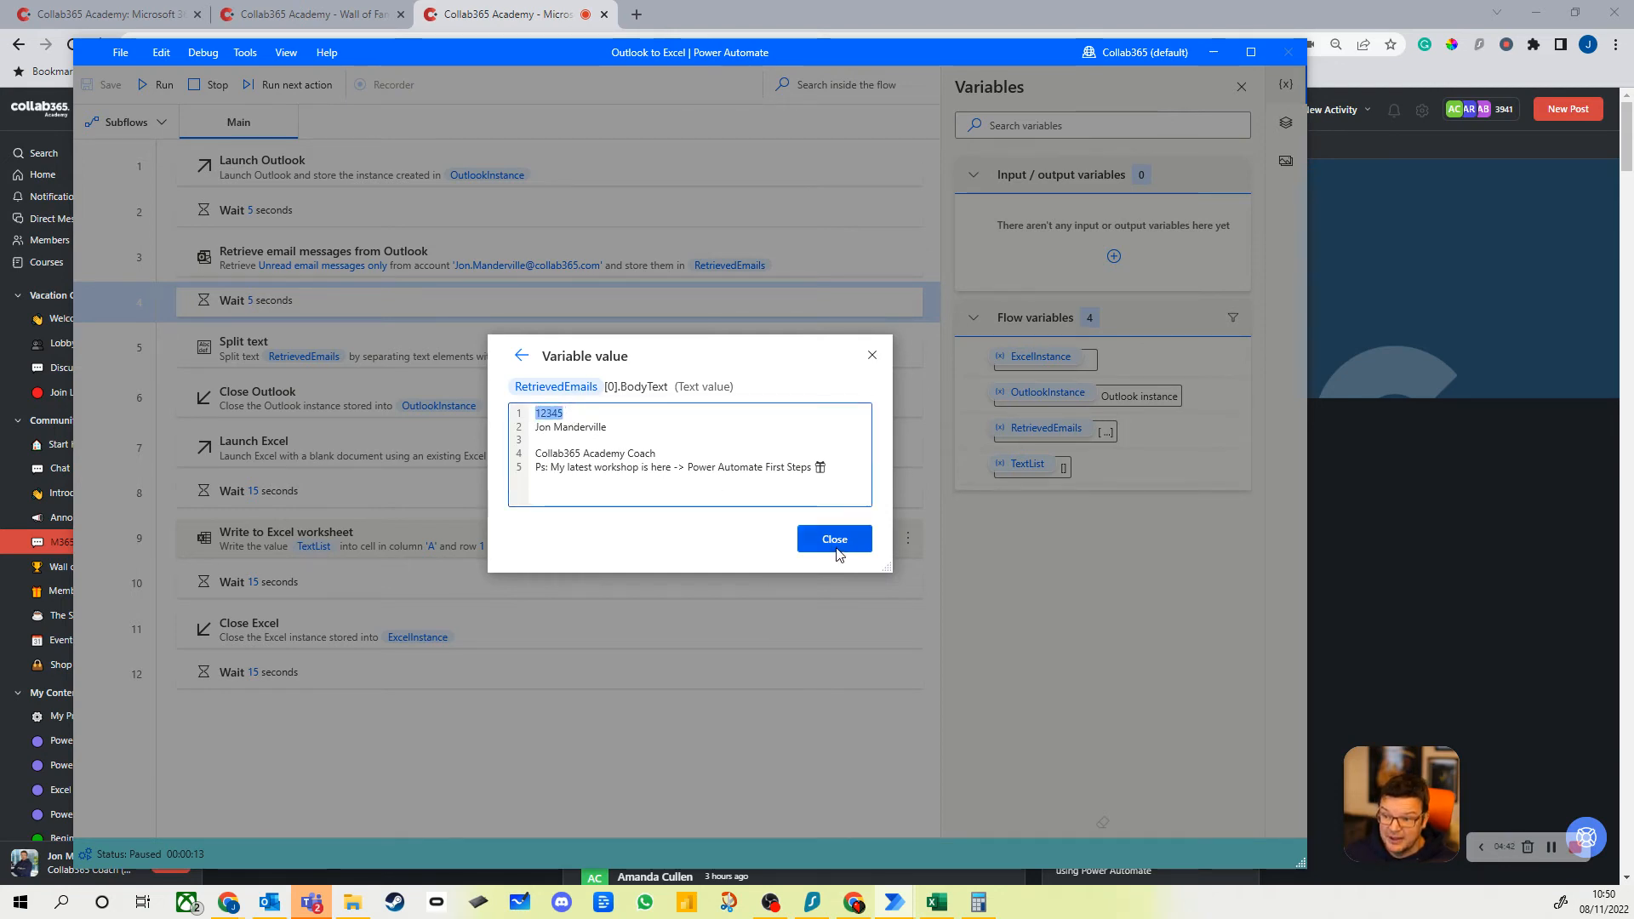
pyautogui.click(834, 539)
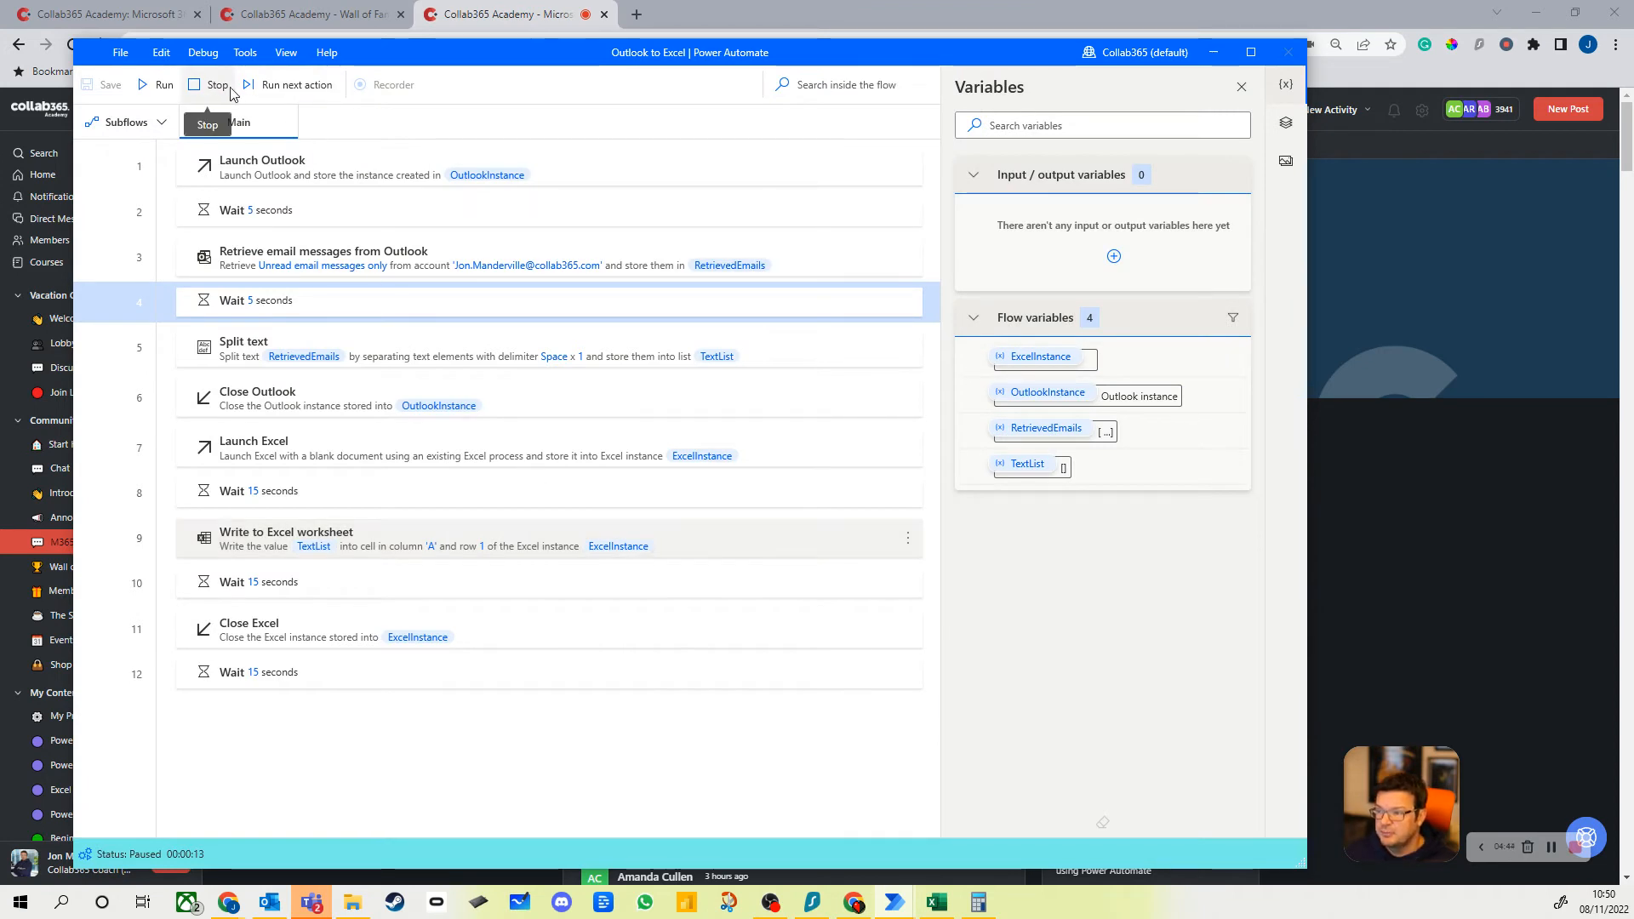
# Advance the paused flow through Split text, recheck the email detail, and close it
pyautogui.click(297, 84)
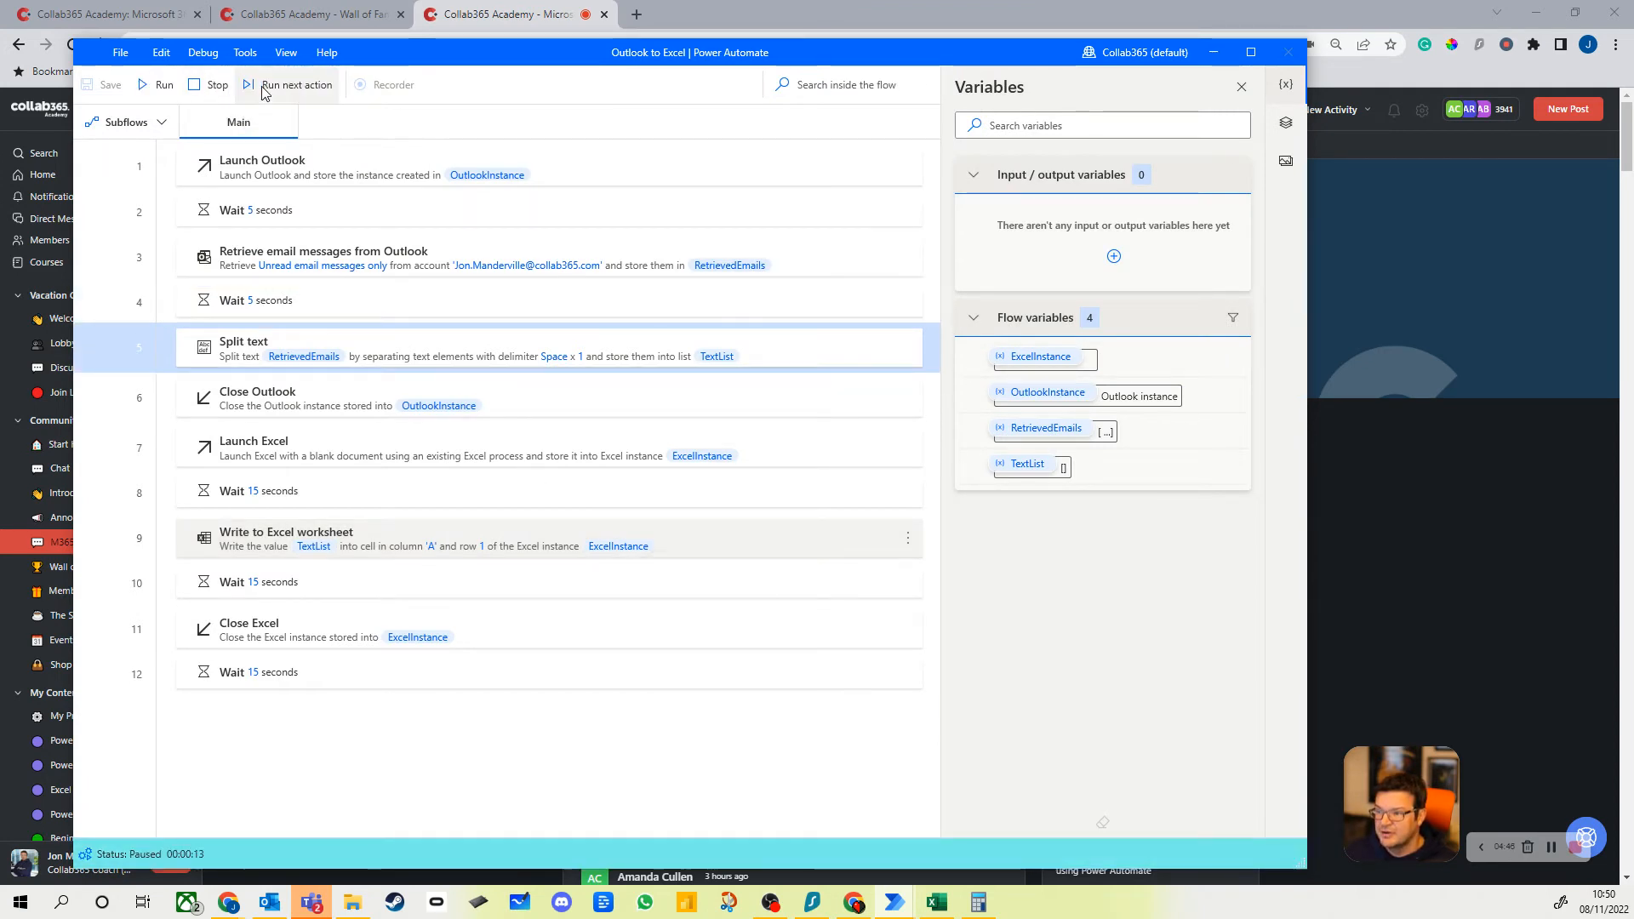
pyautogui.click(297, 84)
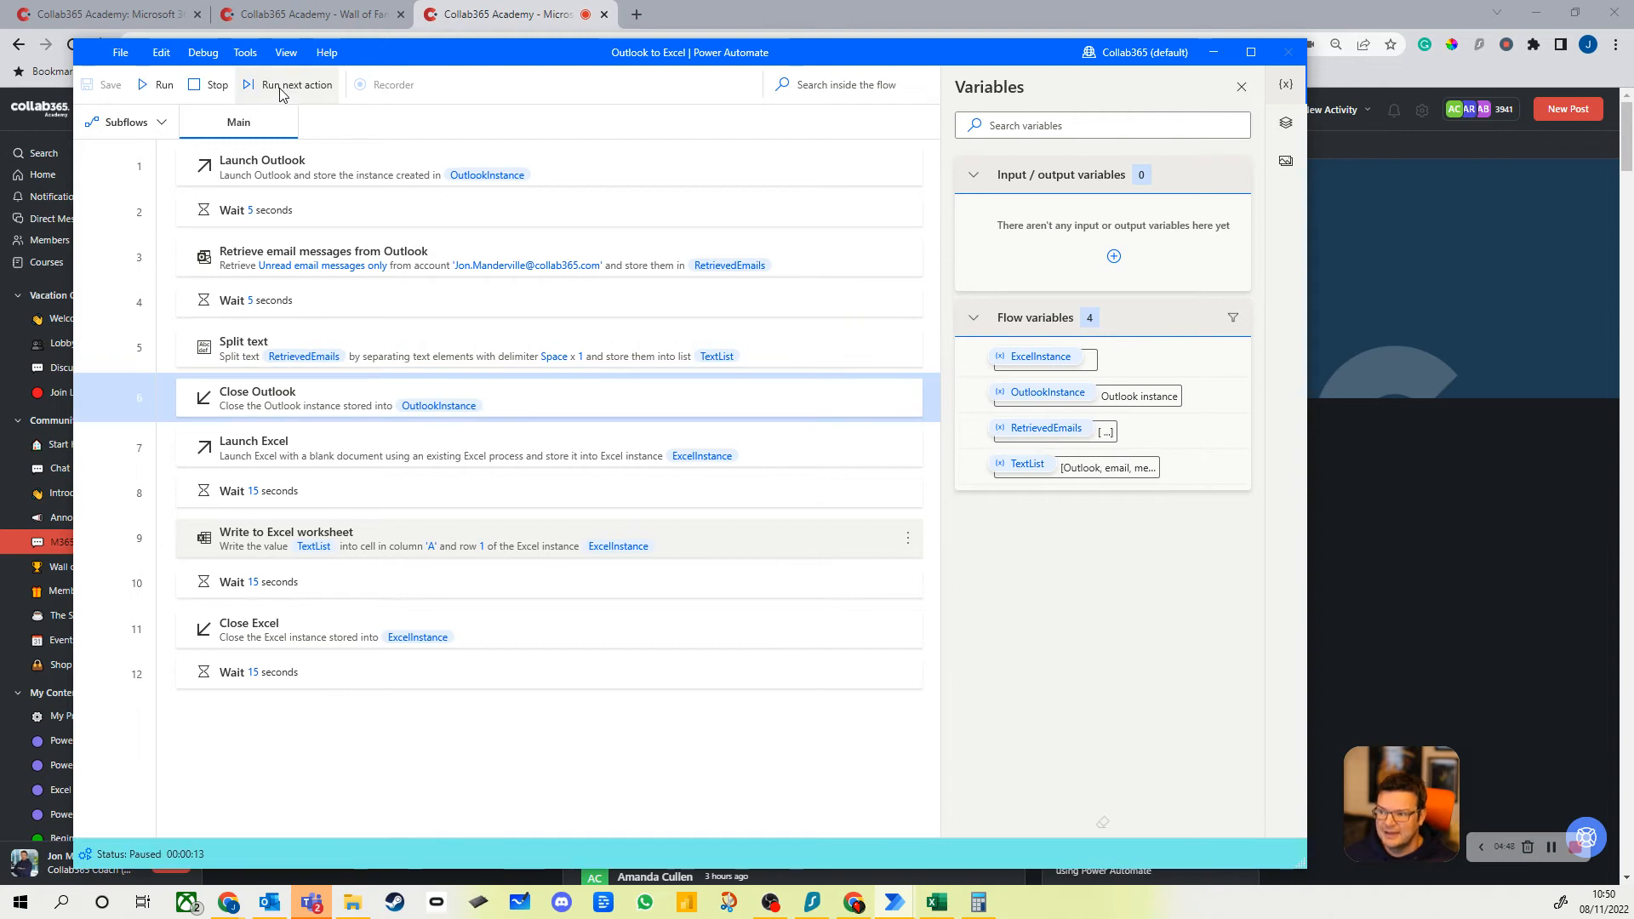
pyautogui.moveTo(1026, 467)
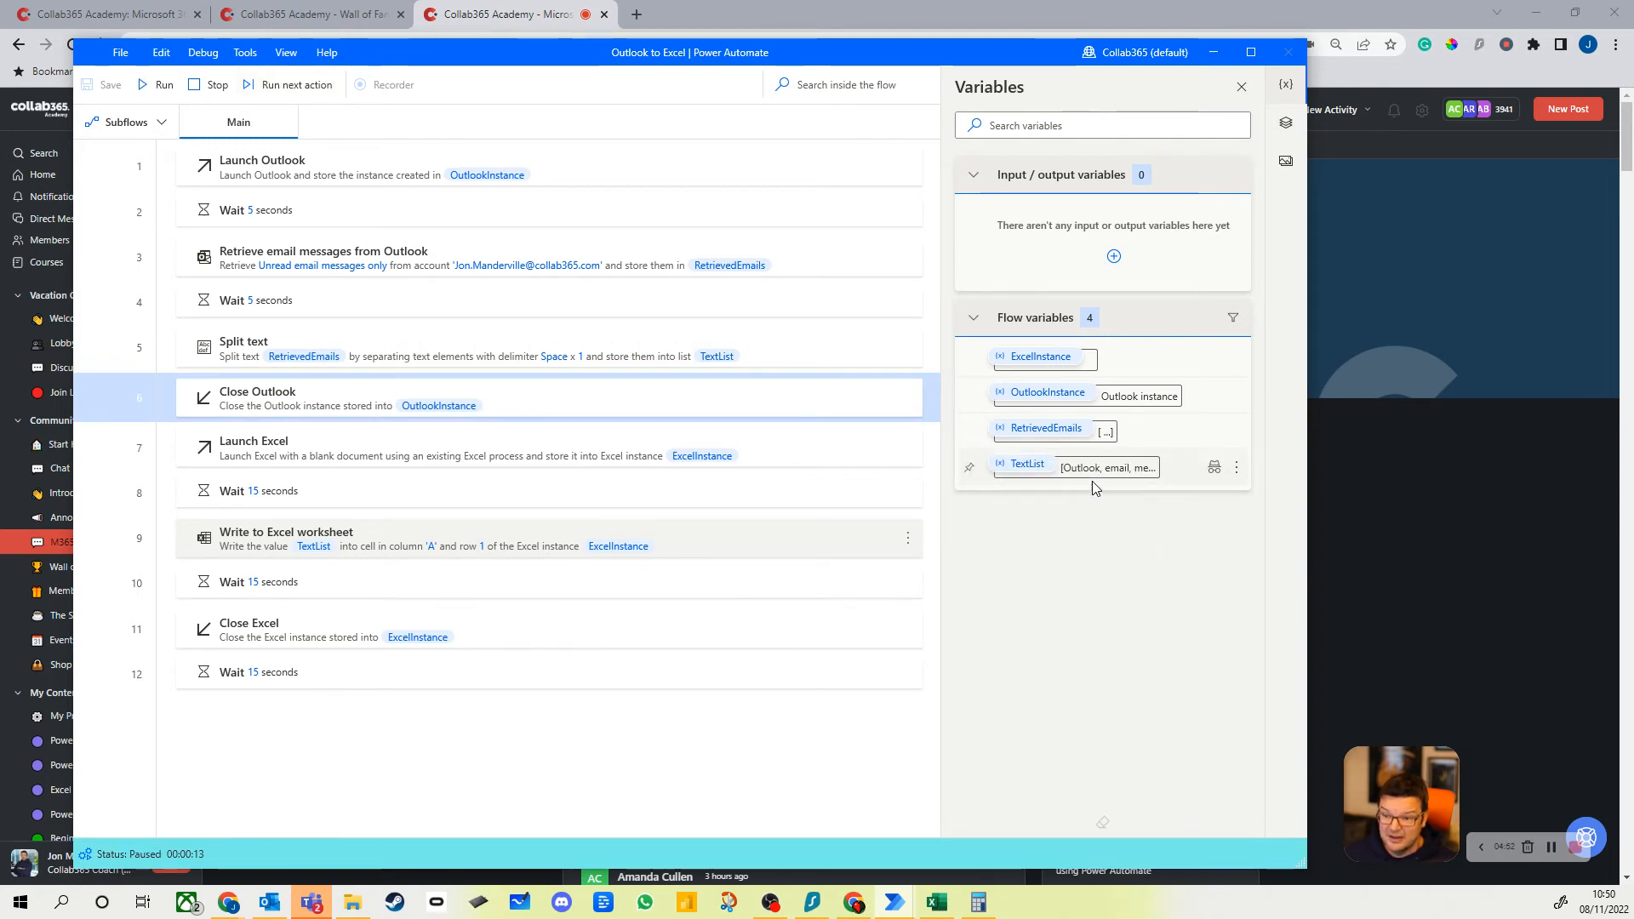
pyautogui.click(1044, 427)
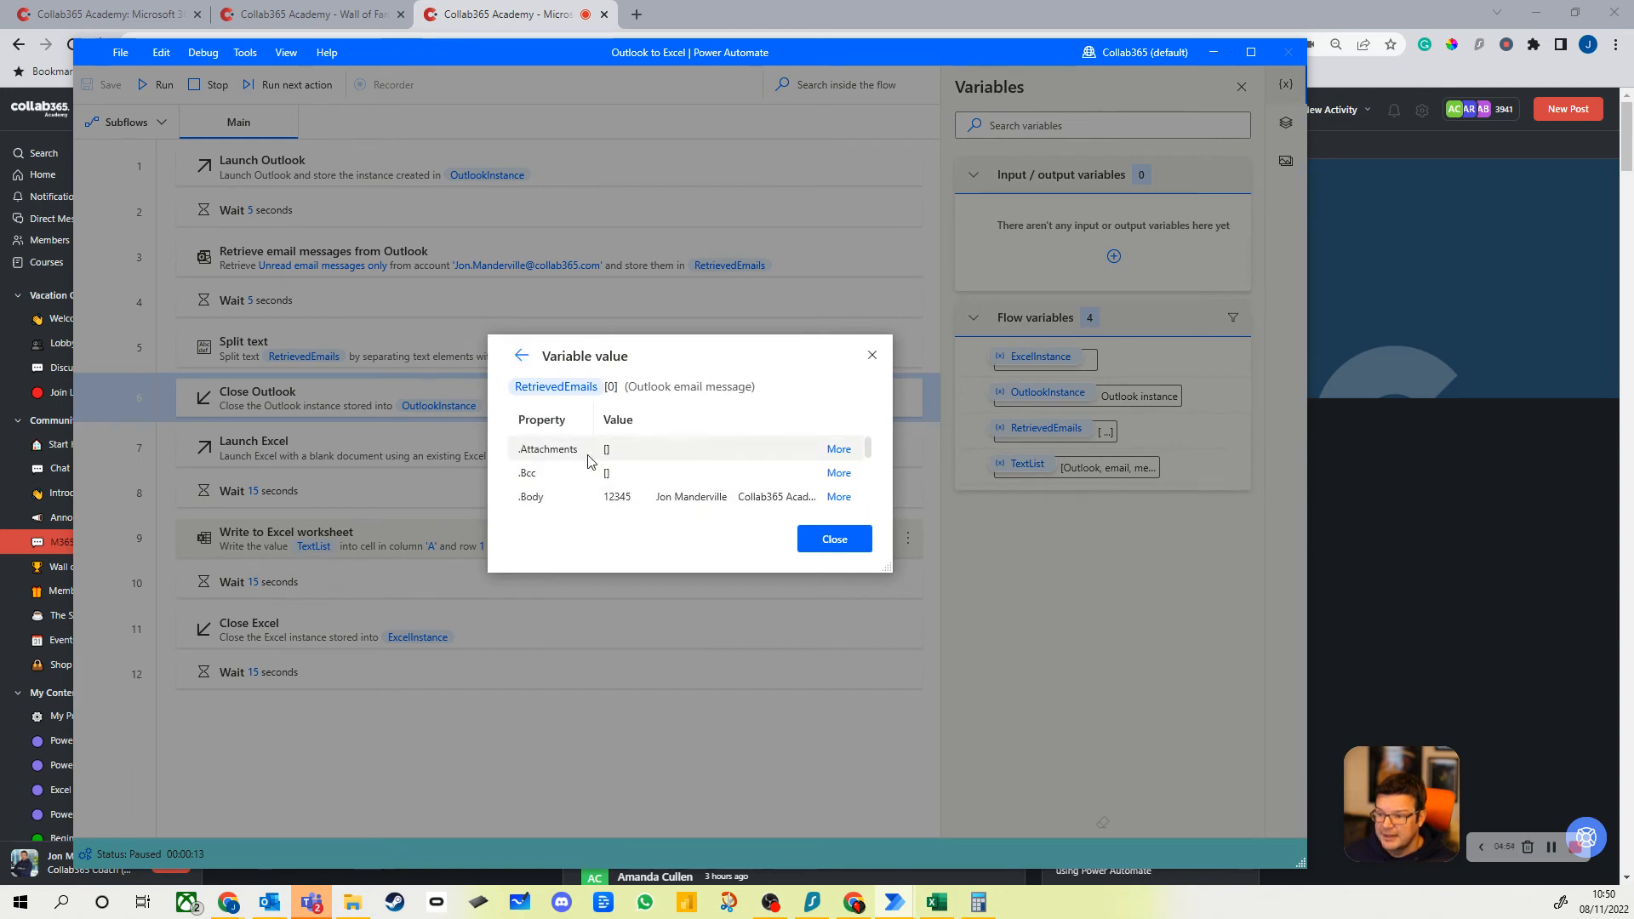
pyautogui.scroll(-3)
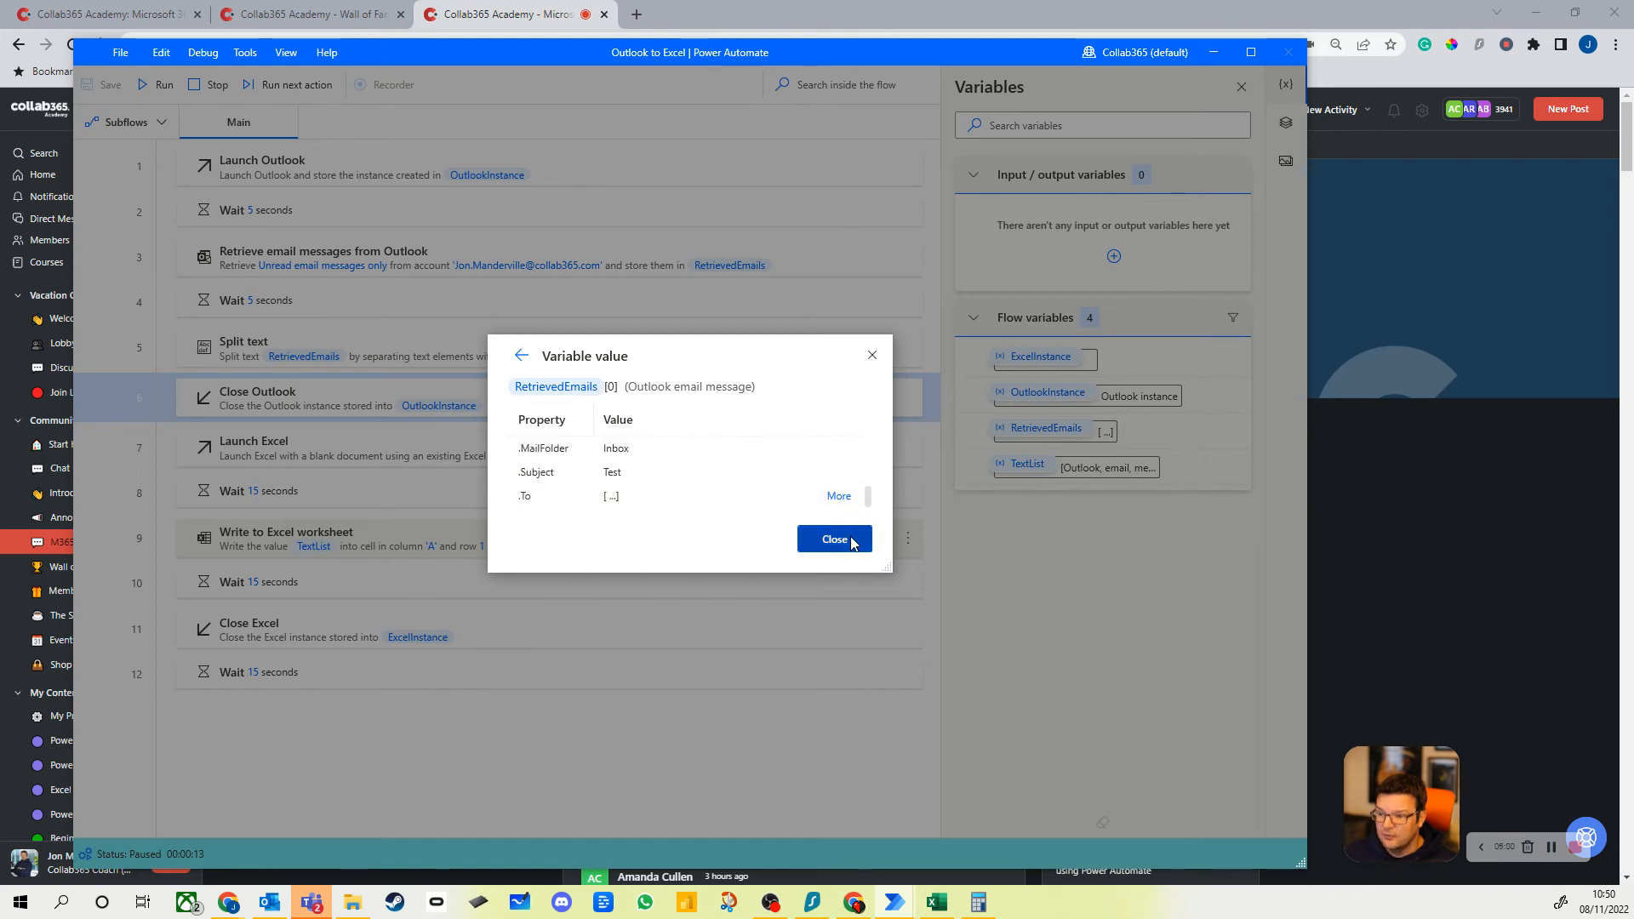
pyautogui.click(835, 539)
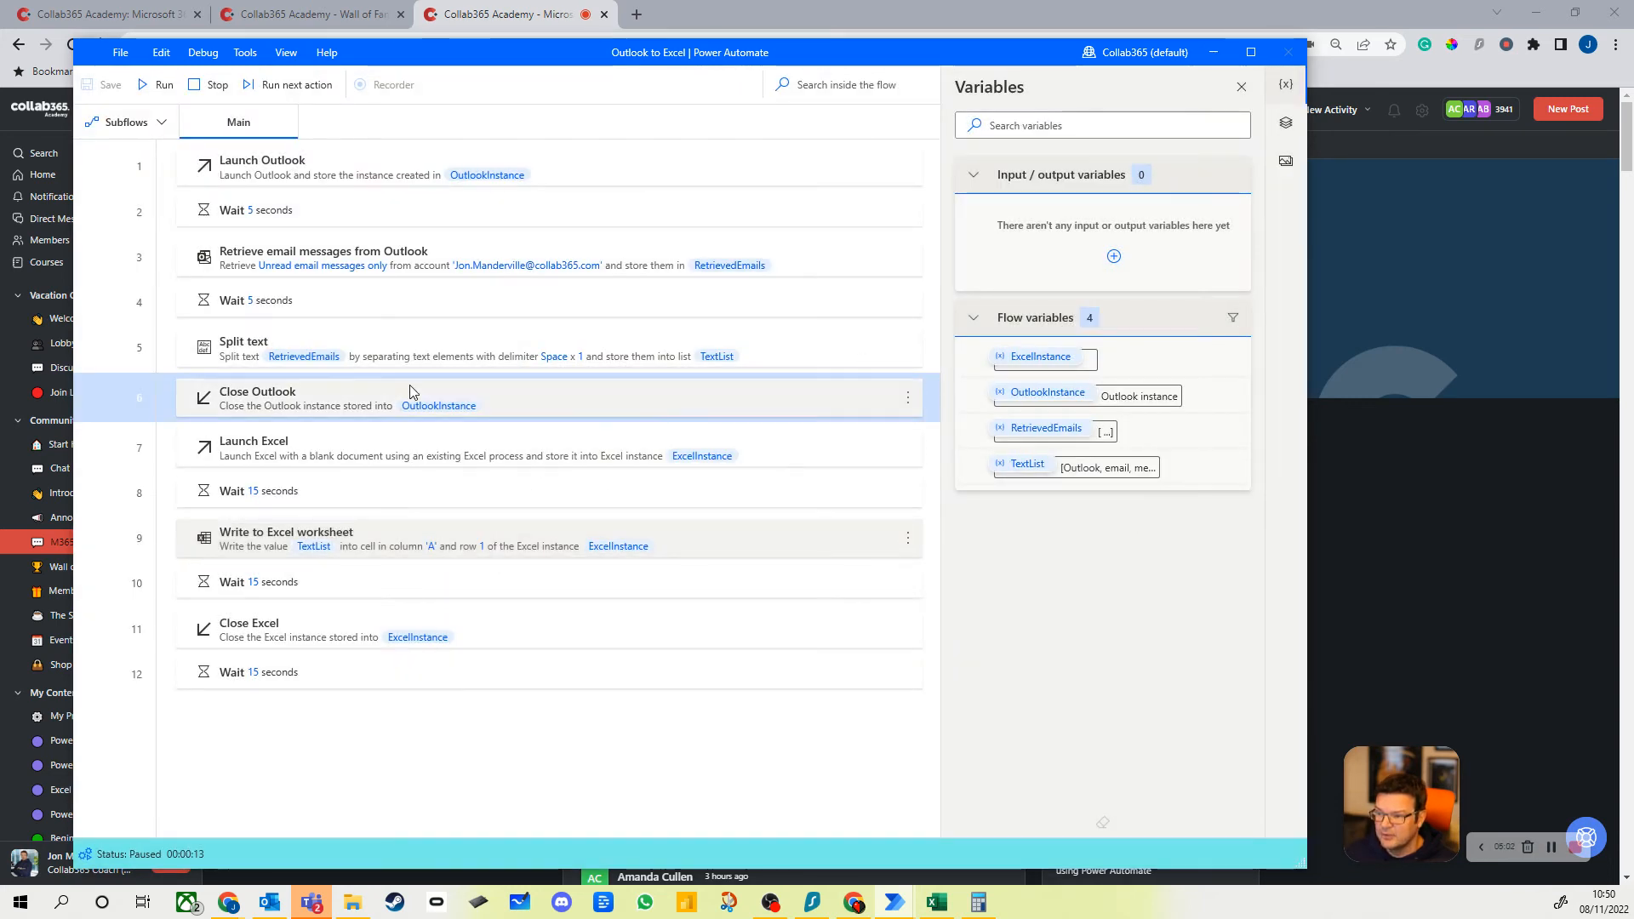
pyautogui.click(296, 85)
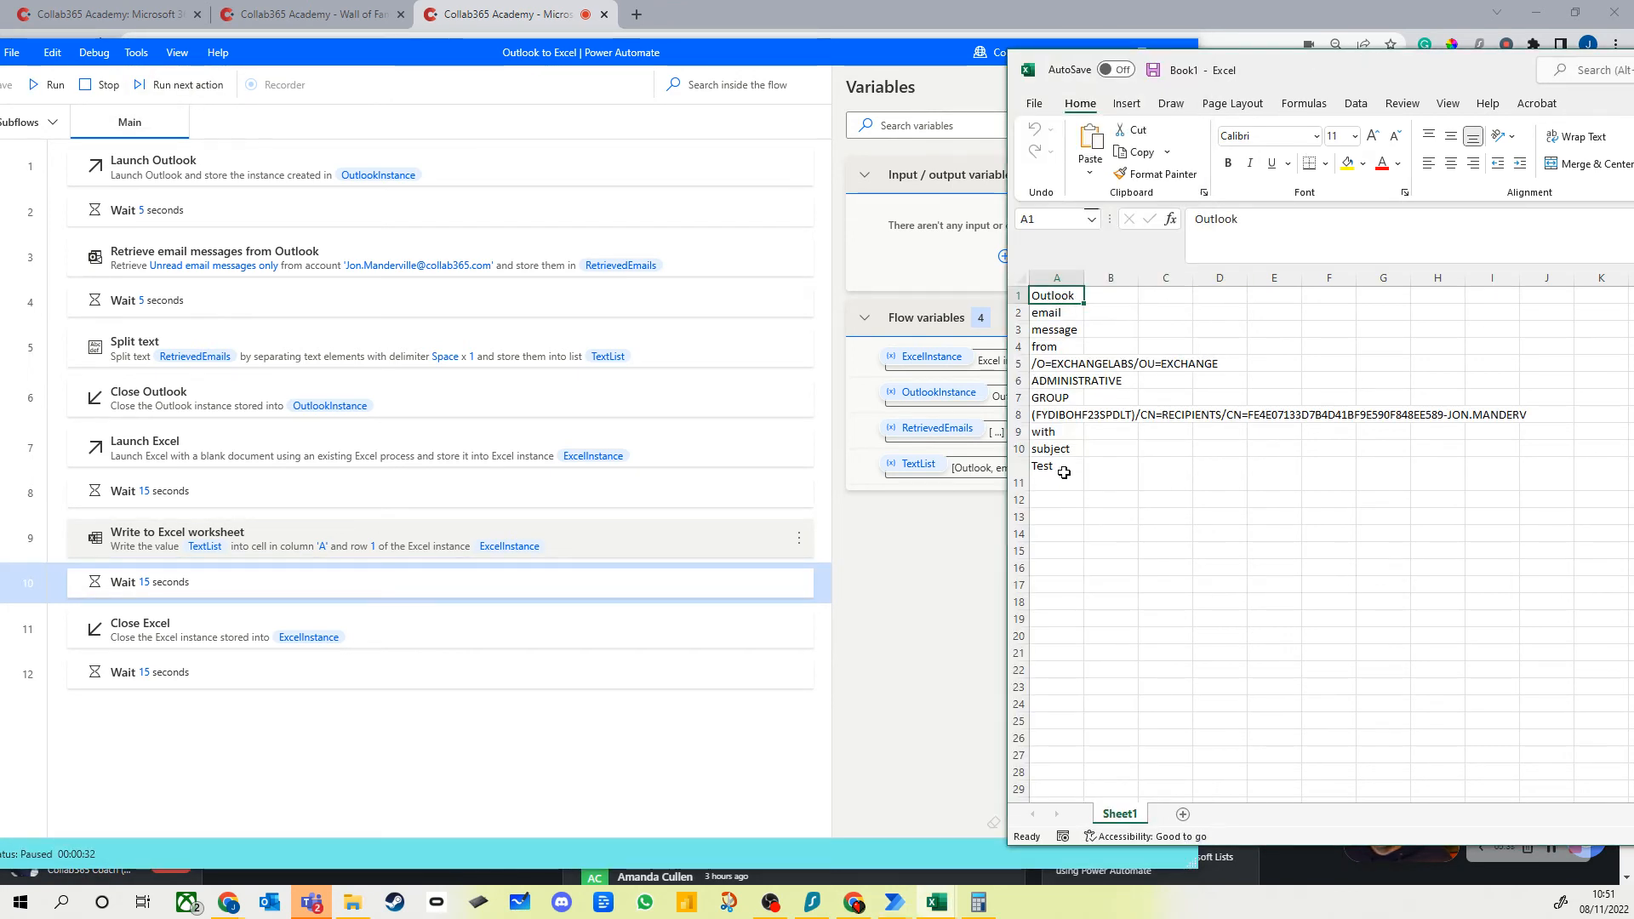
# Select the words in Excel column A, from Outlook down to Test
pyautogui.moveTo(1055, 296); pyautogui.dragTo(1055, 465)
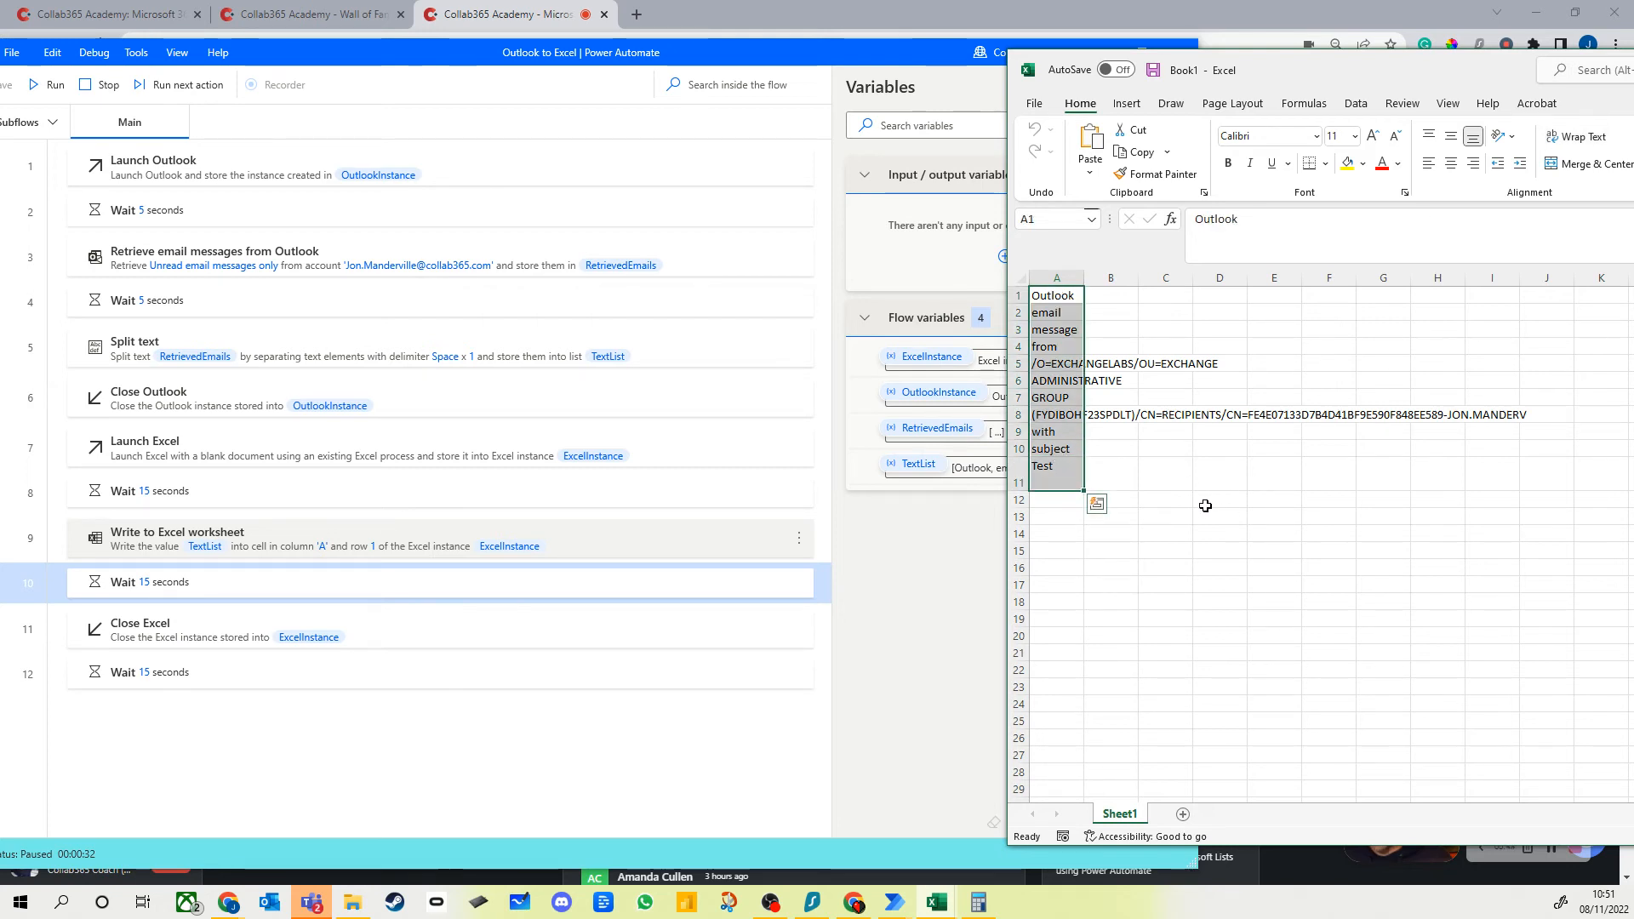
pyautogui.moveTo(959, 549)
pyautogui.write('wait')
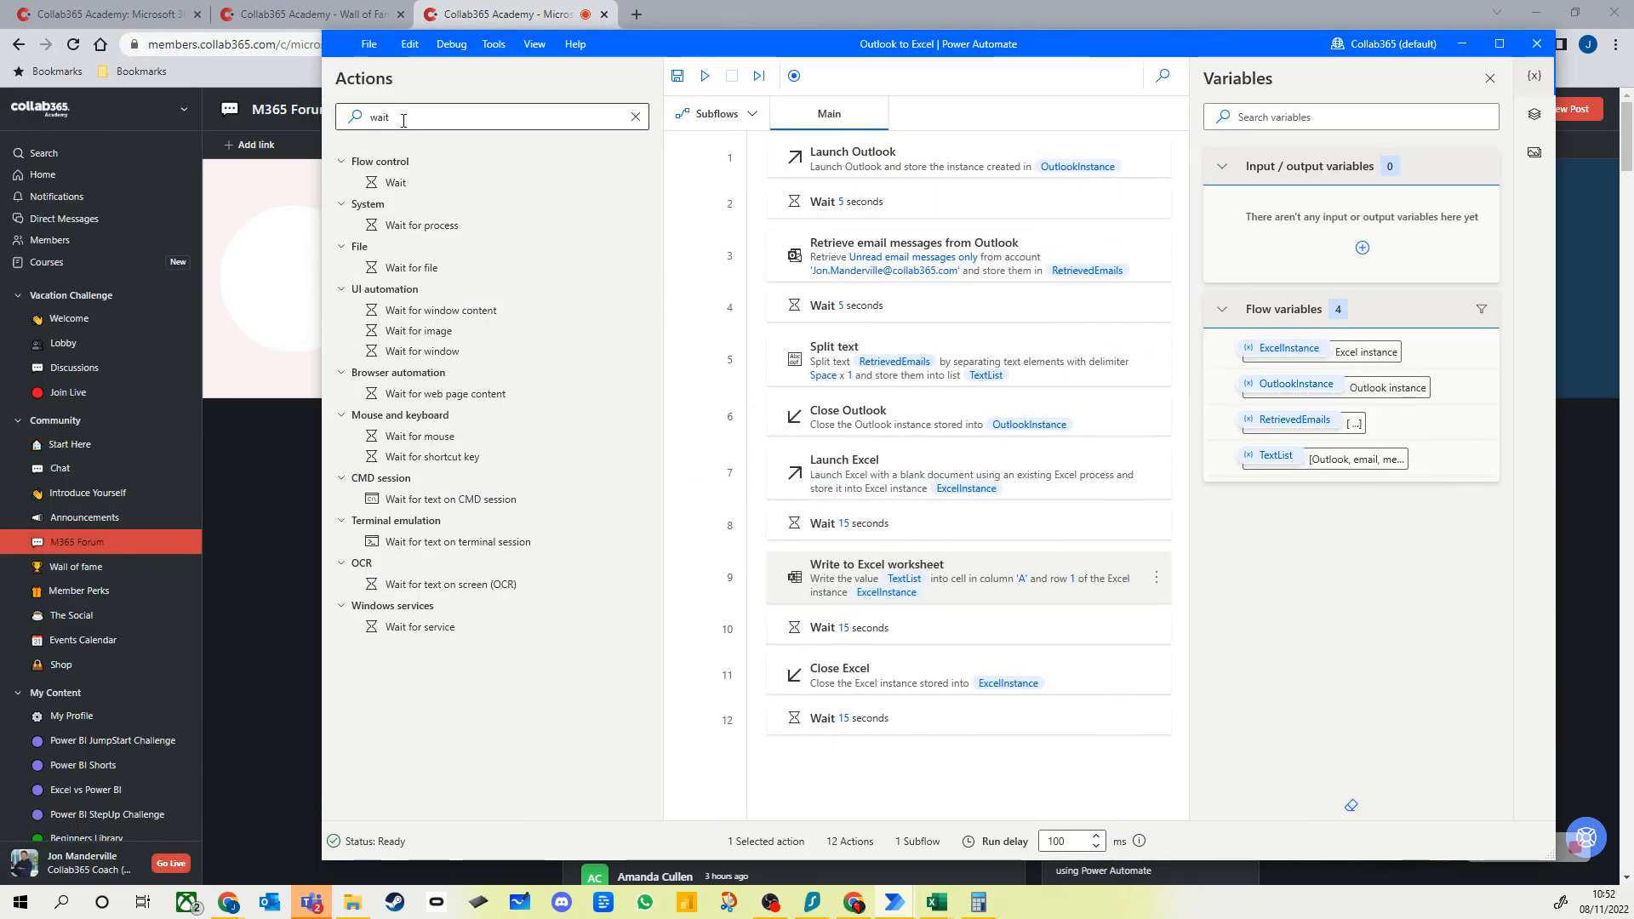
# Clear the action search and filter the actions list by 'variab'
pyautogui.click(635, 116)
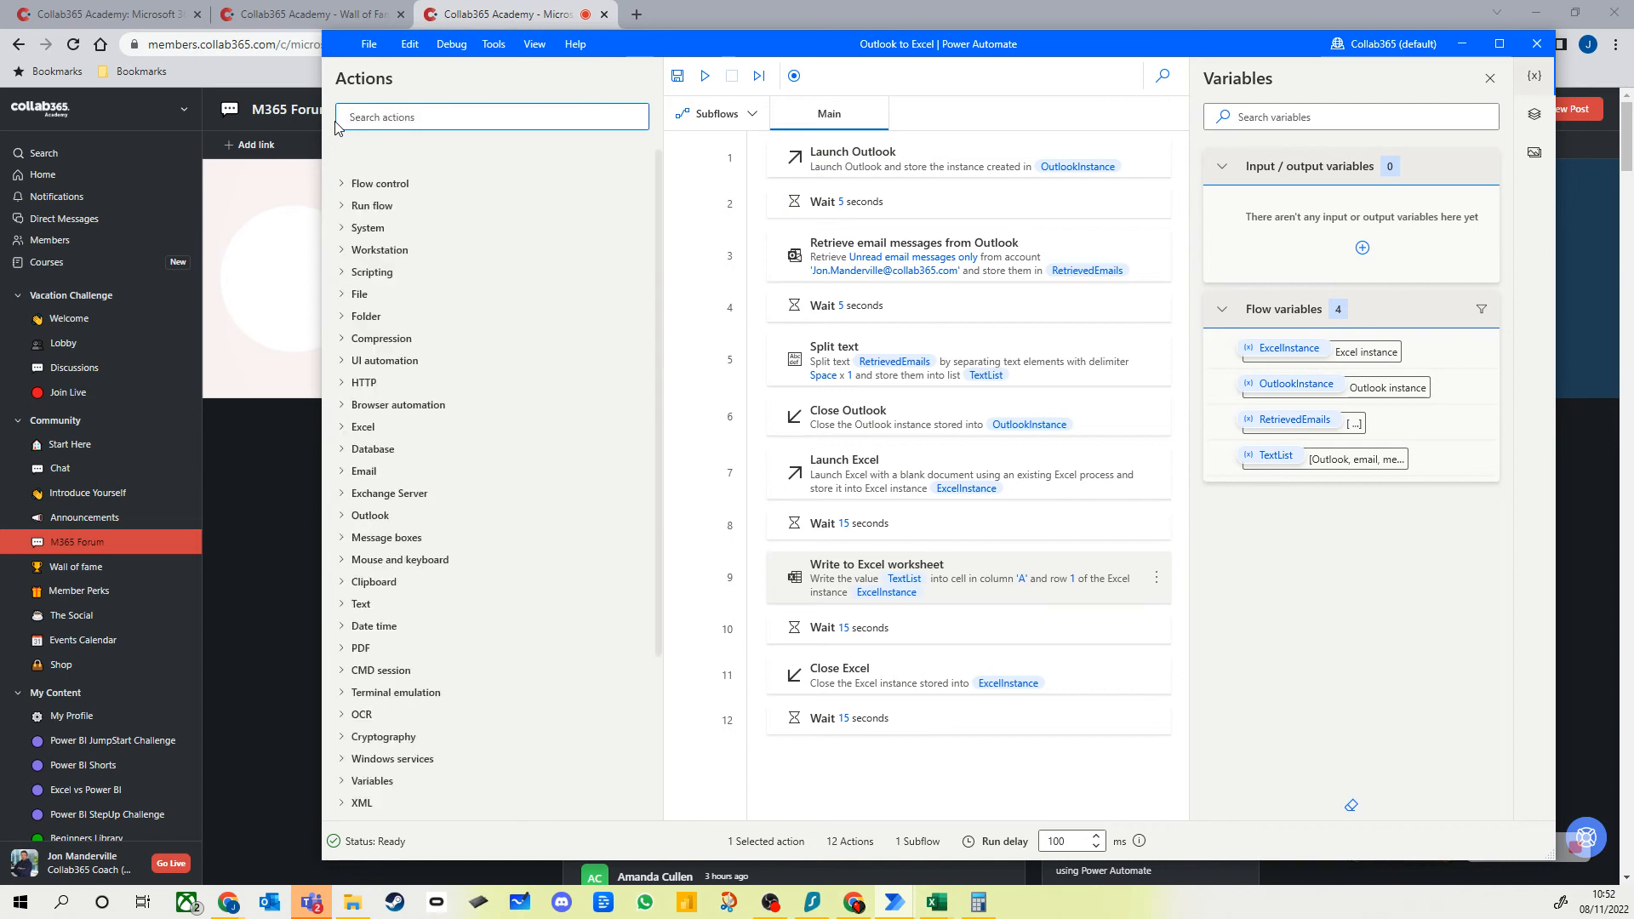
pyautogui.write('variab')
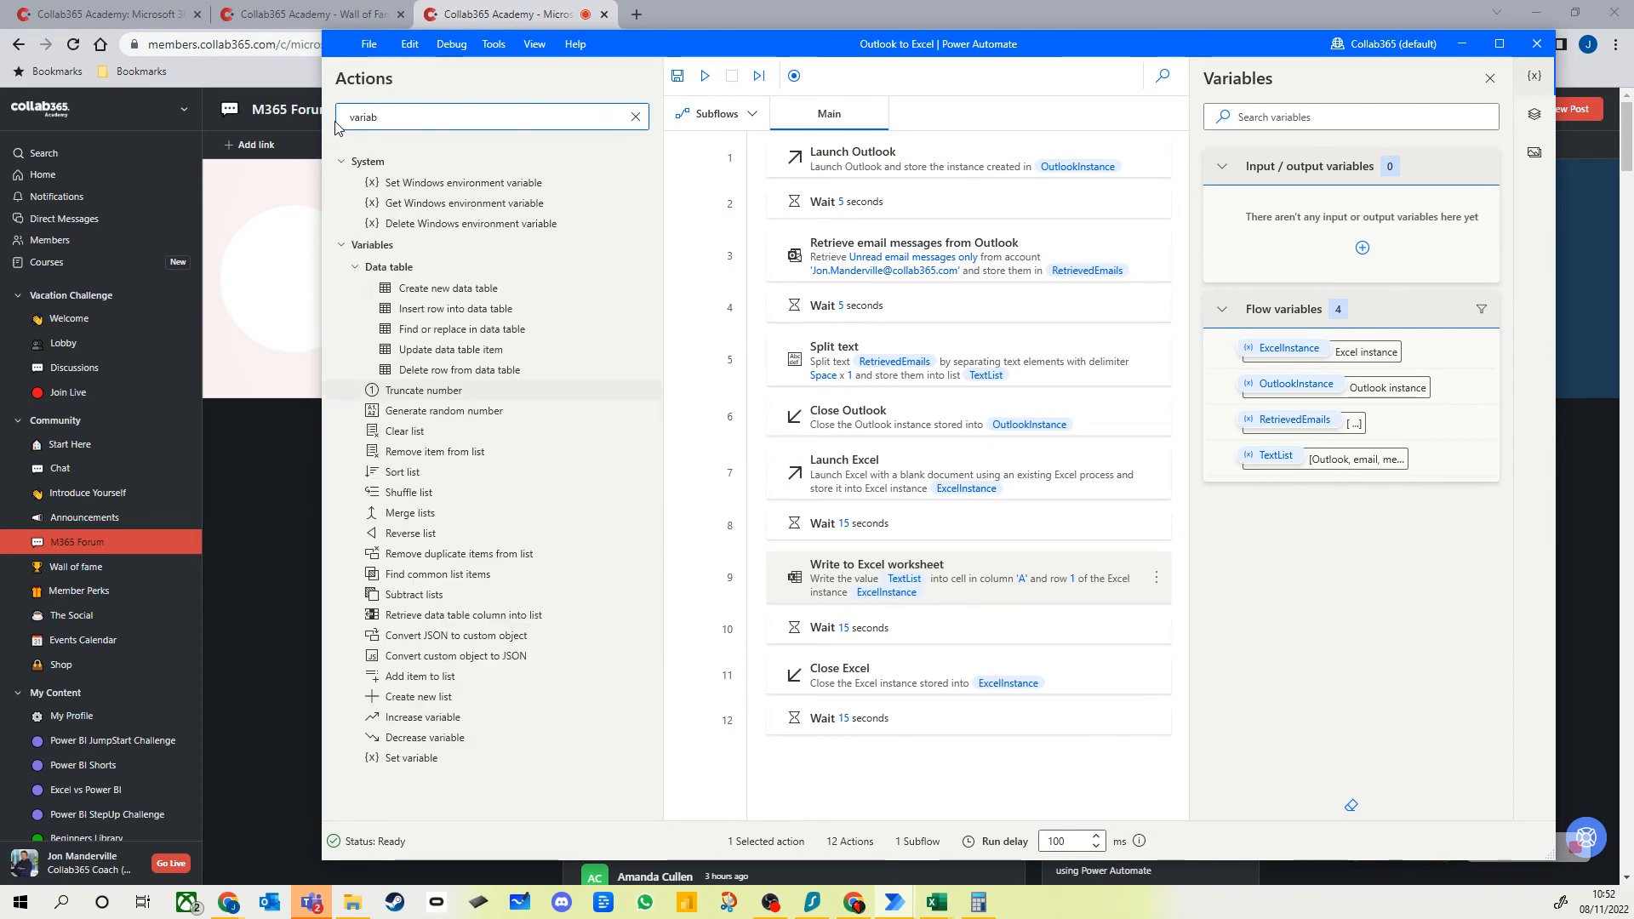
pyautogui.moveTo(453, 202)
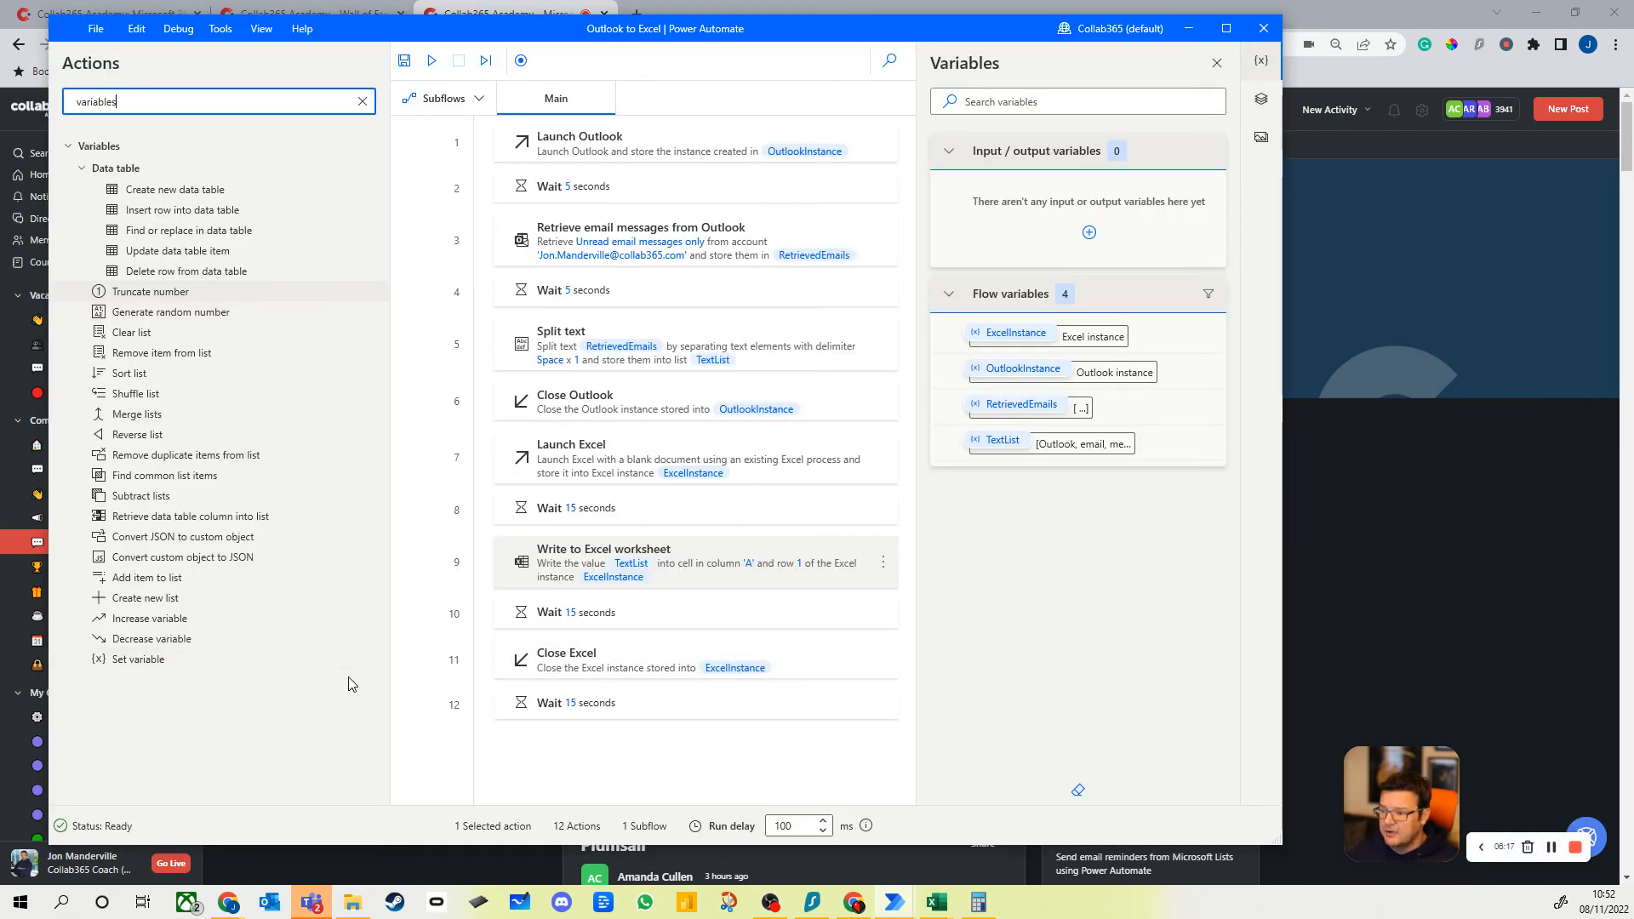
pyautogui.moveTo(138, 658)
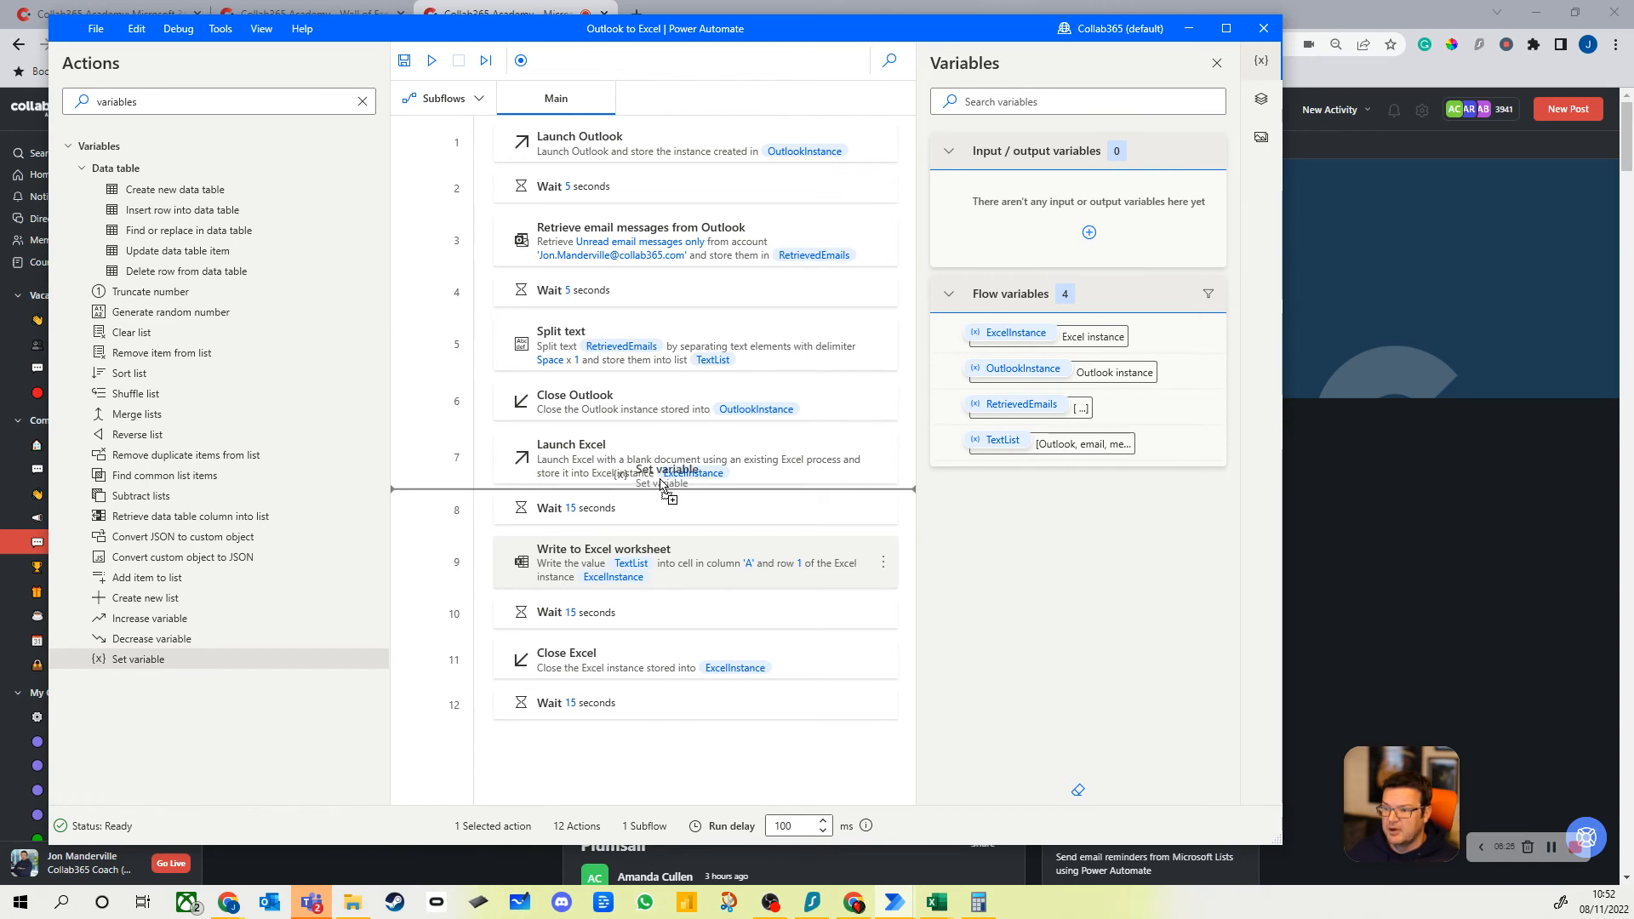
# Add a Set variable step after Split text setting varJonsTest to %TextList%
pyautogui.moveTo(139, 659); pyautogui.dragTo(668, 483)
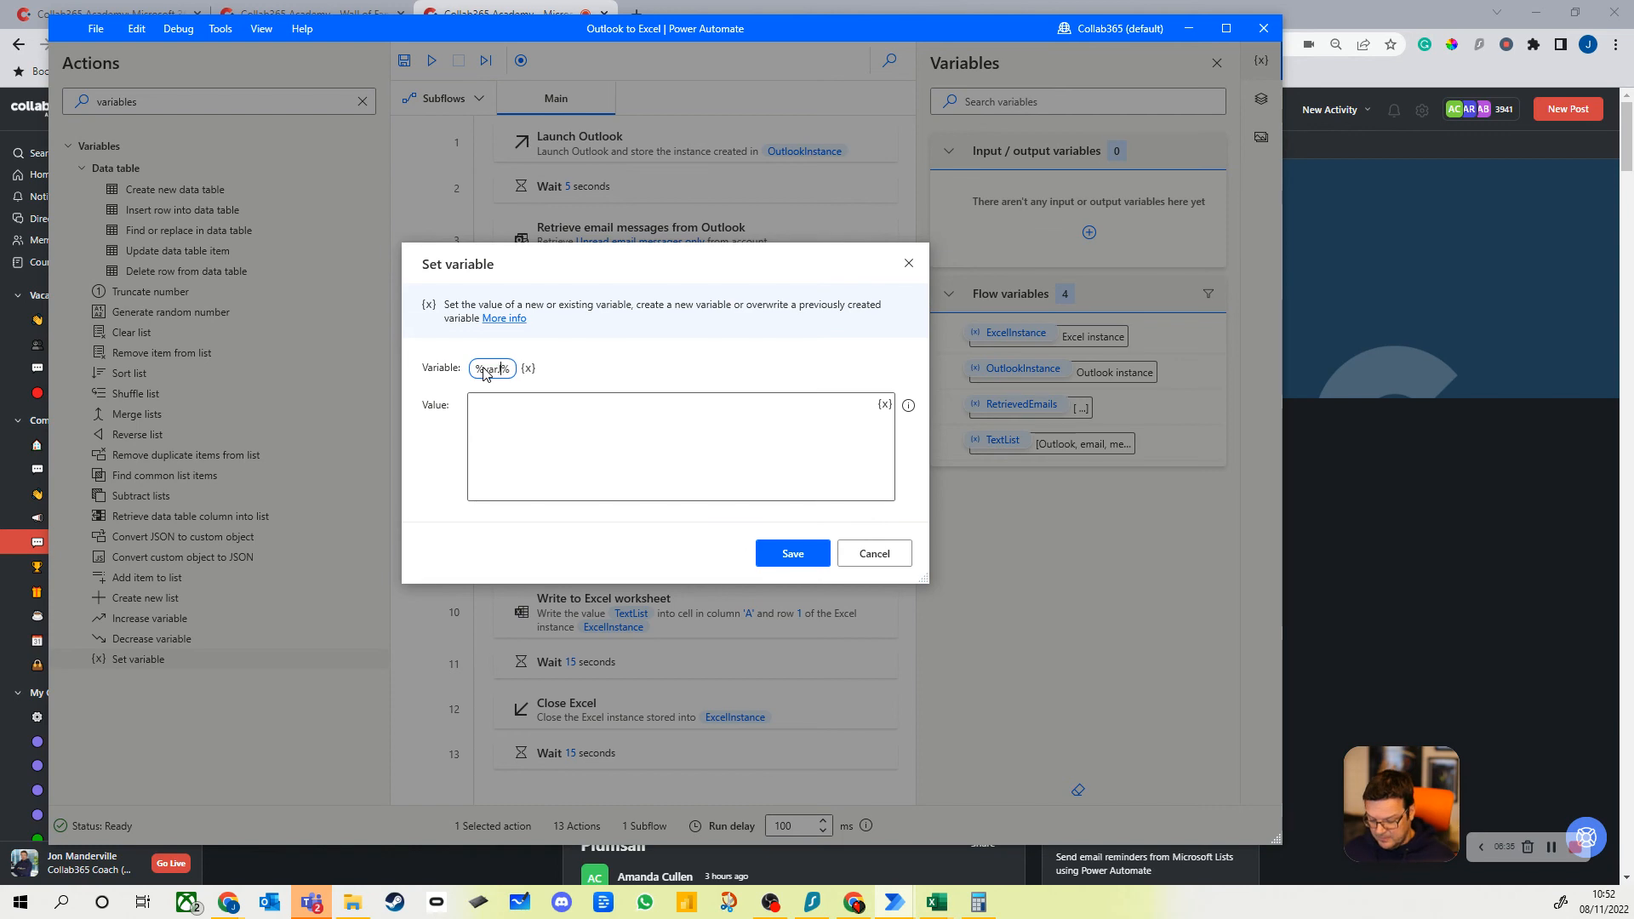
pyautogui.write('varJonsTest')
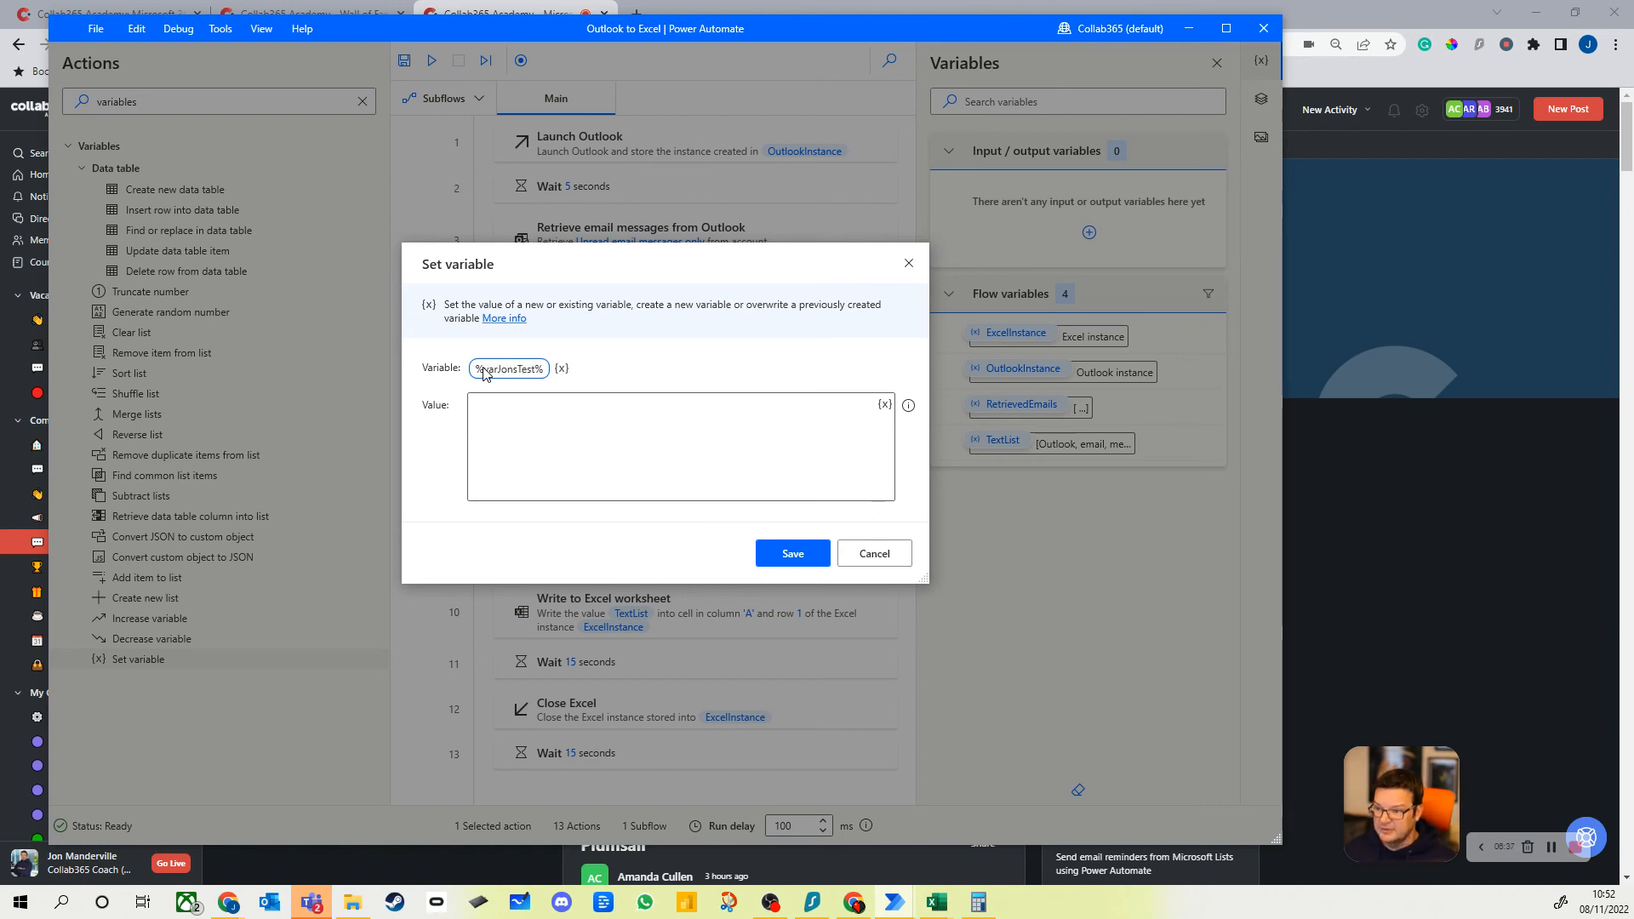
pyautogui.click(885, 404)
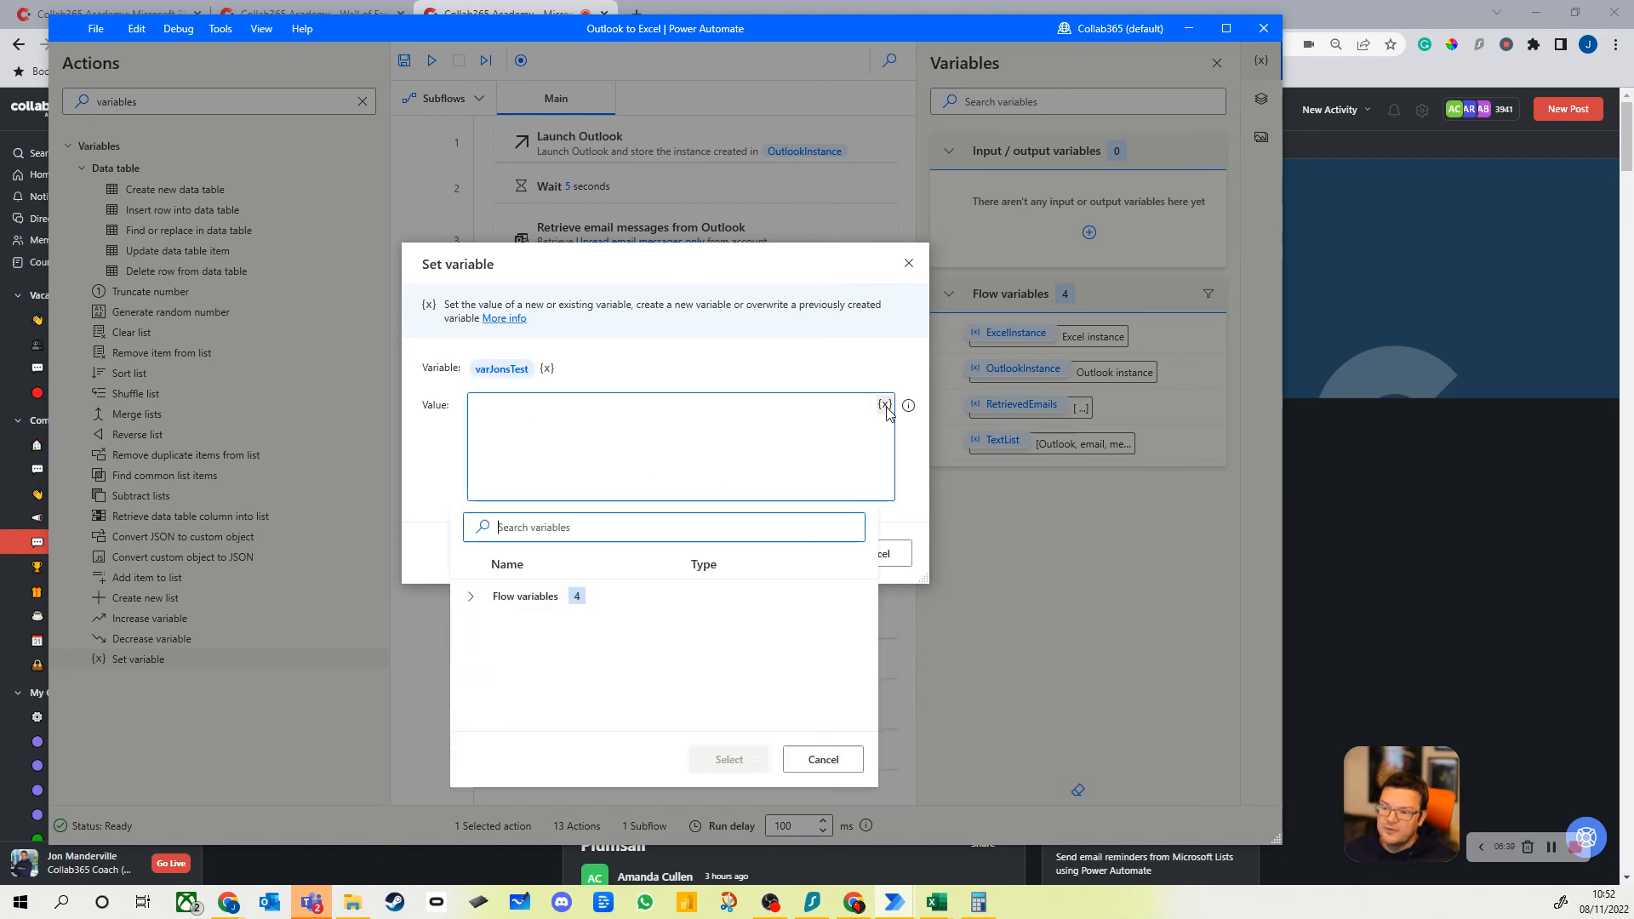
pyautogui.click(470, 595)
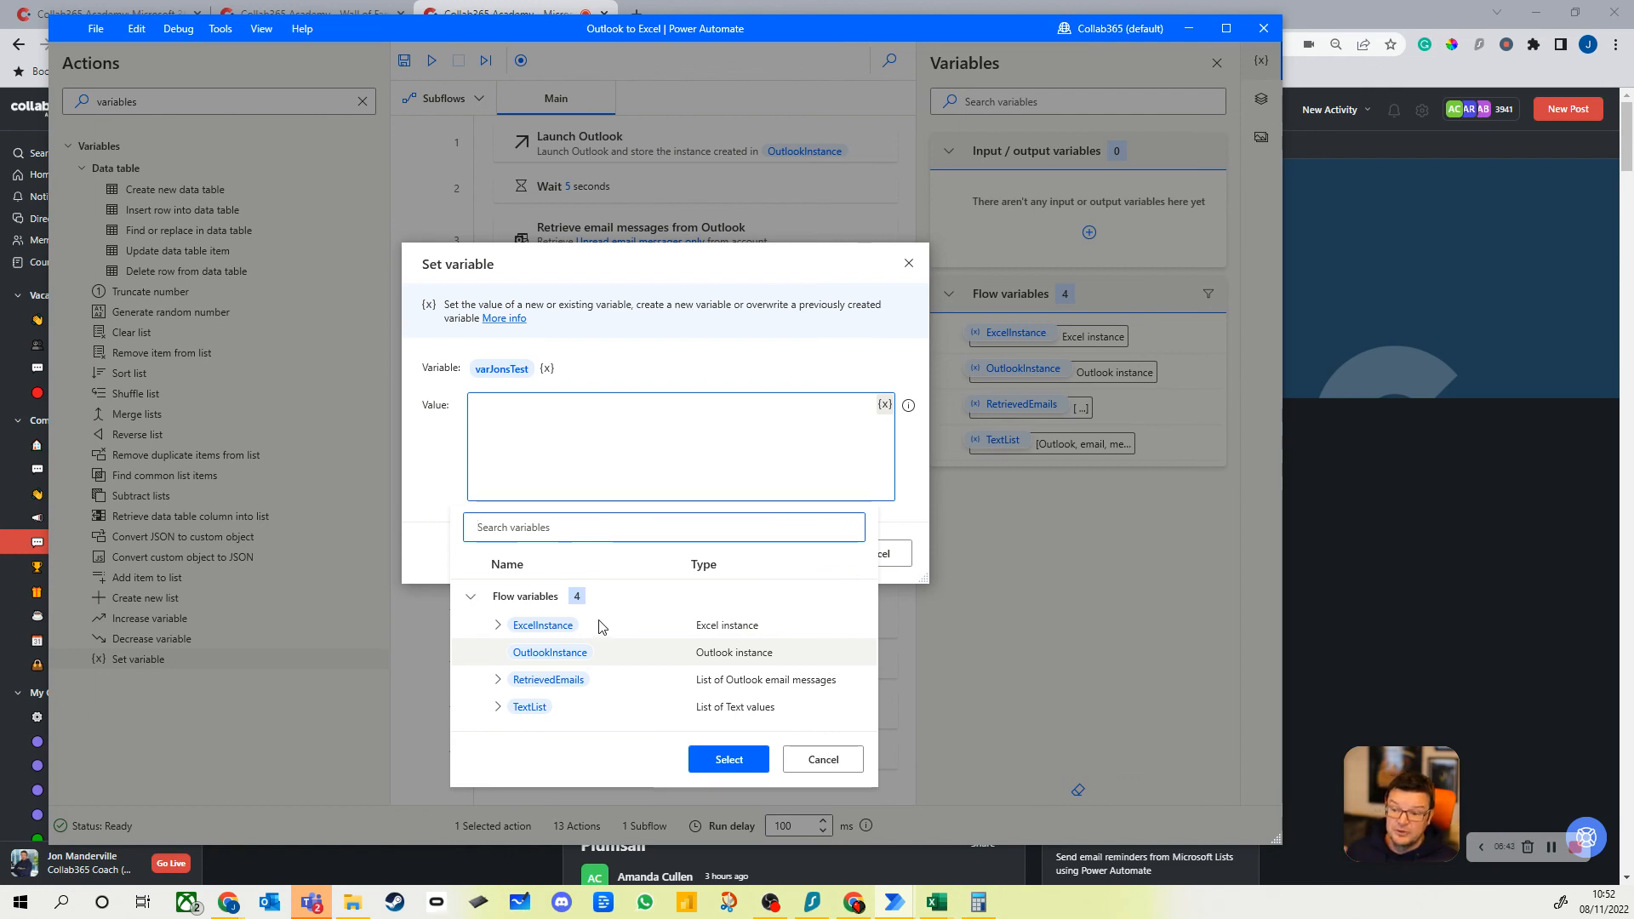
pyautogui.moveTo(498, 706)
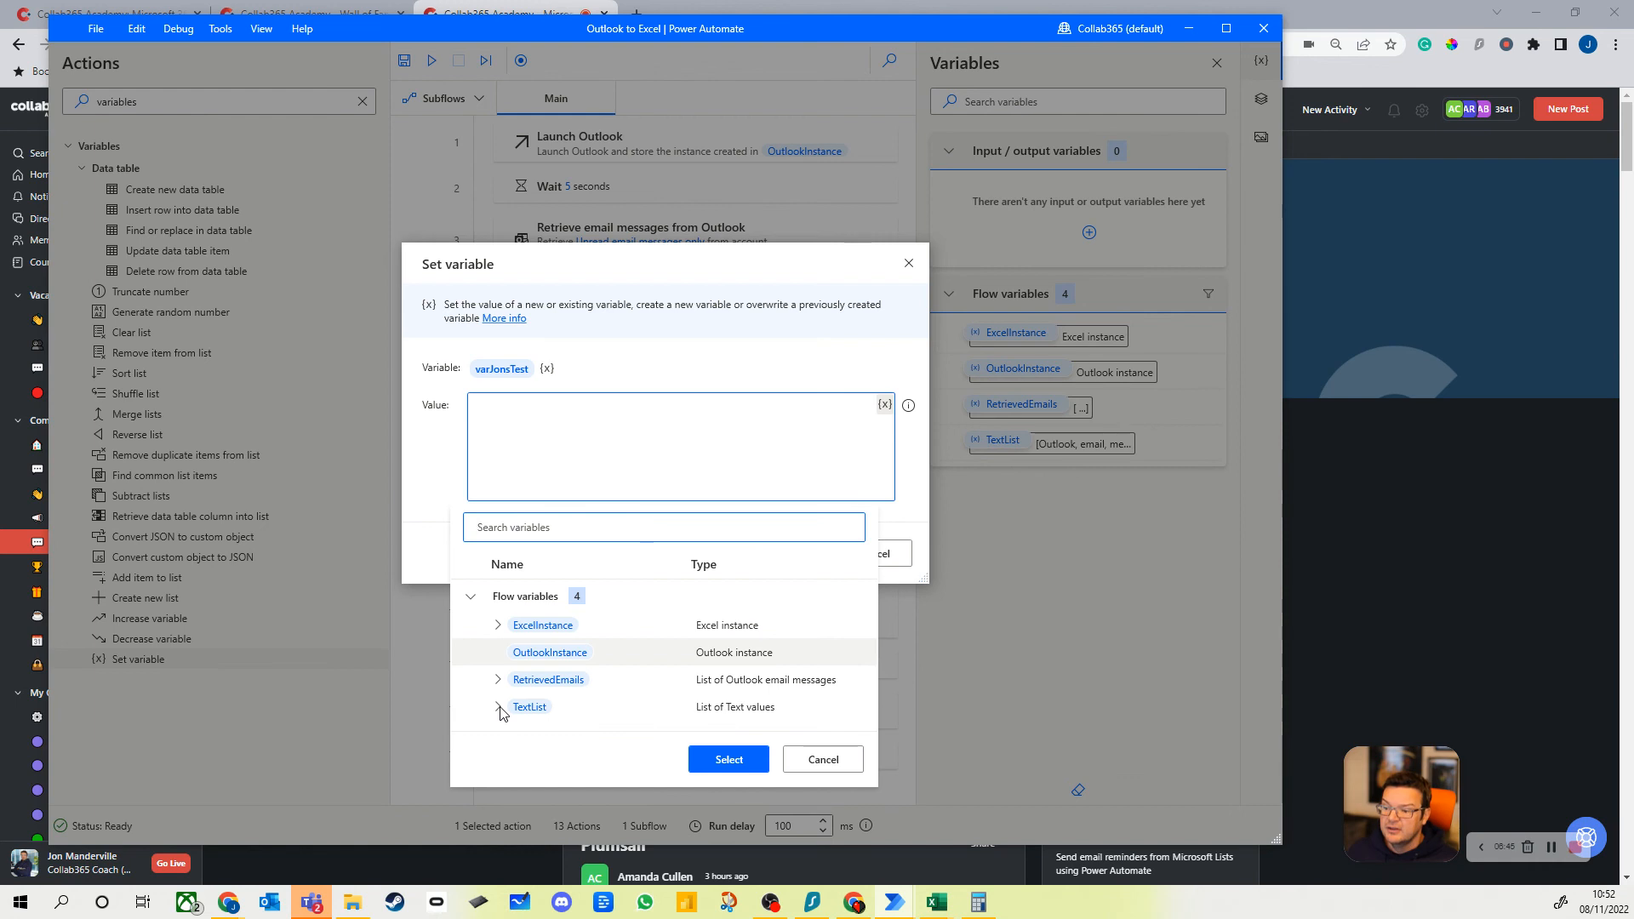
pyautogui.click(497, 706)
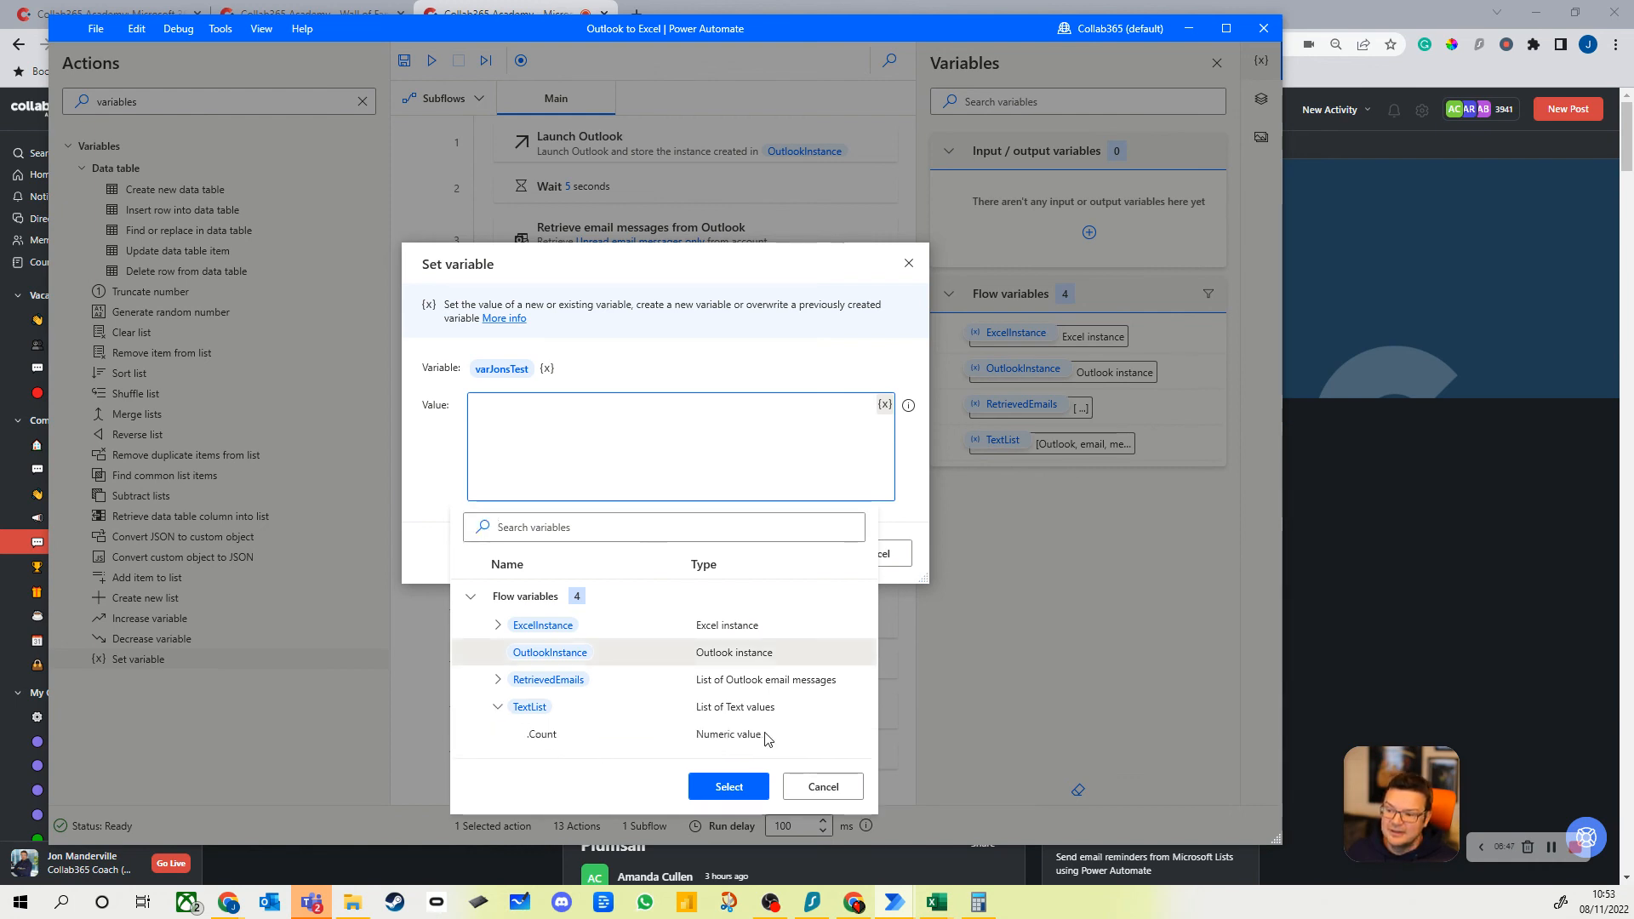
pyautogui.click(529, 707)
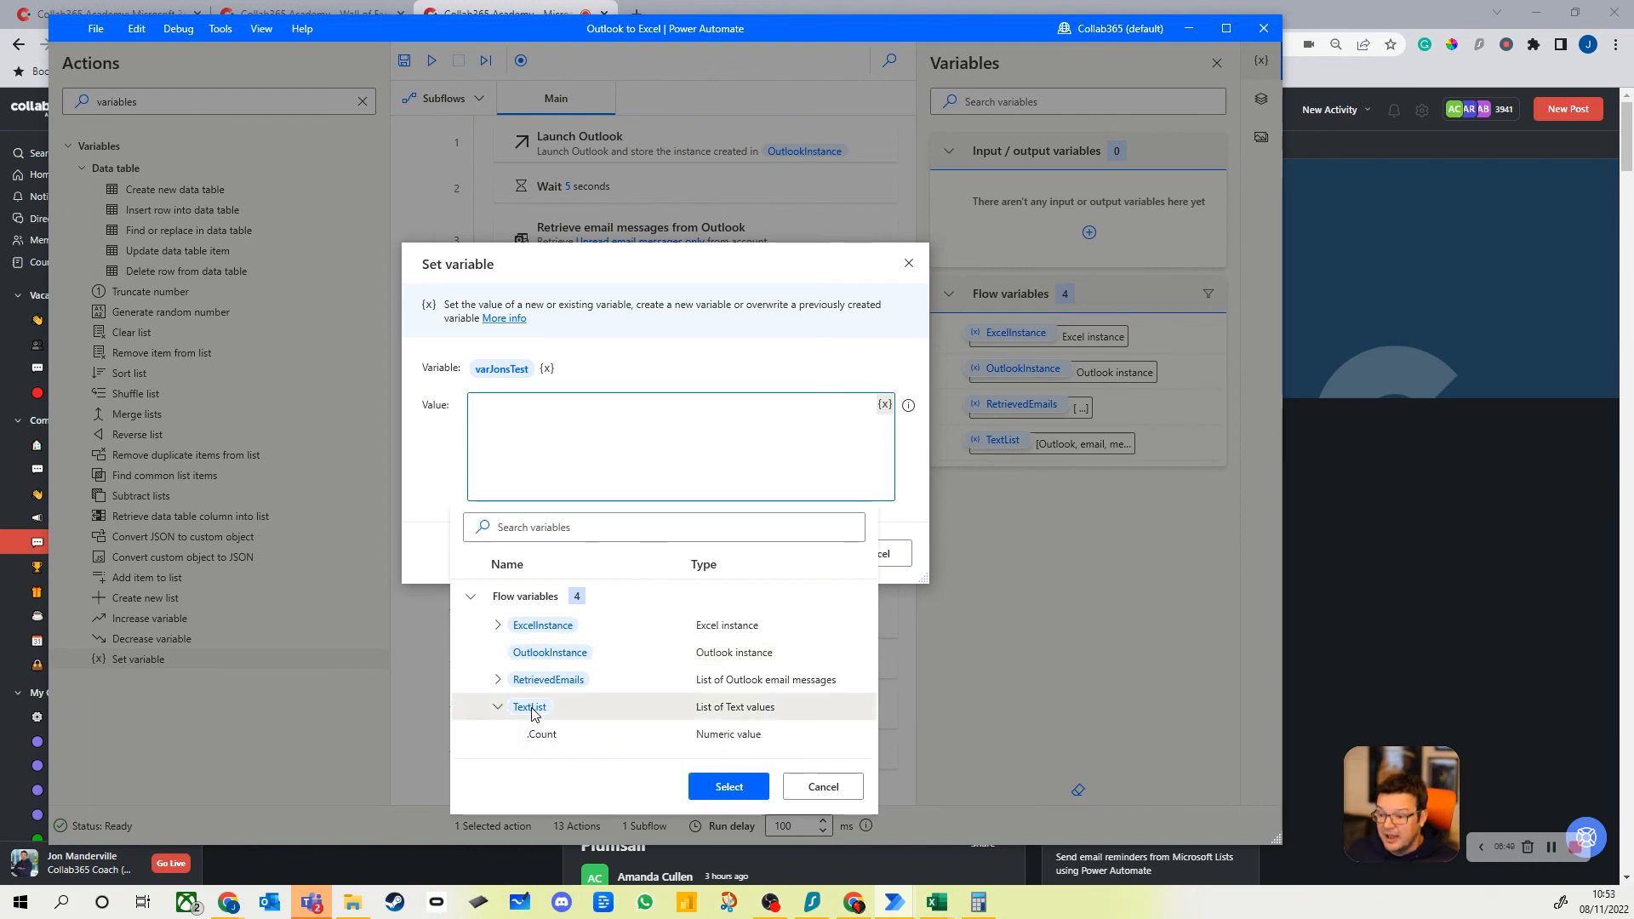
pyautogui.click(729, 785)
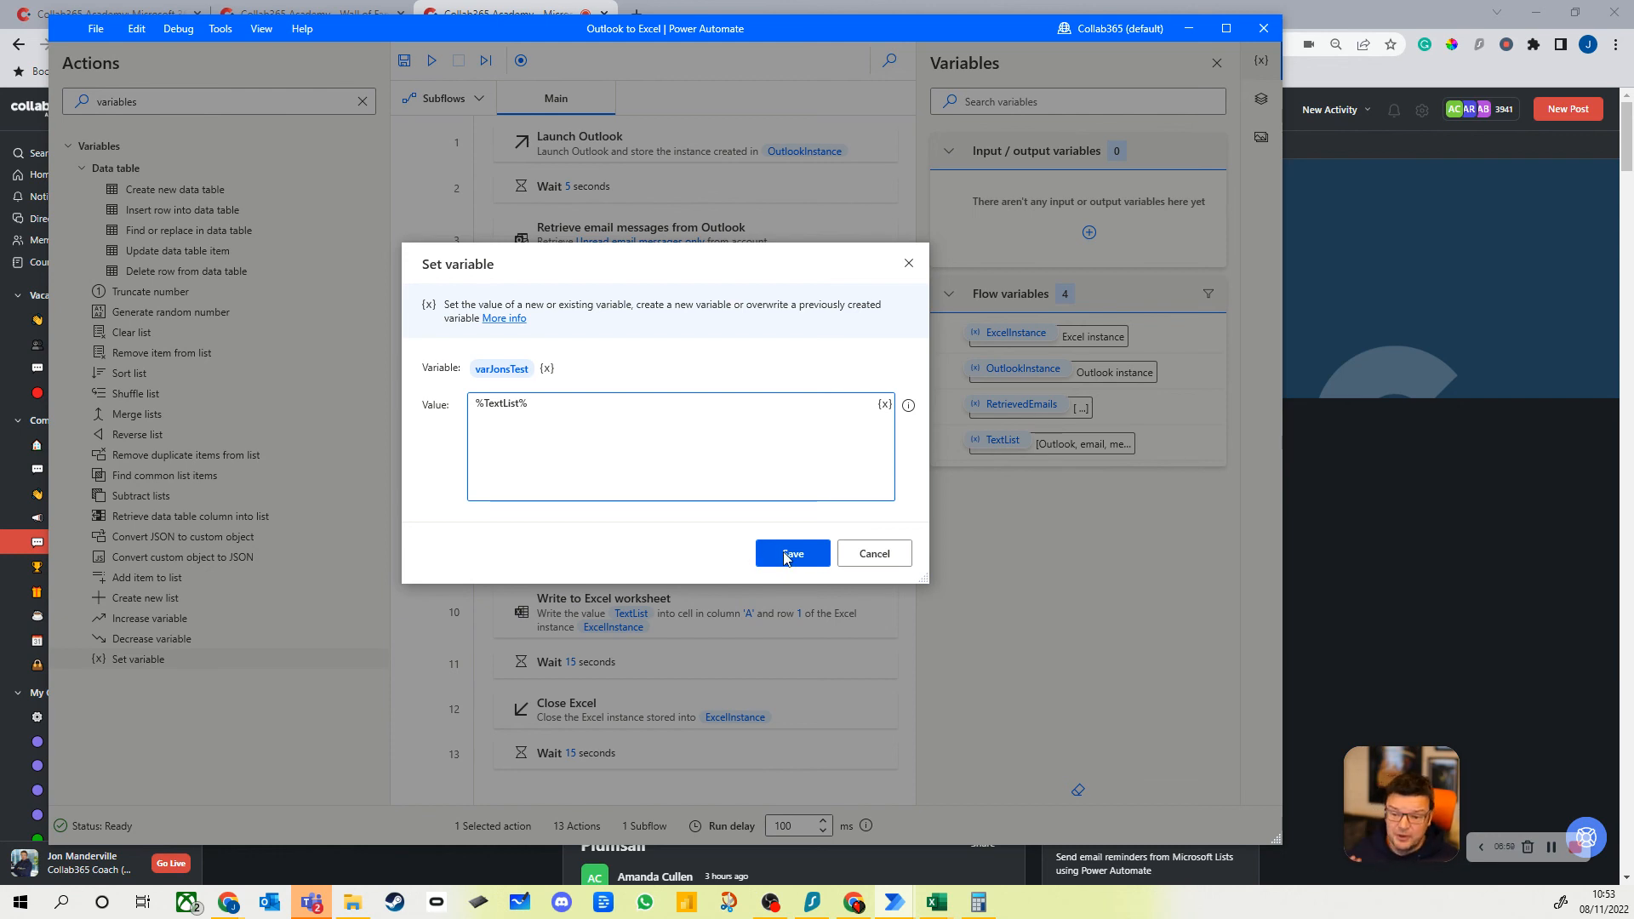
pyautogui.click(793, 553)
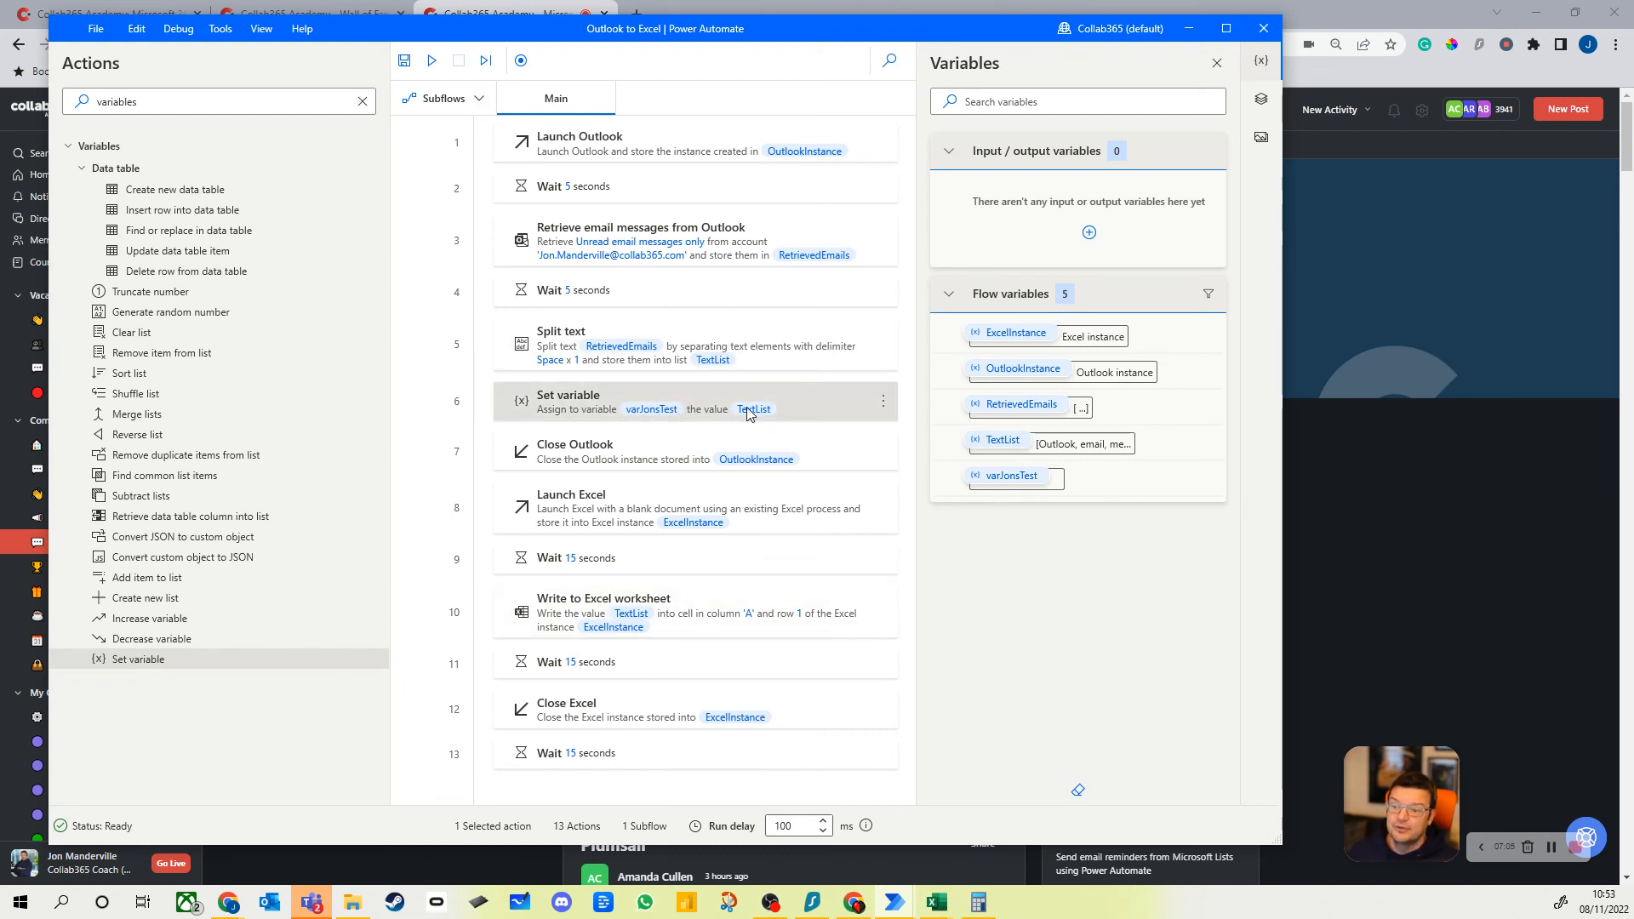
pyautogui.moveTo(752, 409)
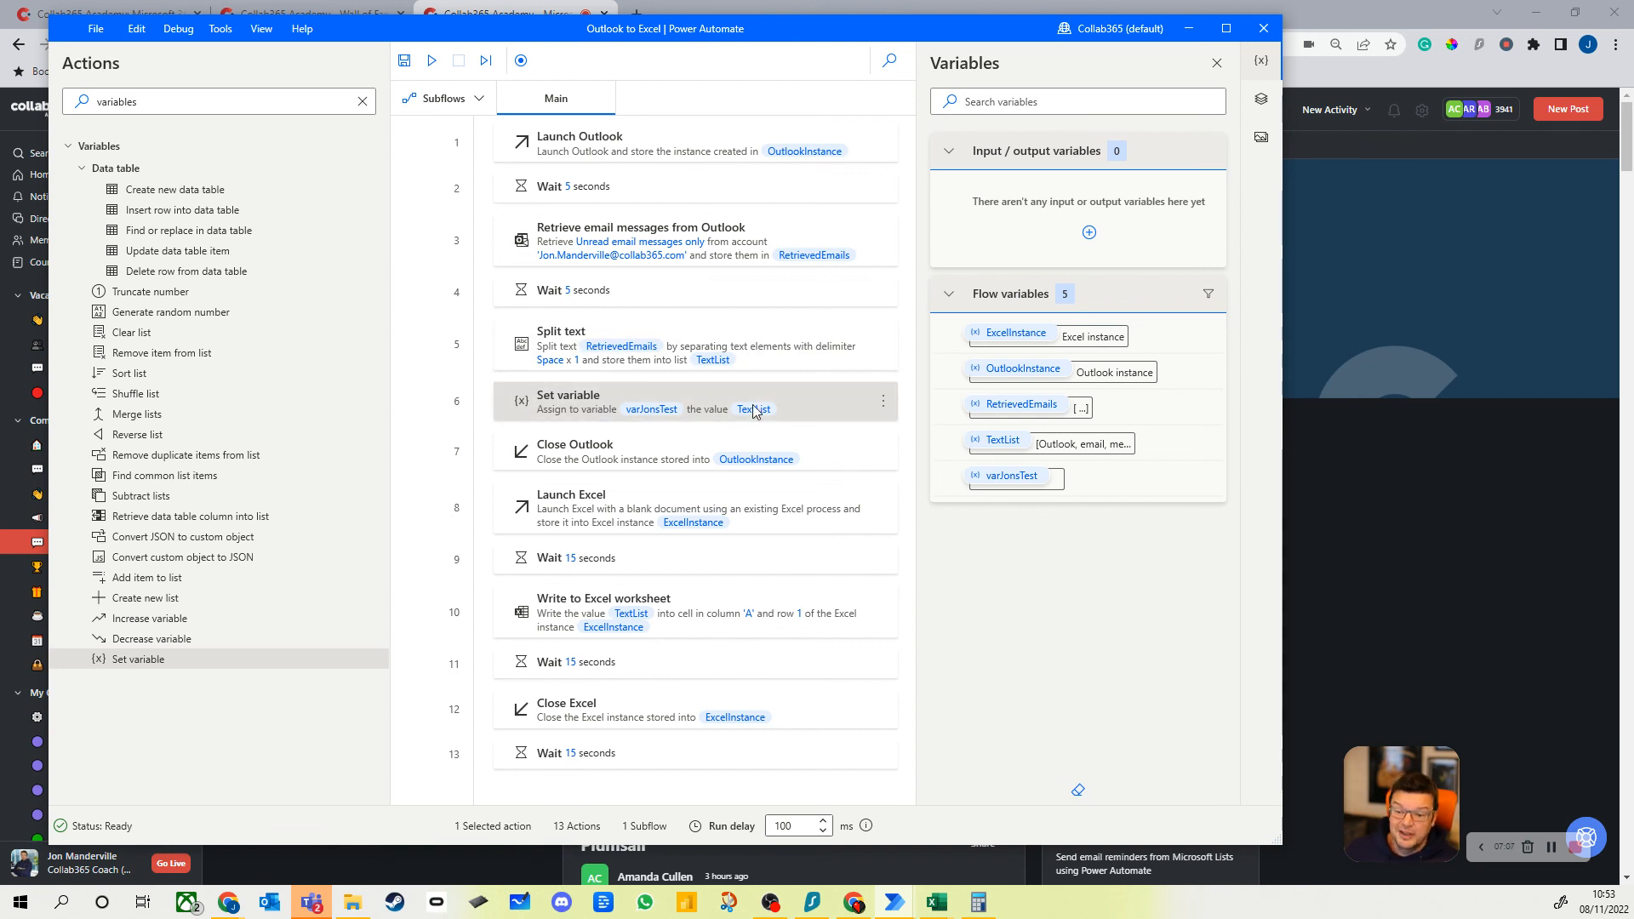
pyautogui.moveTo(726, 417)
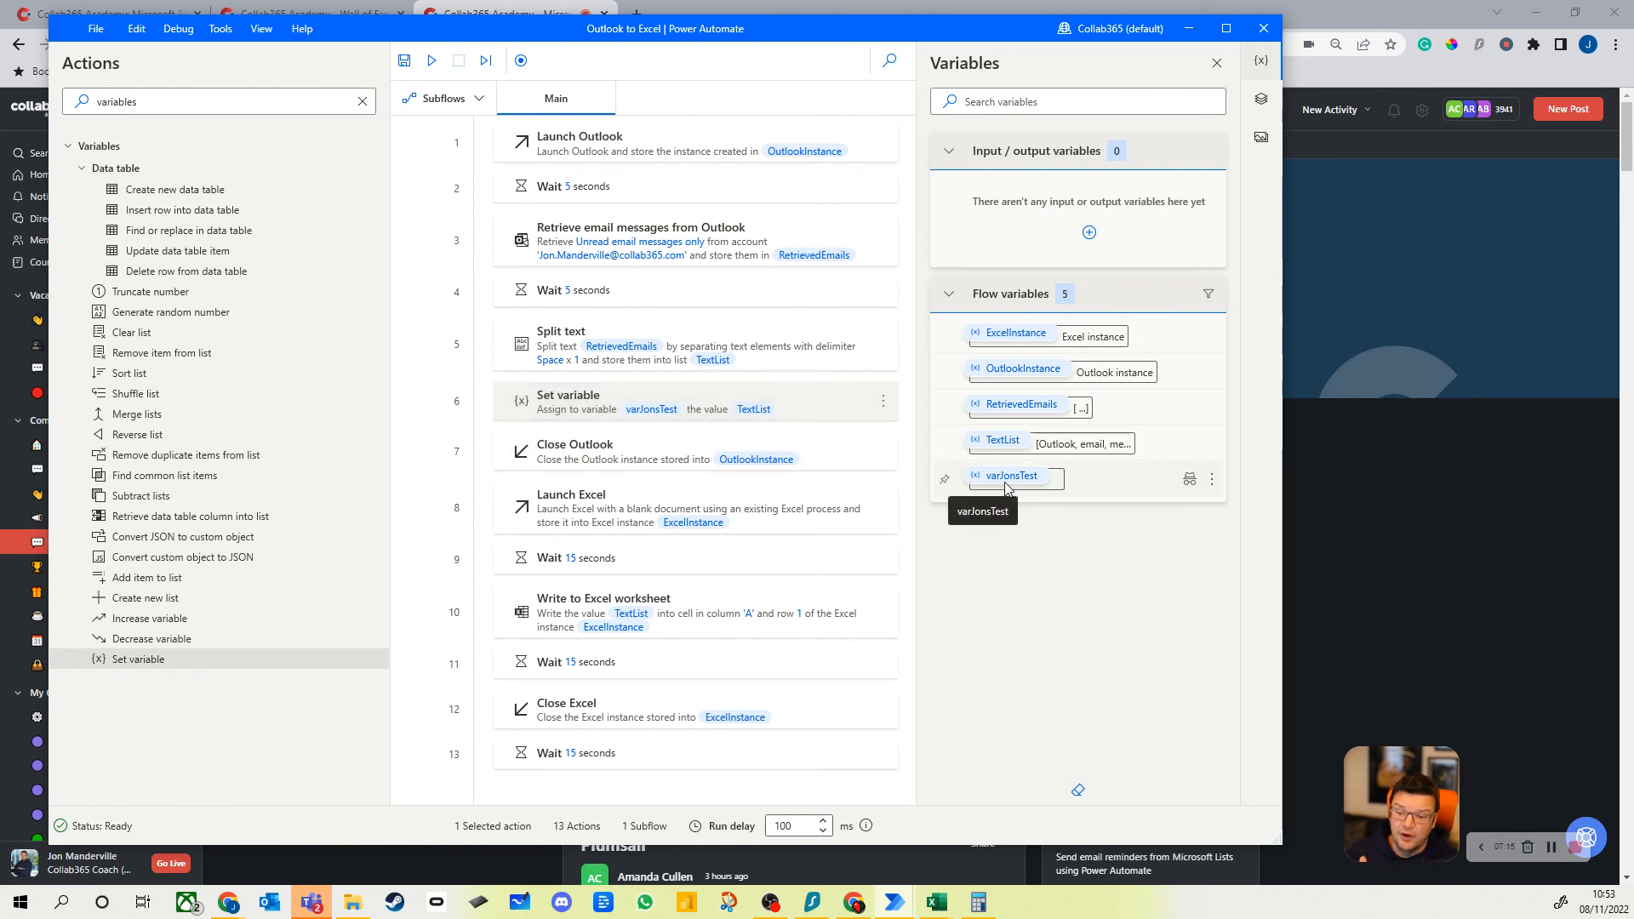
# Open the More actions (⋮) menu for varJonsTest in the Variables pane
pyautogui.click(1211, 478)
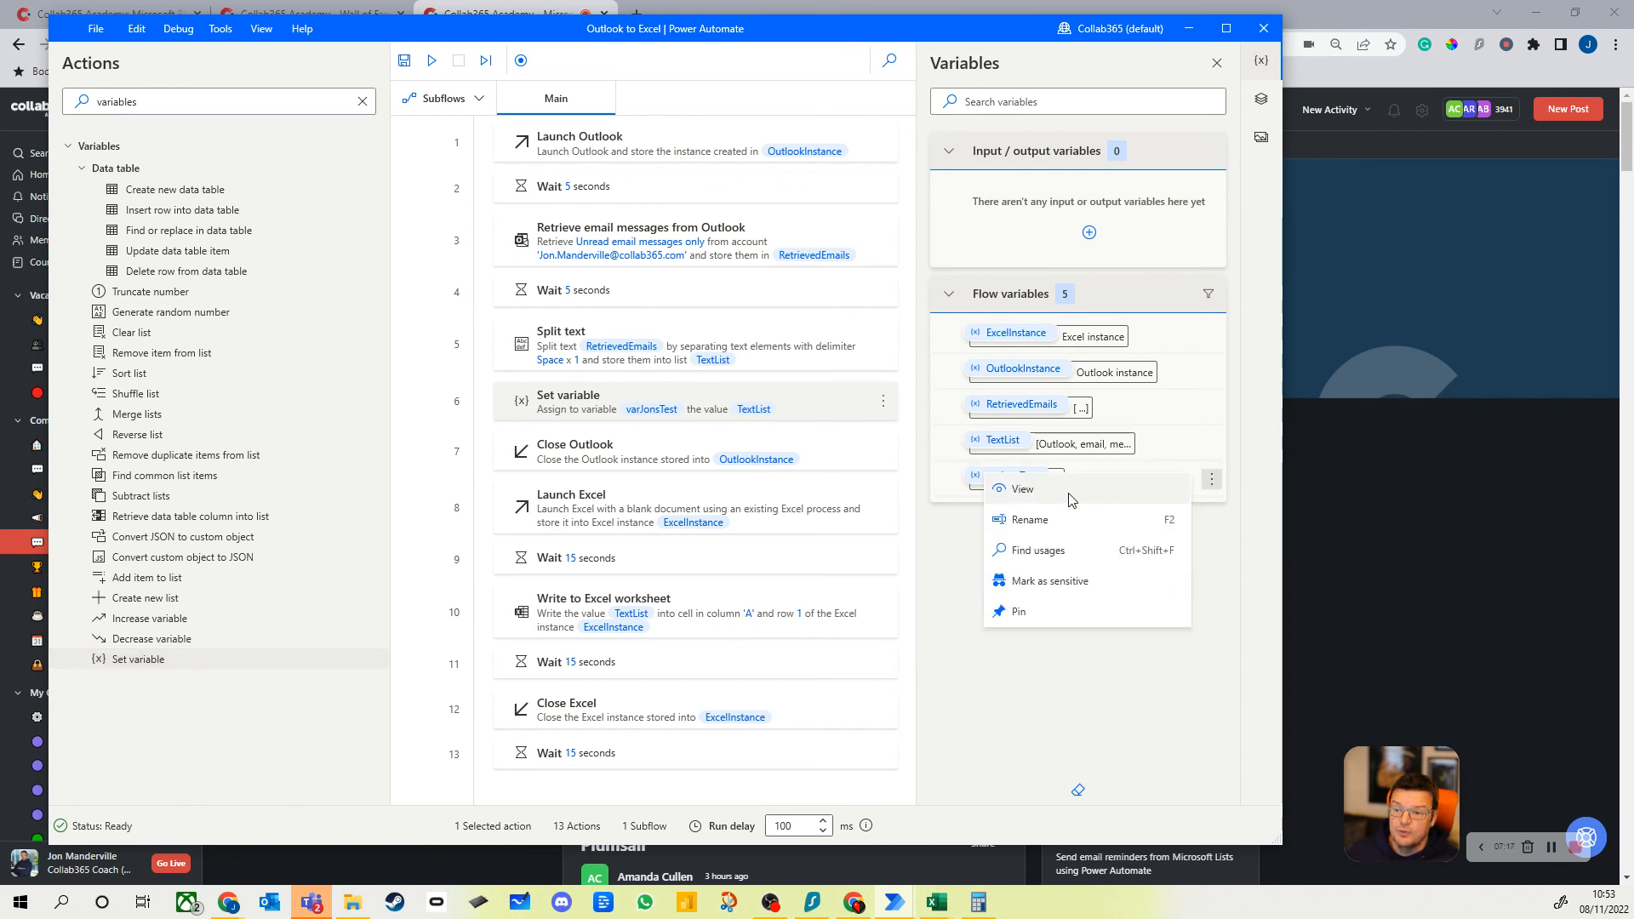
pyautogui.moveTo(927, 564)
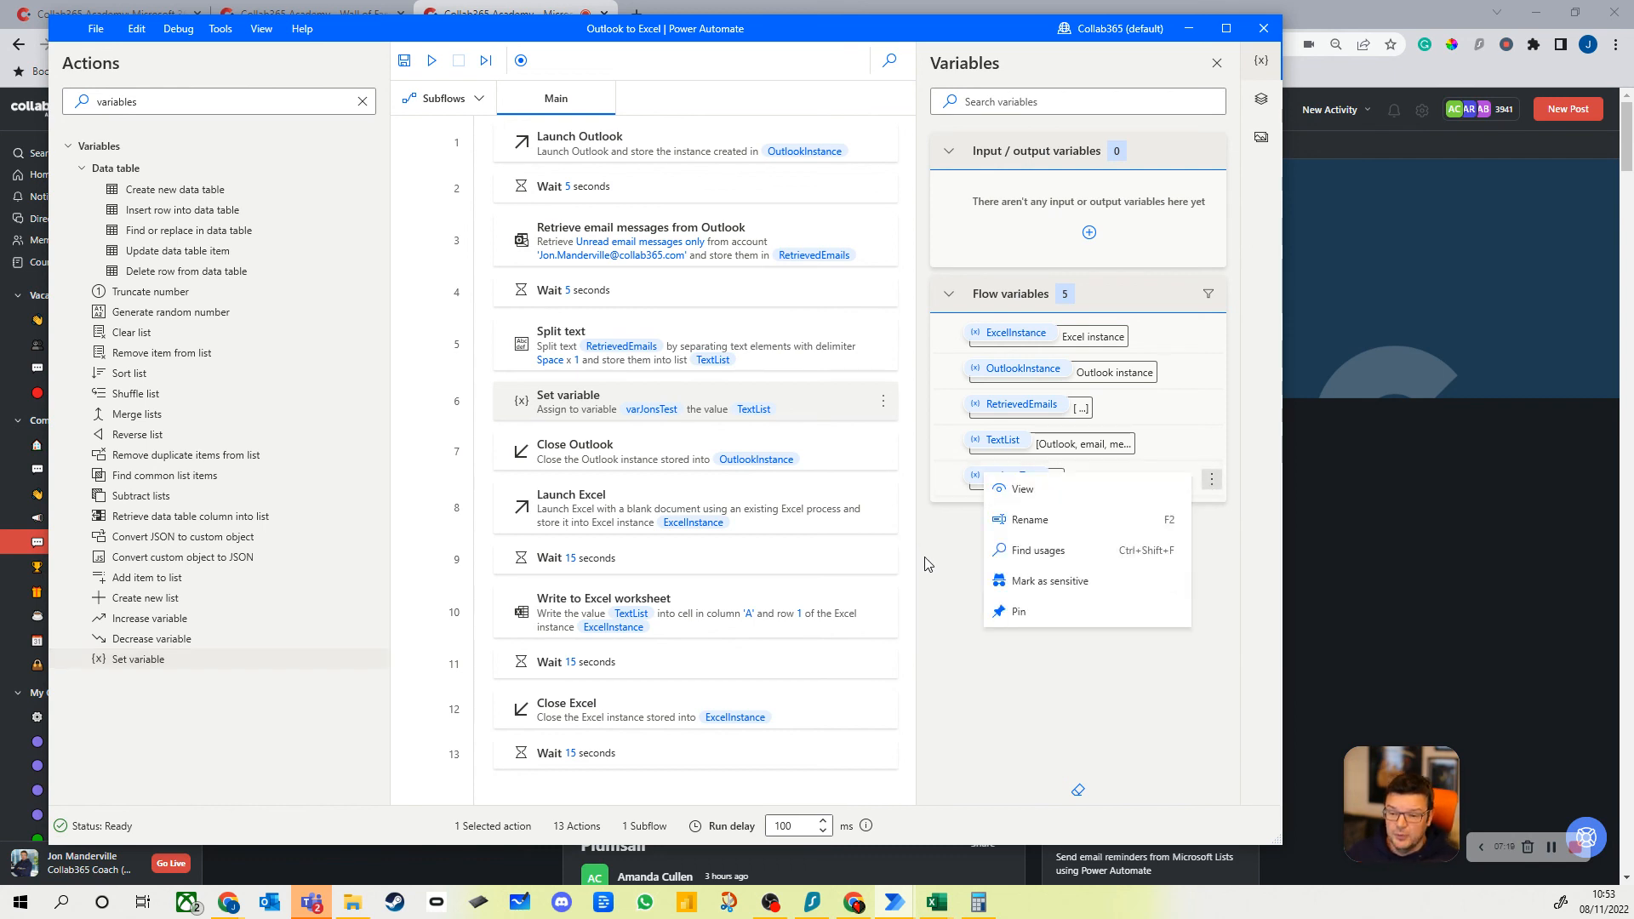